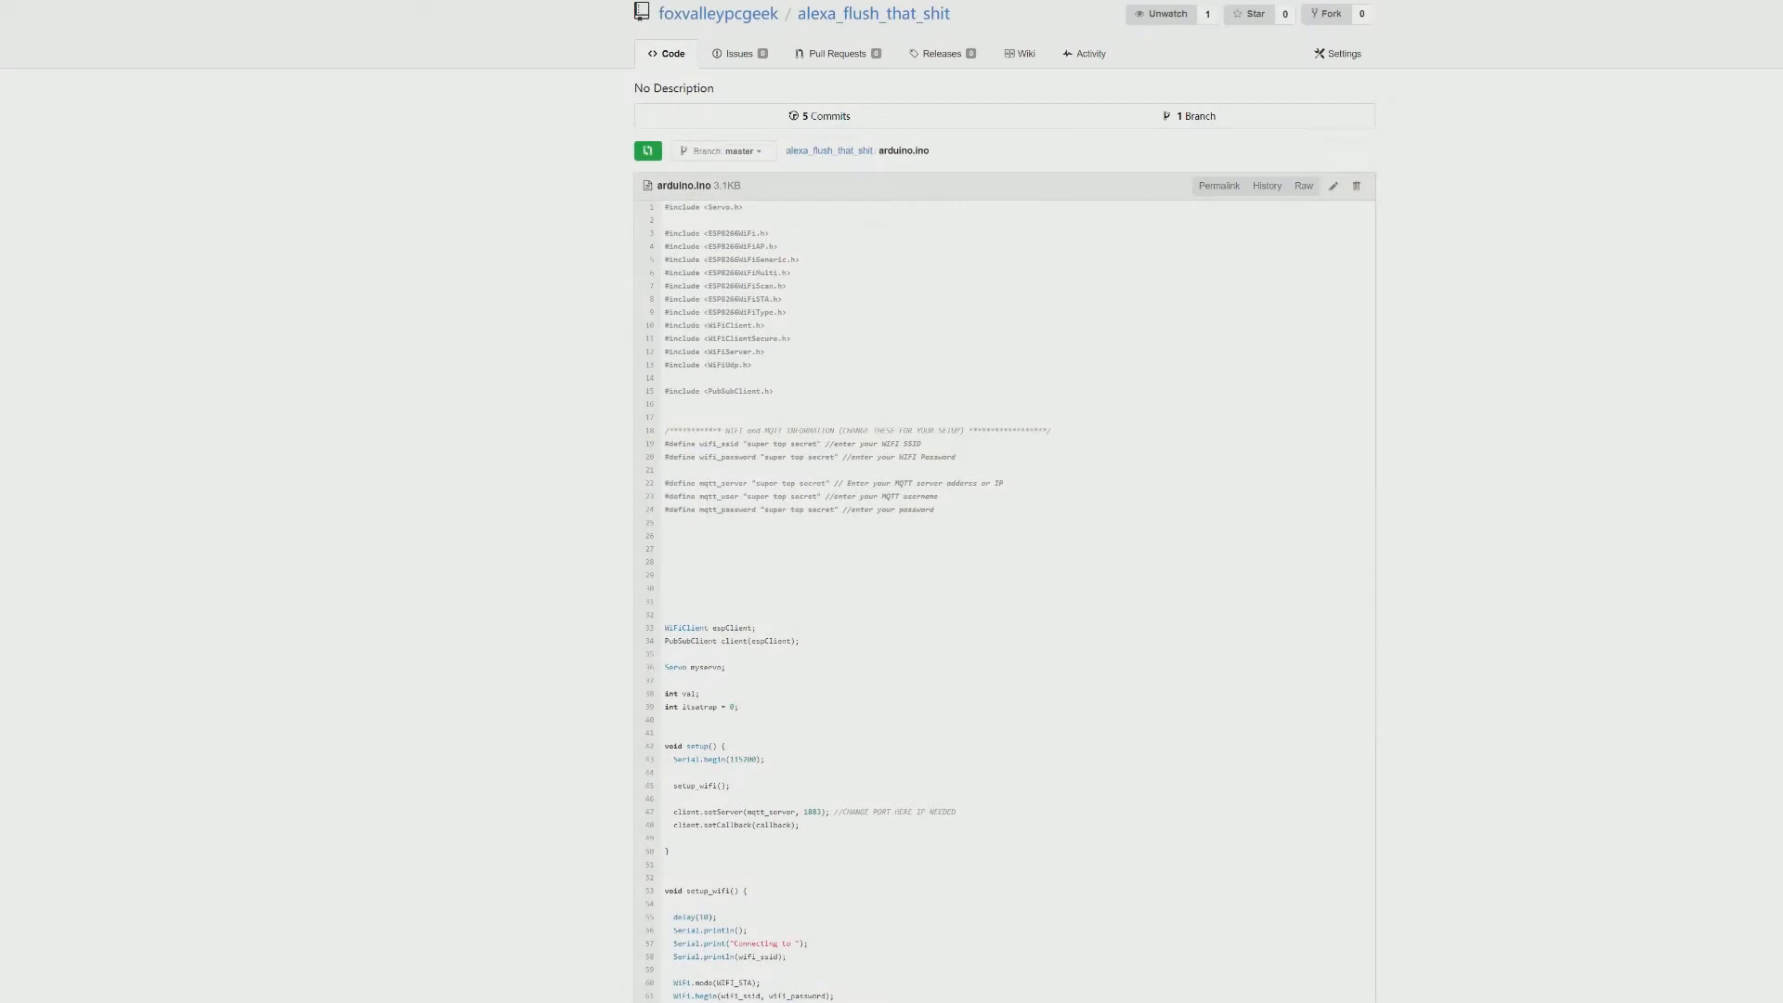
{"action": "mouse_move", "coordinate": [1451, 520]}
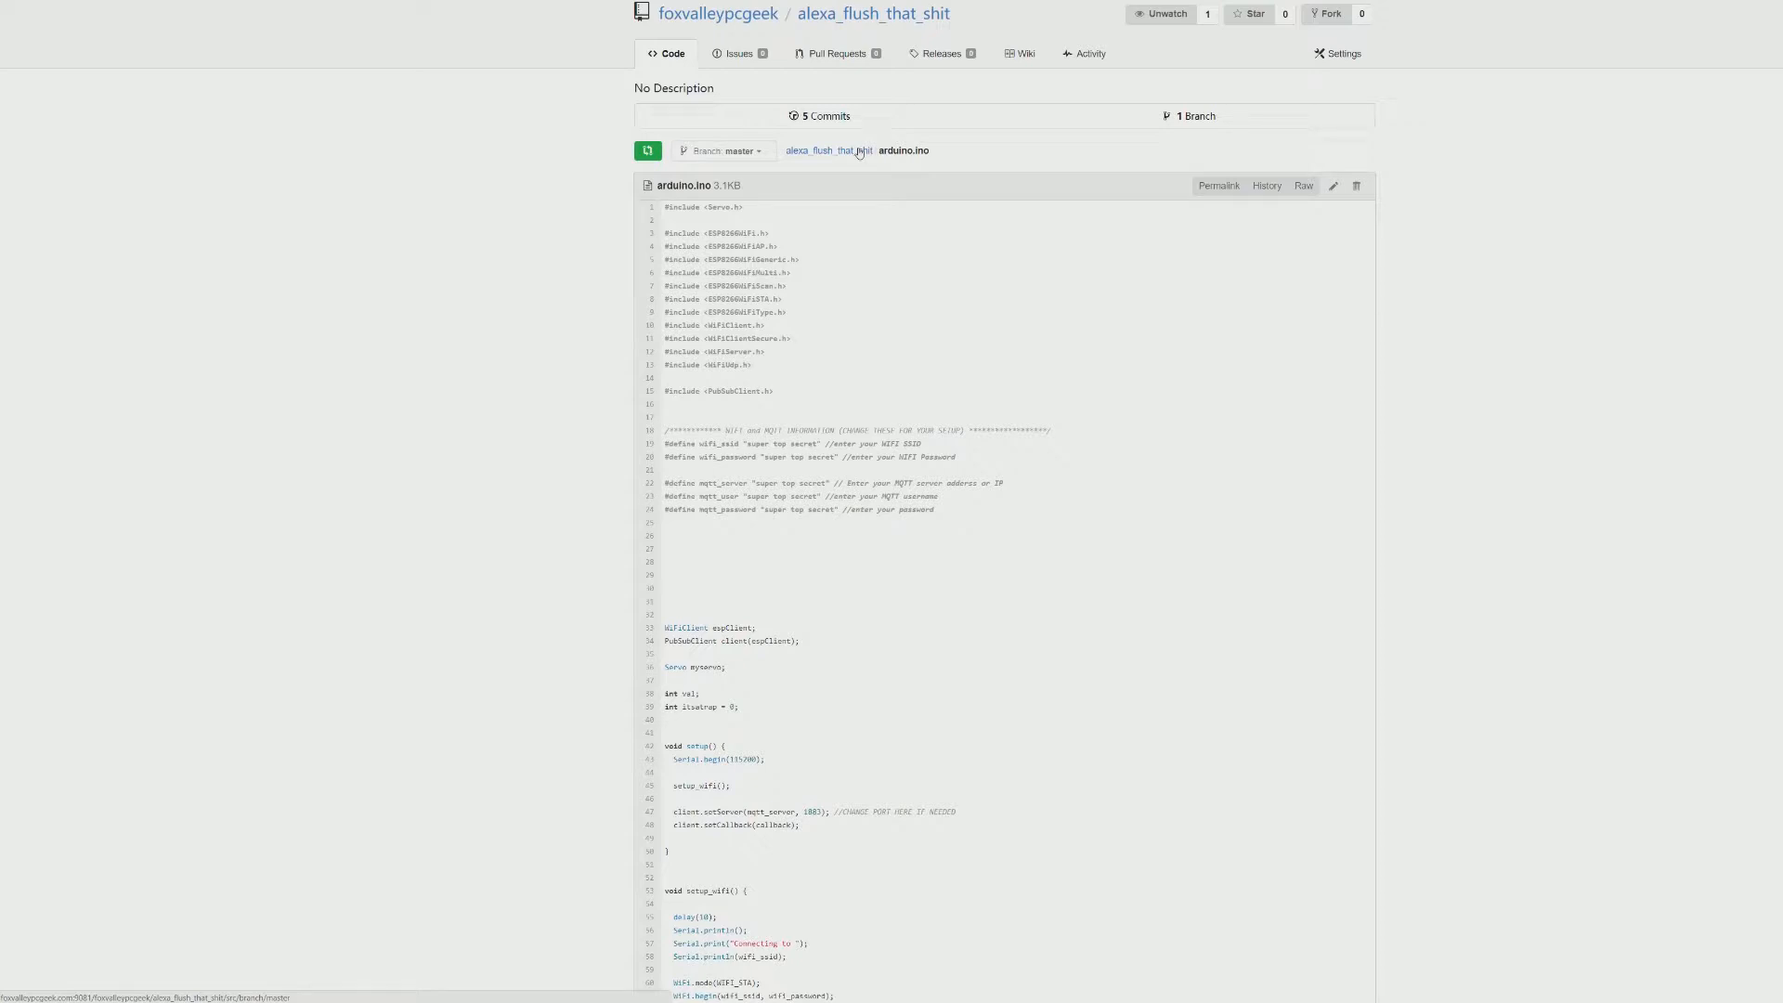
{"action": "mouse_move", "coordinate": [781, 237]}
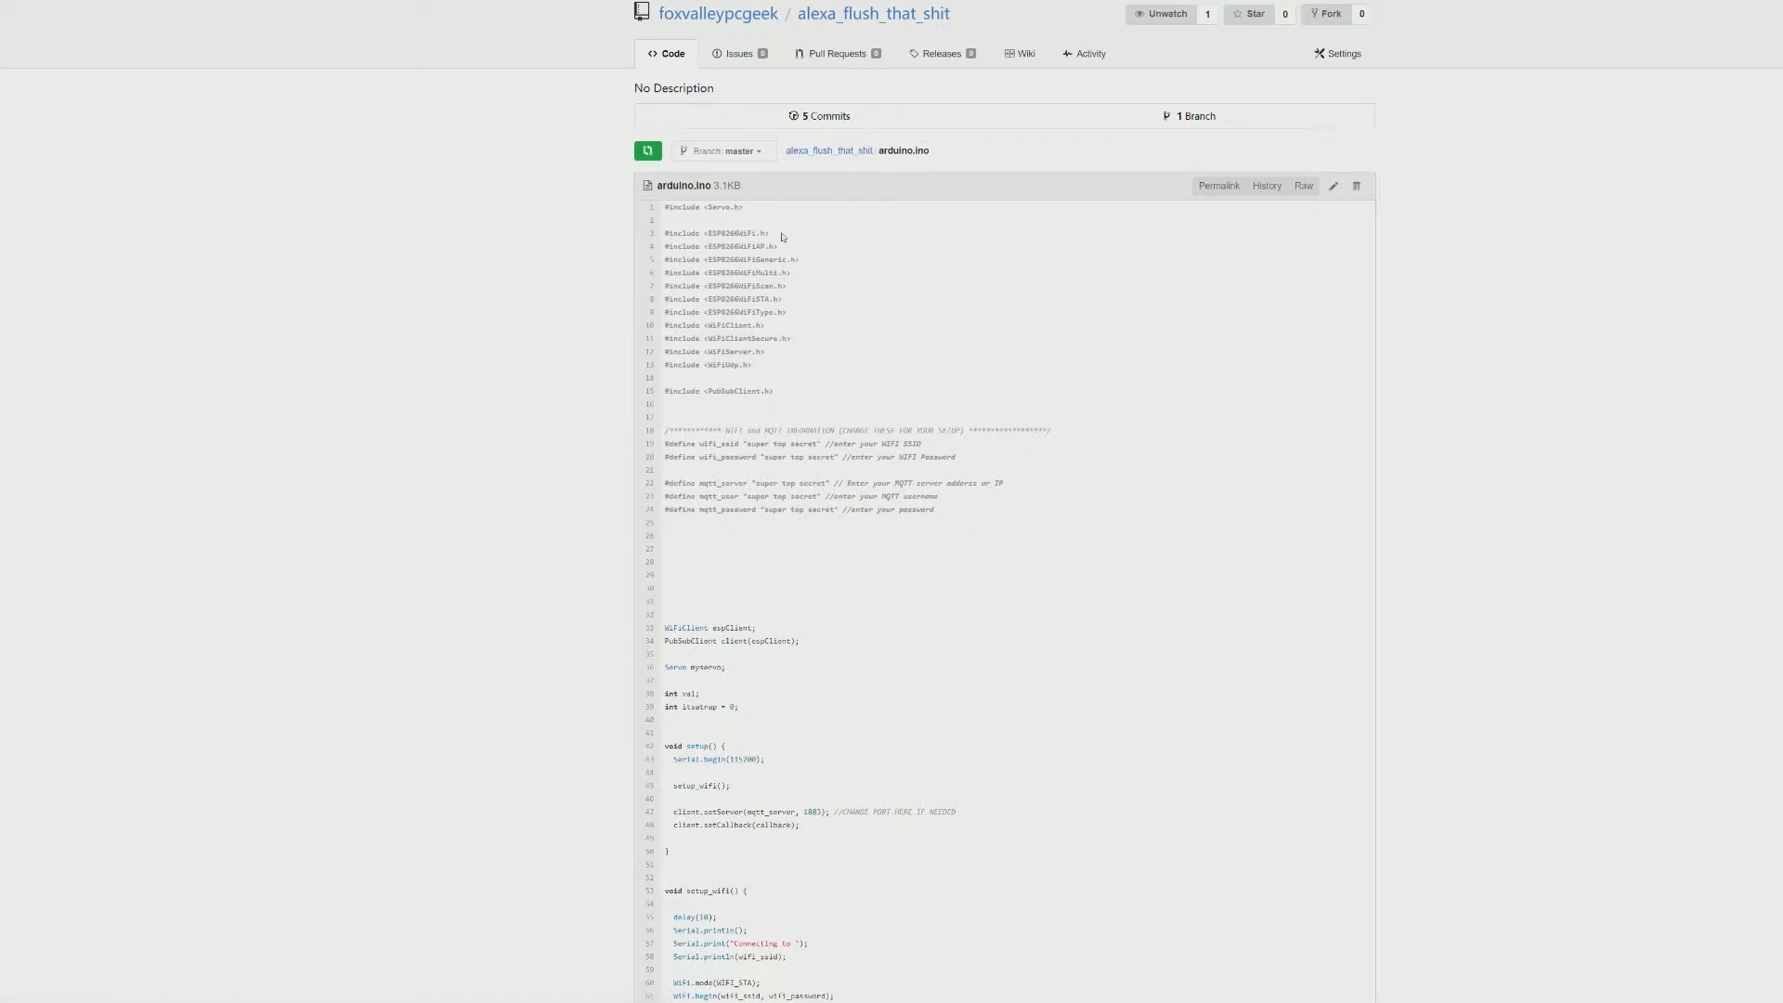
{"action": "mouse_move", "coordinate": [785, 249]}
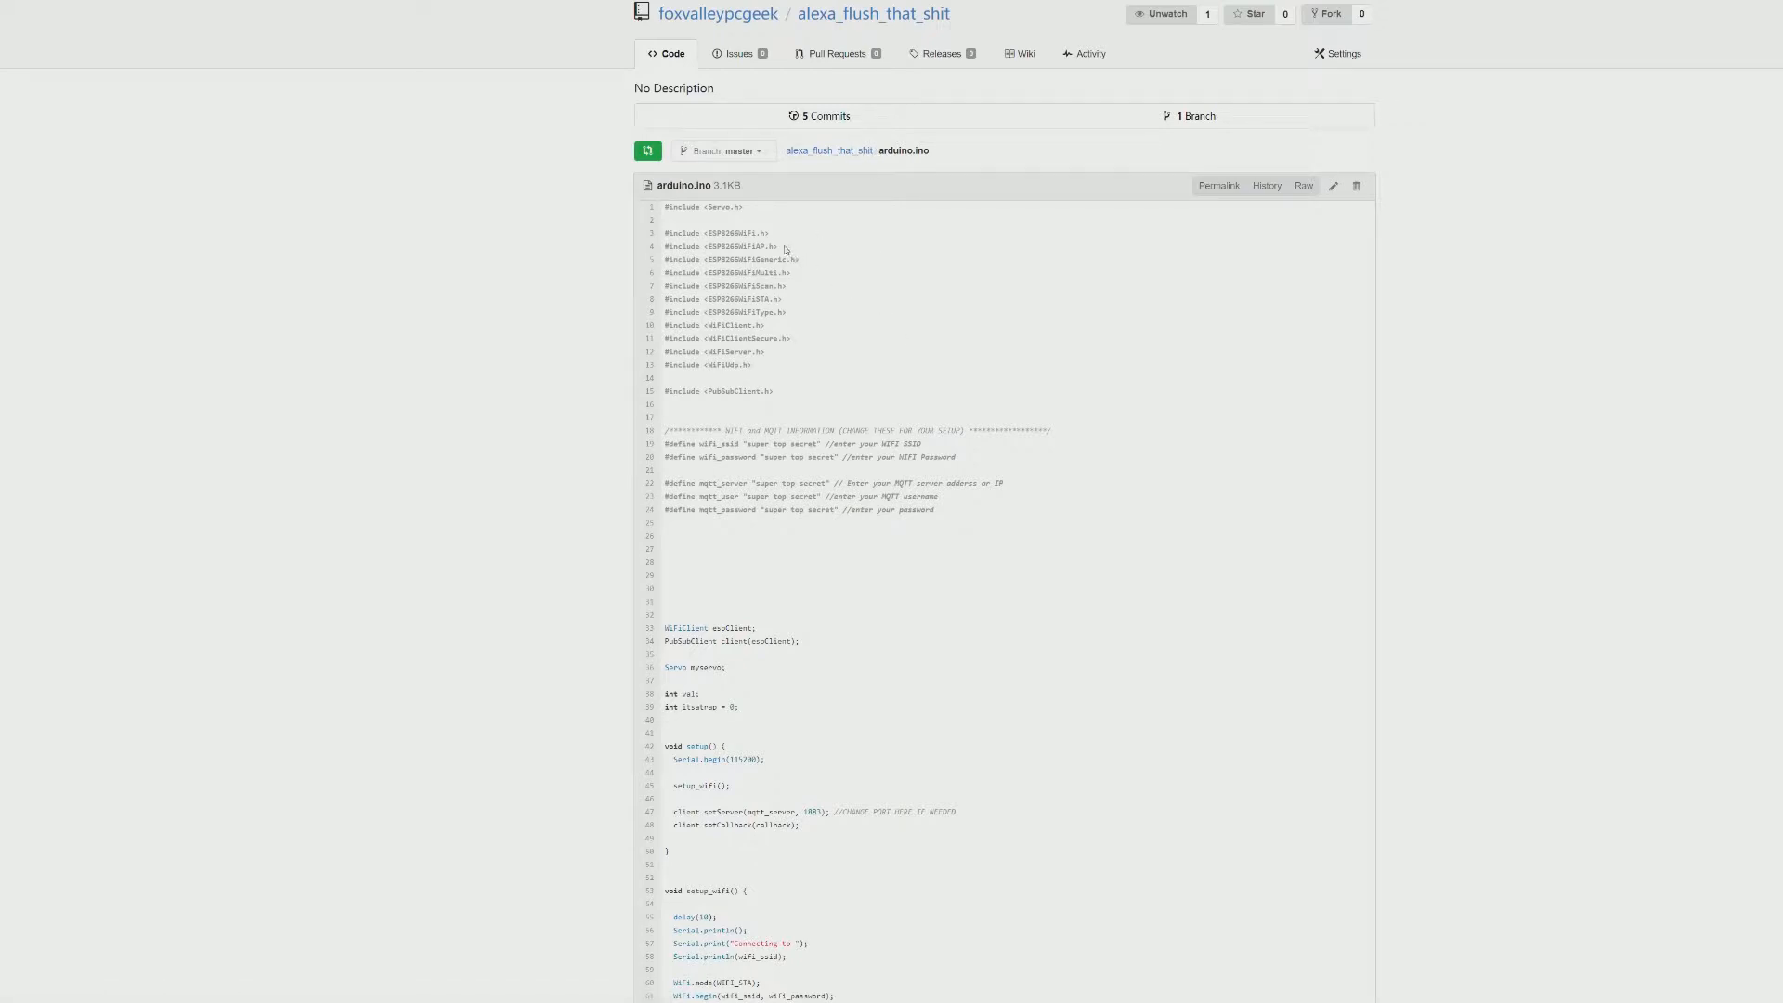
Scroll arduino.ino down past setup_wifi to the MQTT callback with servo toilet commands.
{"action": "scroll", "scroll_direction": "down", "scroll_amount": 3}
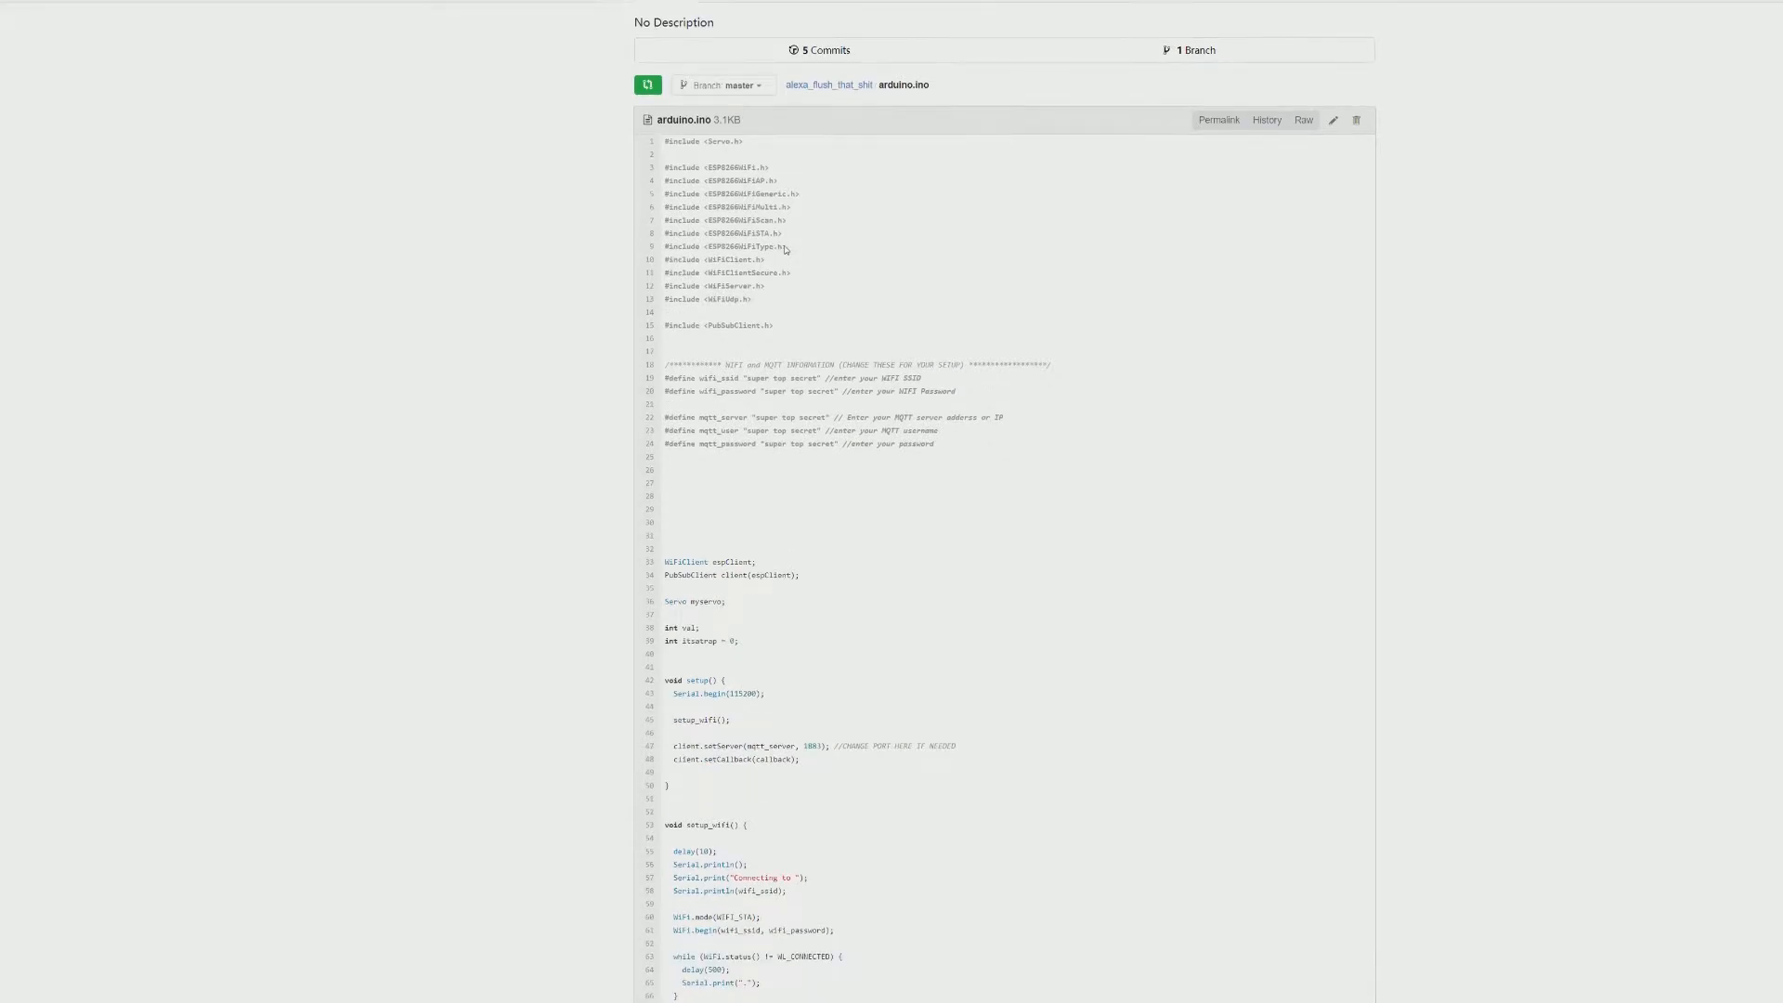
{"action": "scroll", "scroll_direction": "down", "scroll_amount": 3}
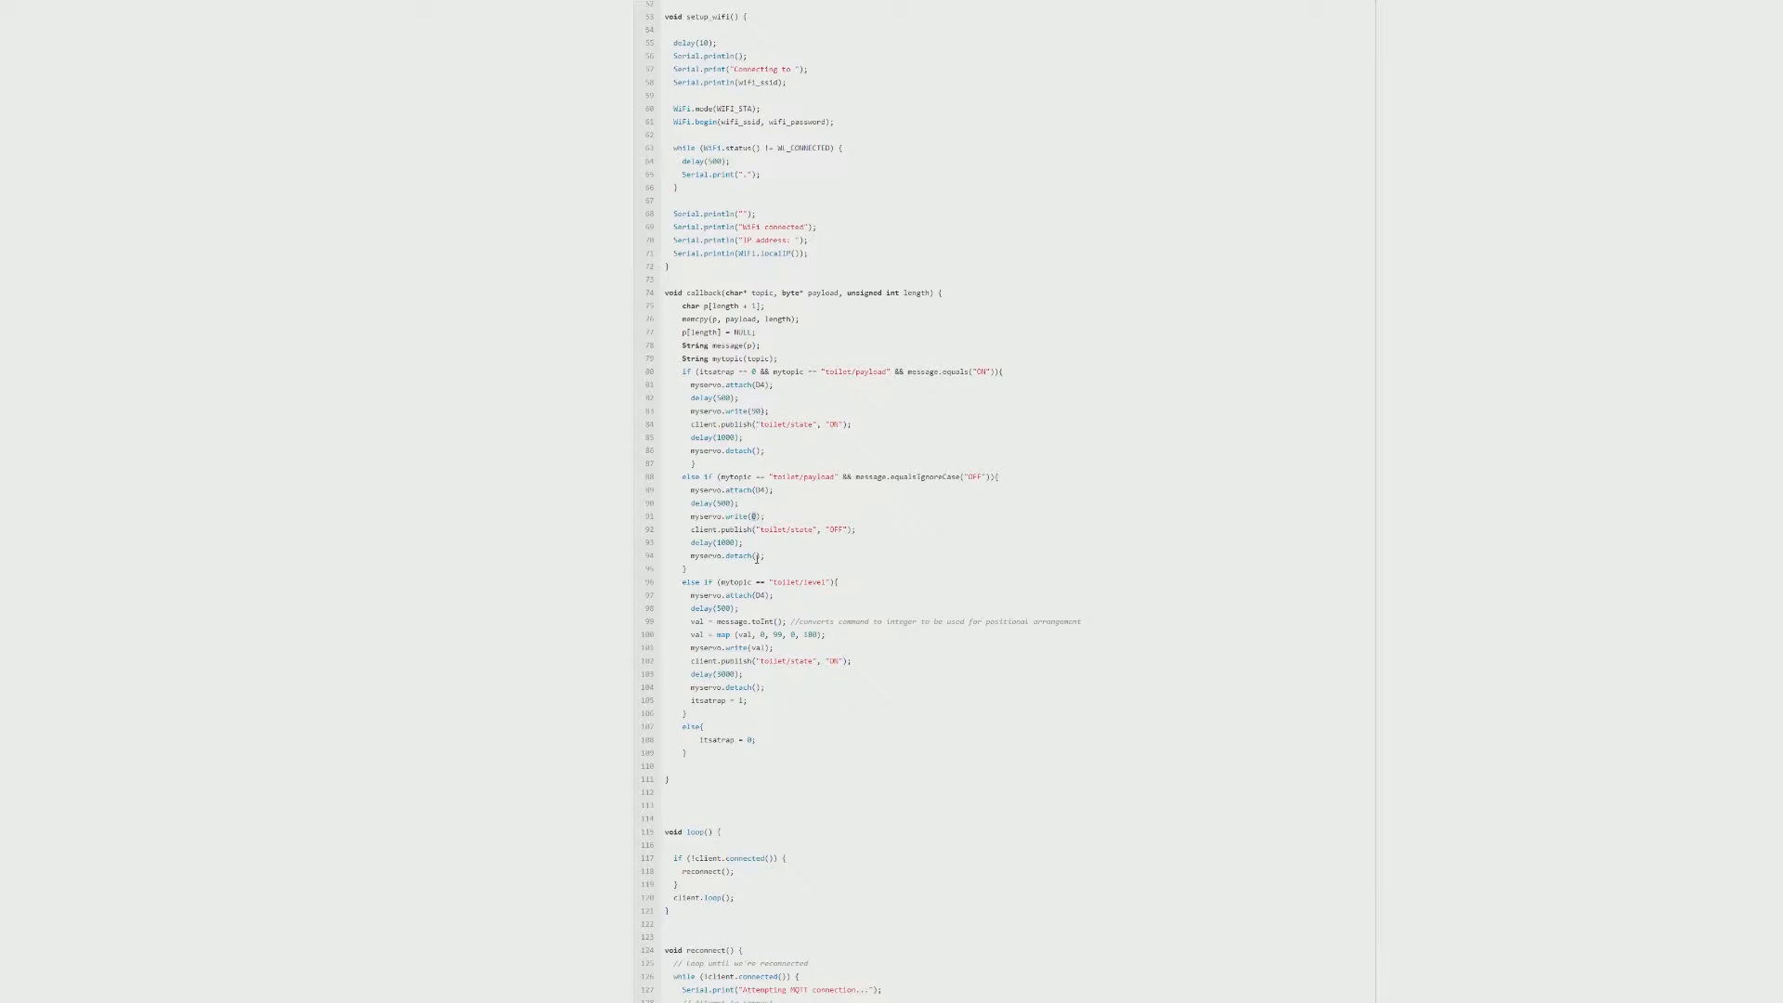
{"action": "mouse_move", "coordinate": [898, 521]}
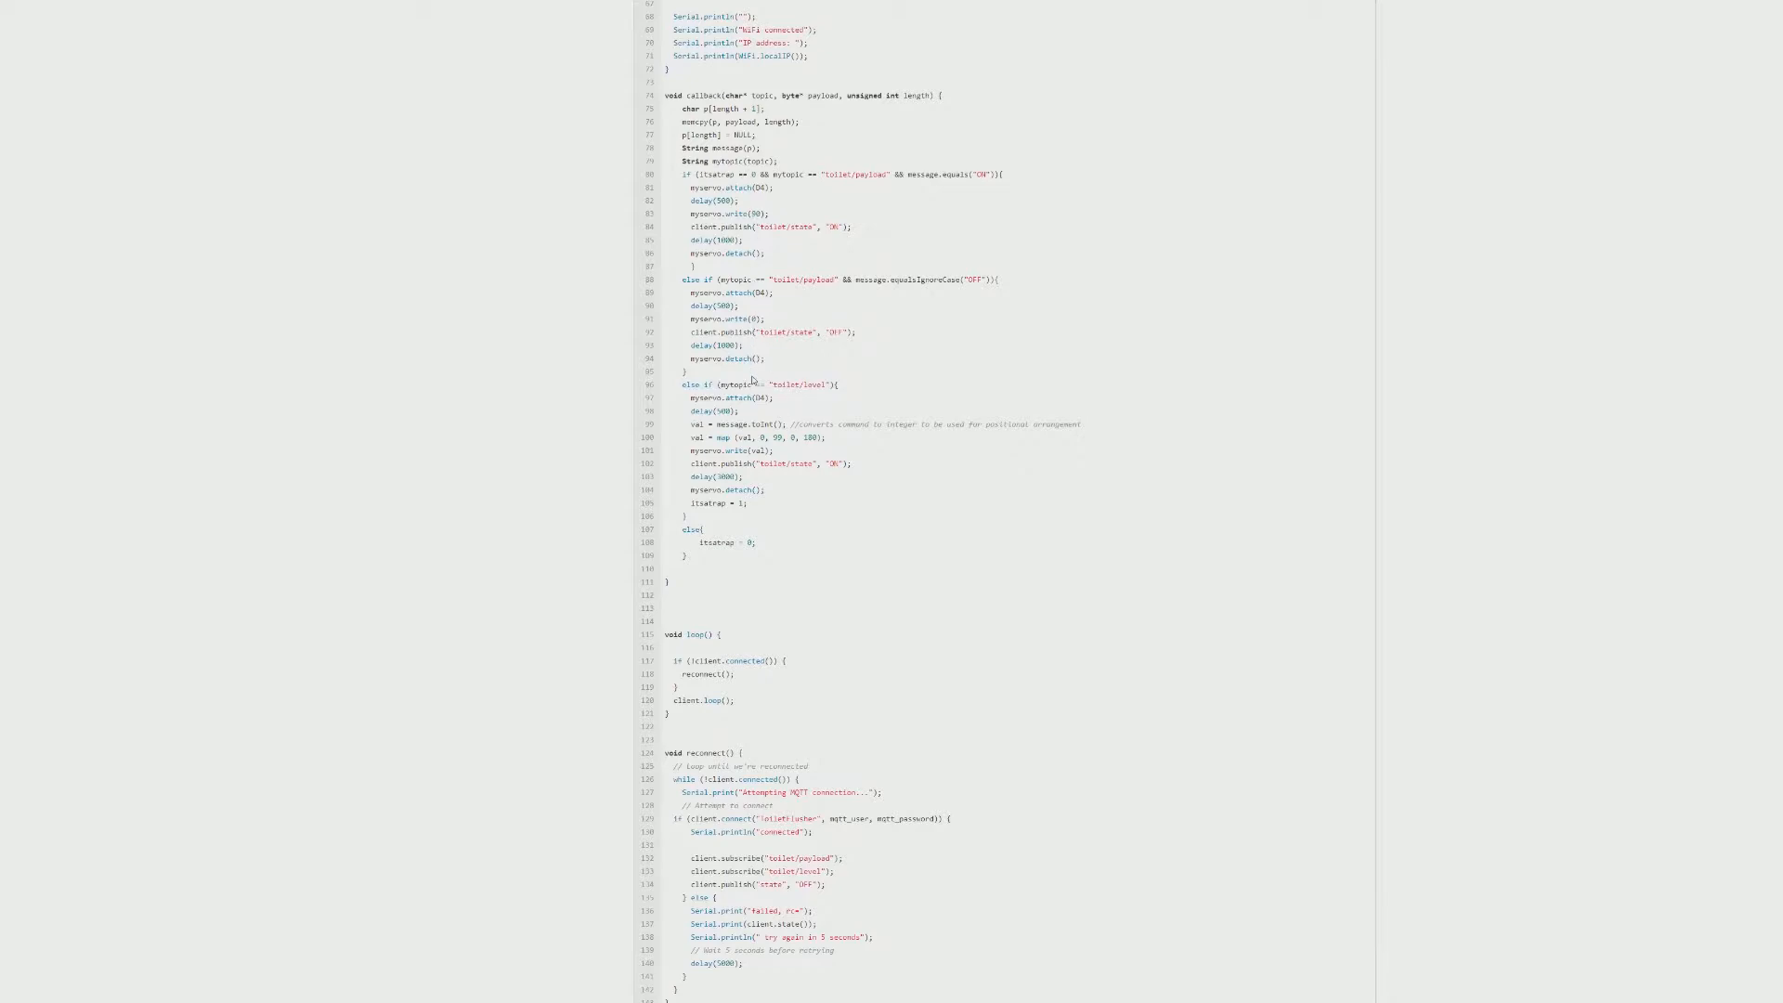
{"action": "mouse_move", "coordinate": [760, 394]}
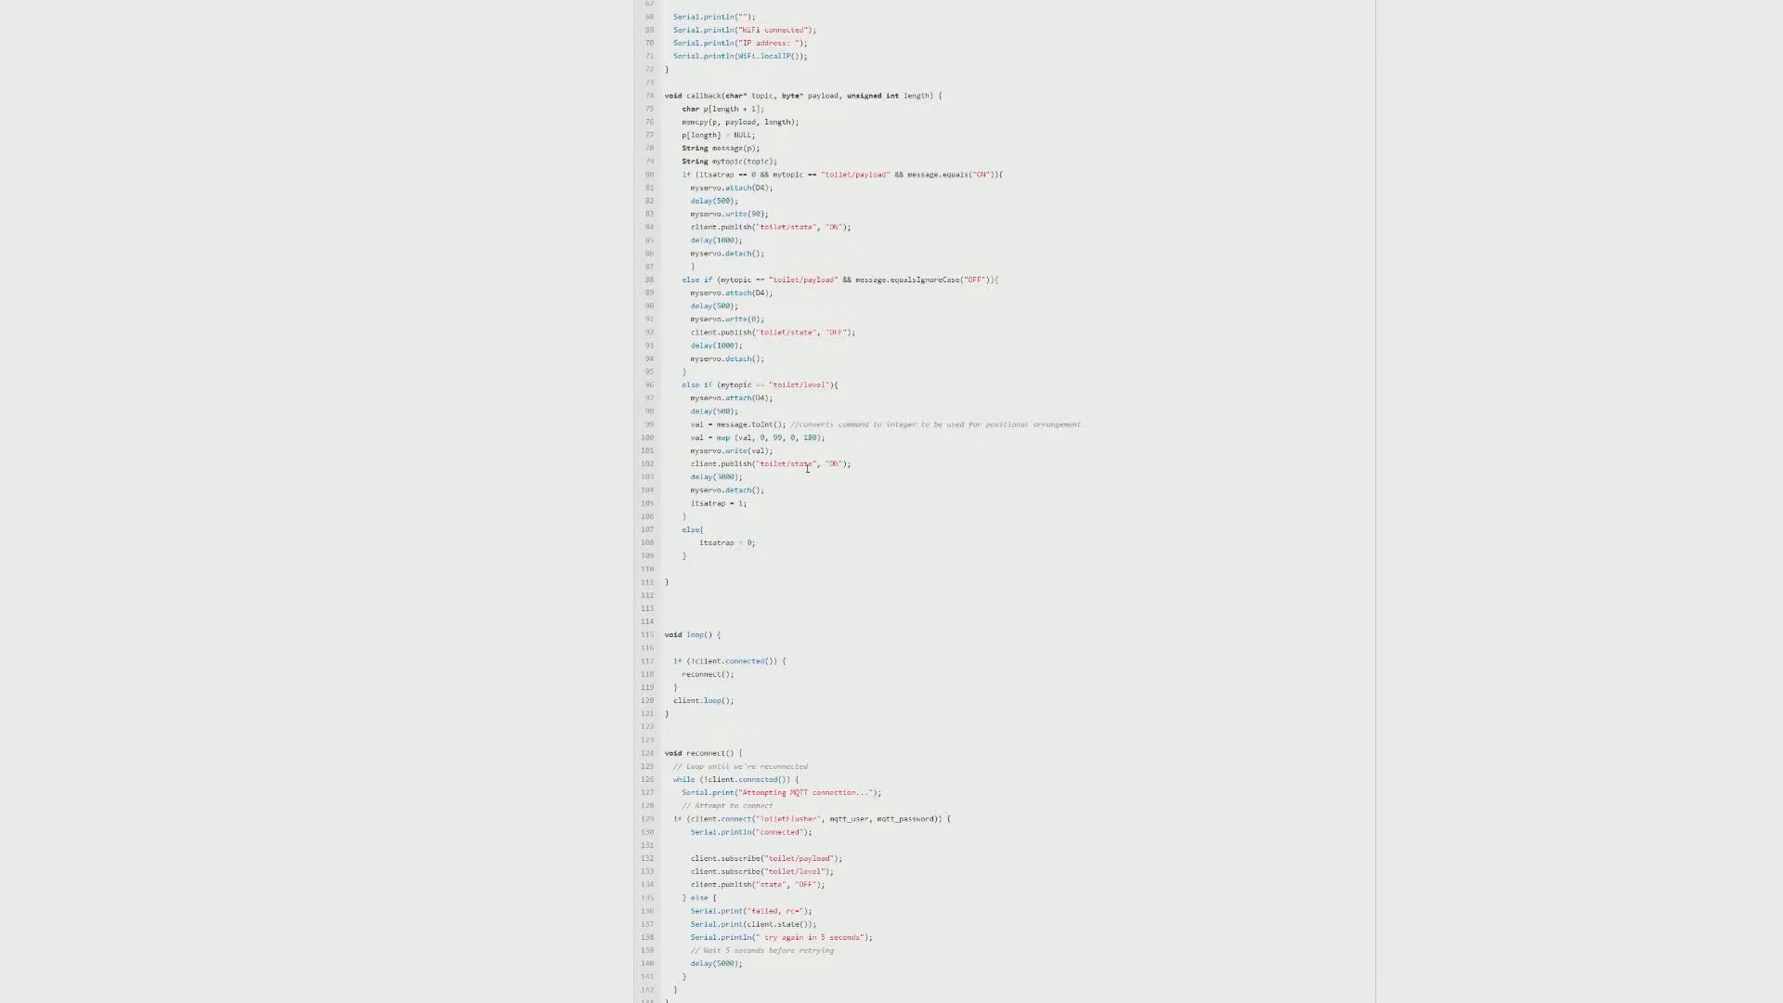
{"action": "mouse_move", "coordinate": [887, 472]}
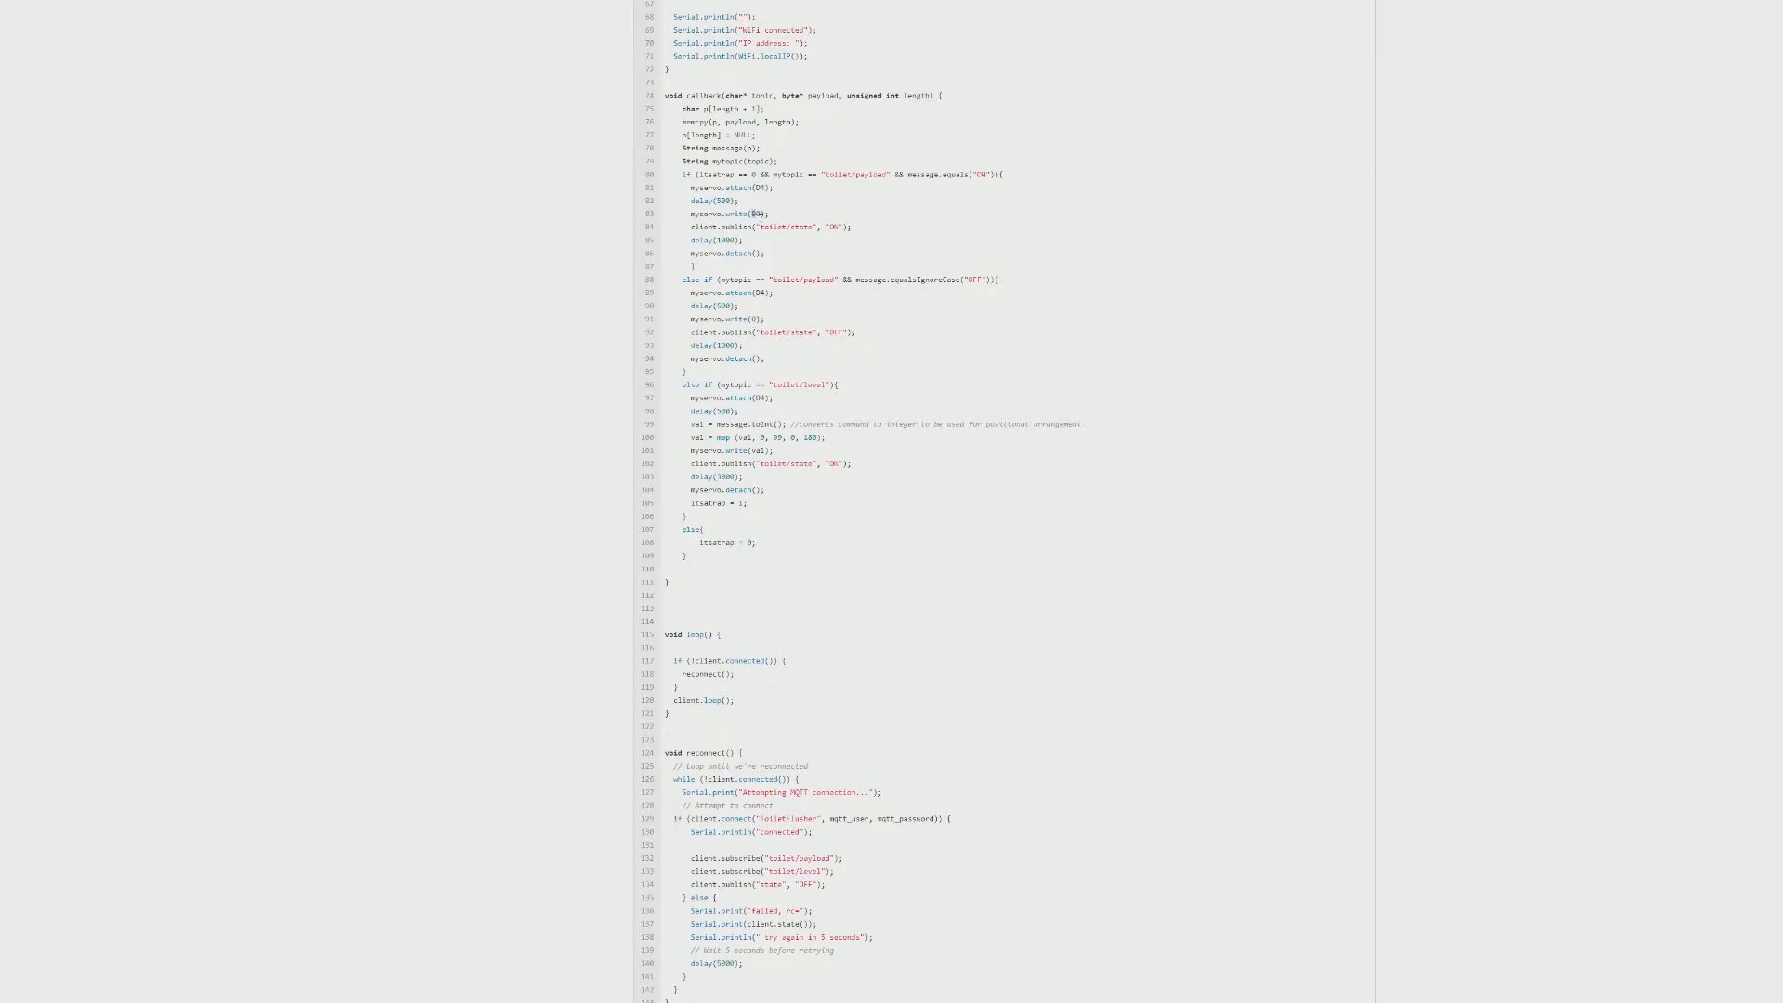
{"action": "mouse_move", "coordinate": [917, 493]}
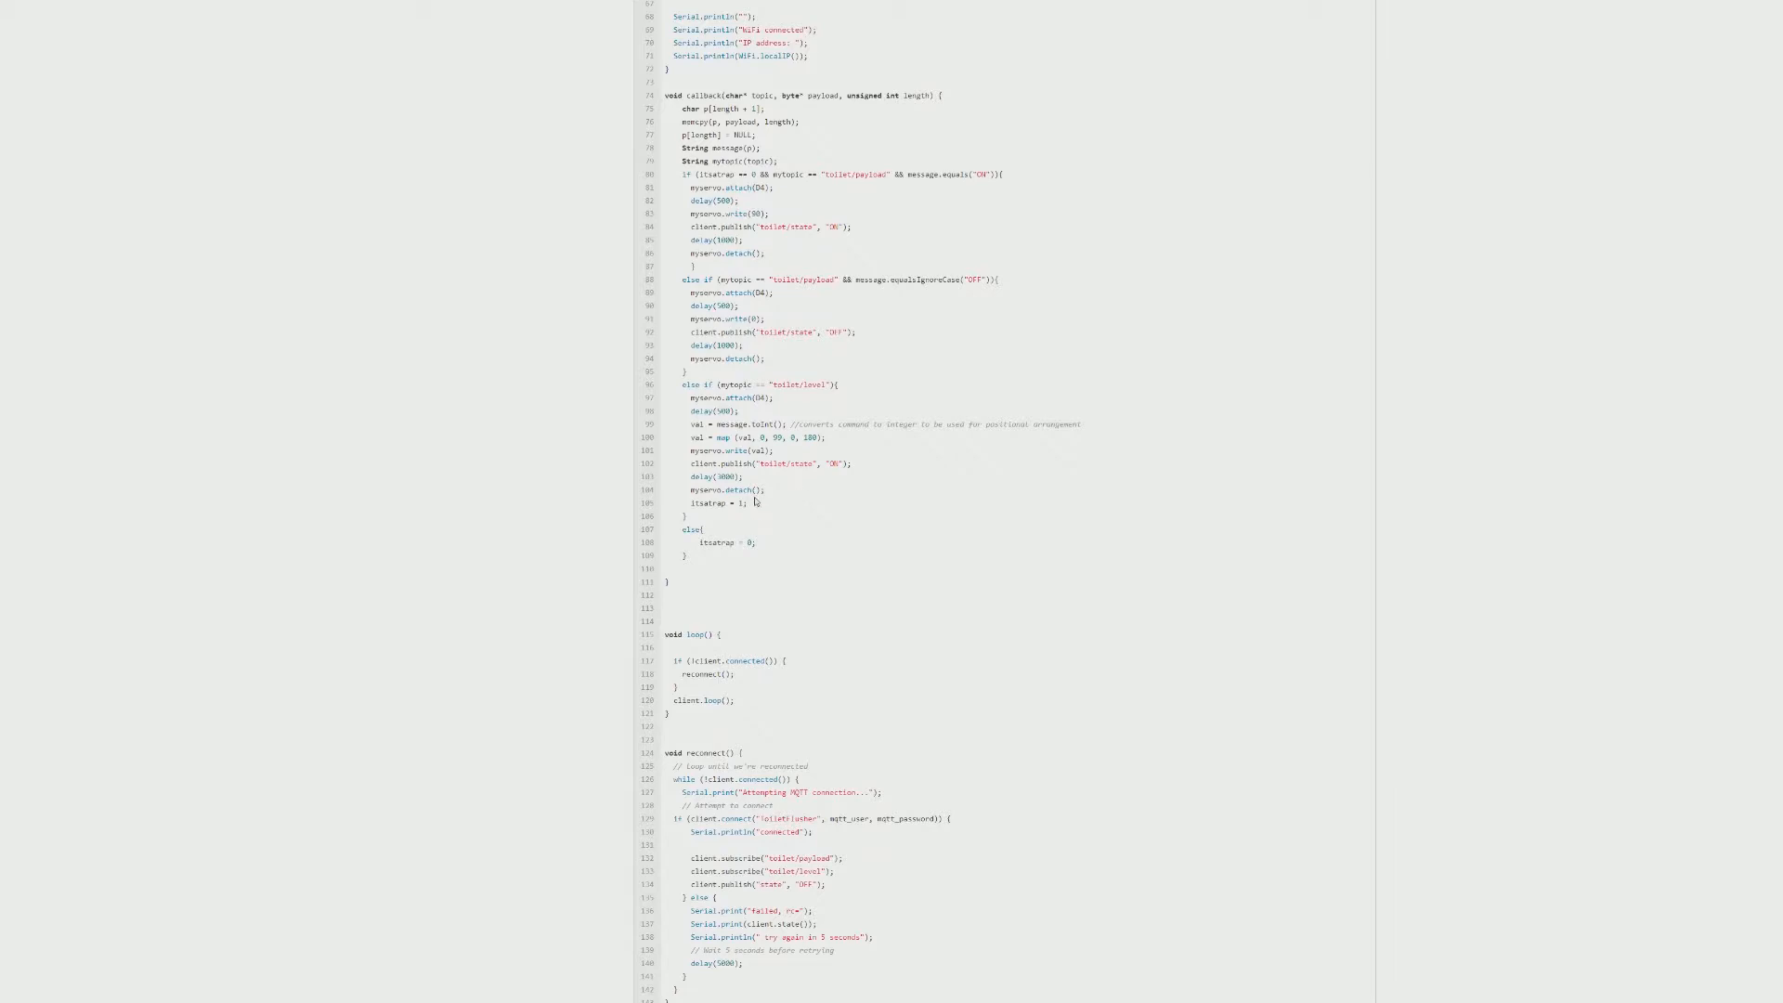
{"action": "mouse_move", "coordinate": [814, 395]}
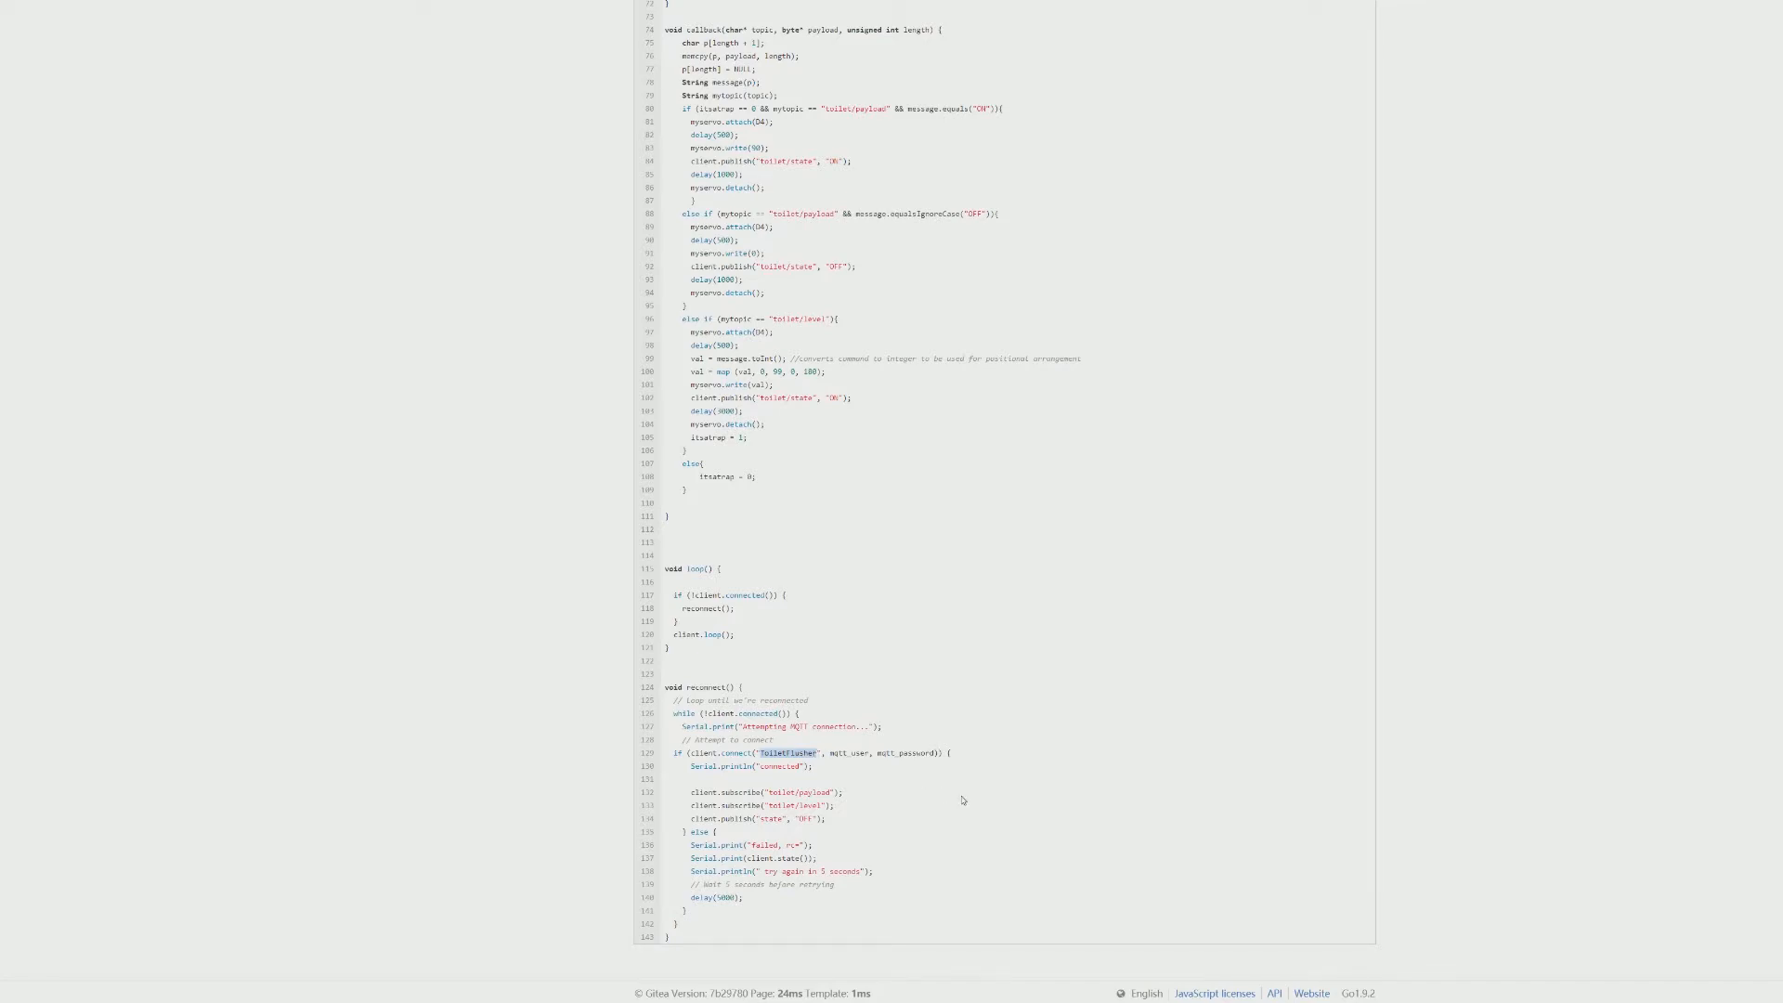
Scroll arduino.ino back to setup_wifi and the callback with its servo toilet commands.
{"action": "scroll", "scroll_direction": "up", "scroll_amount": 3}
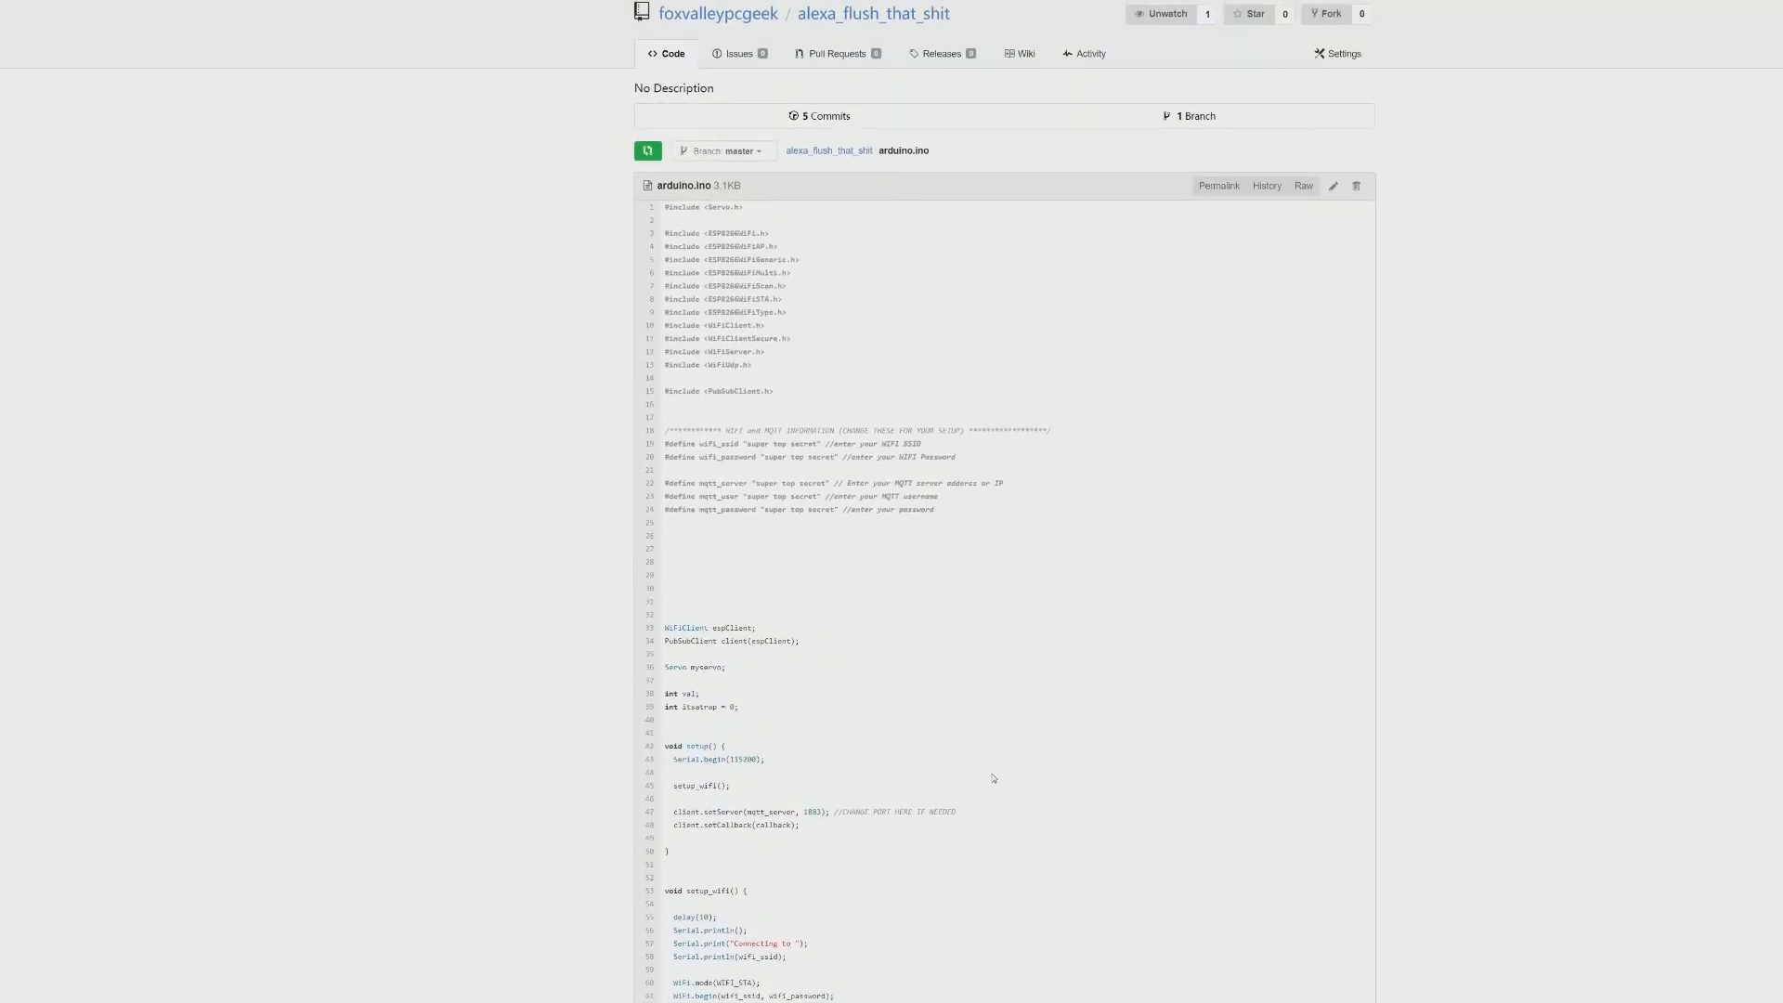
{"action": "scroll", "scroll_direction": "down", "scroll_amount": 3}
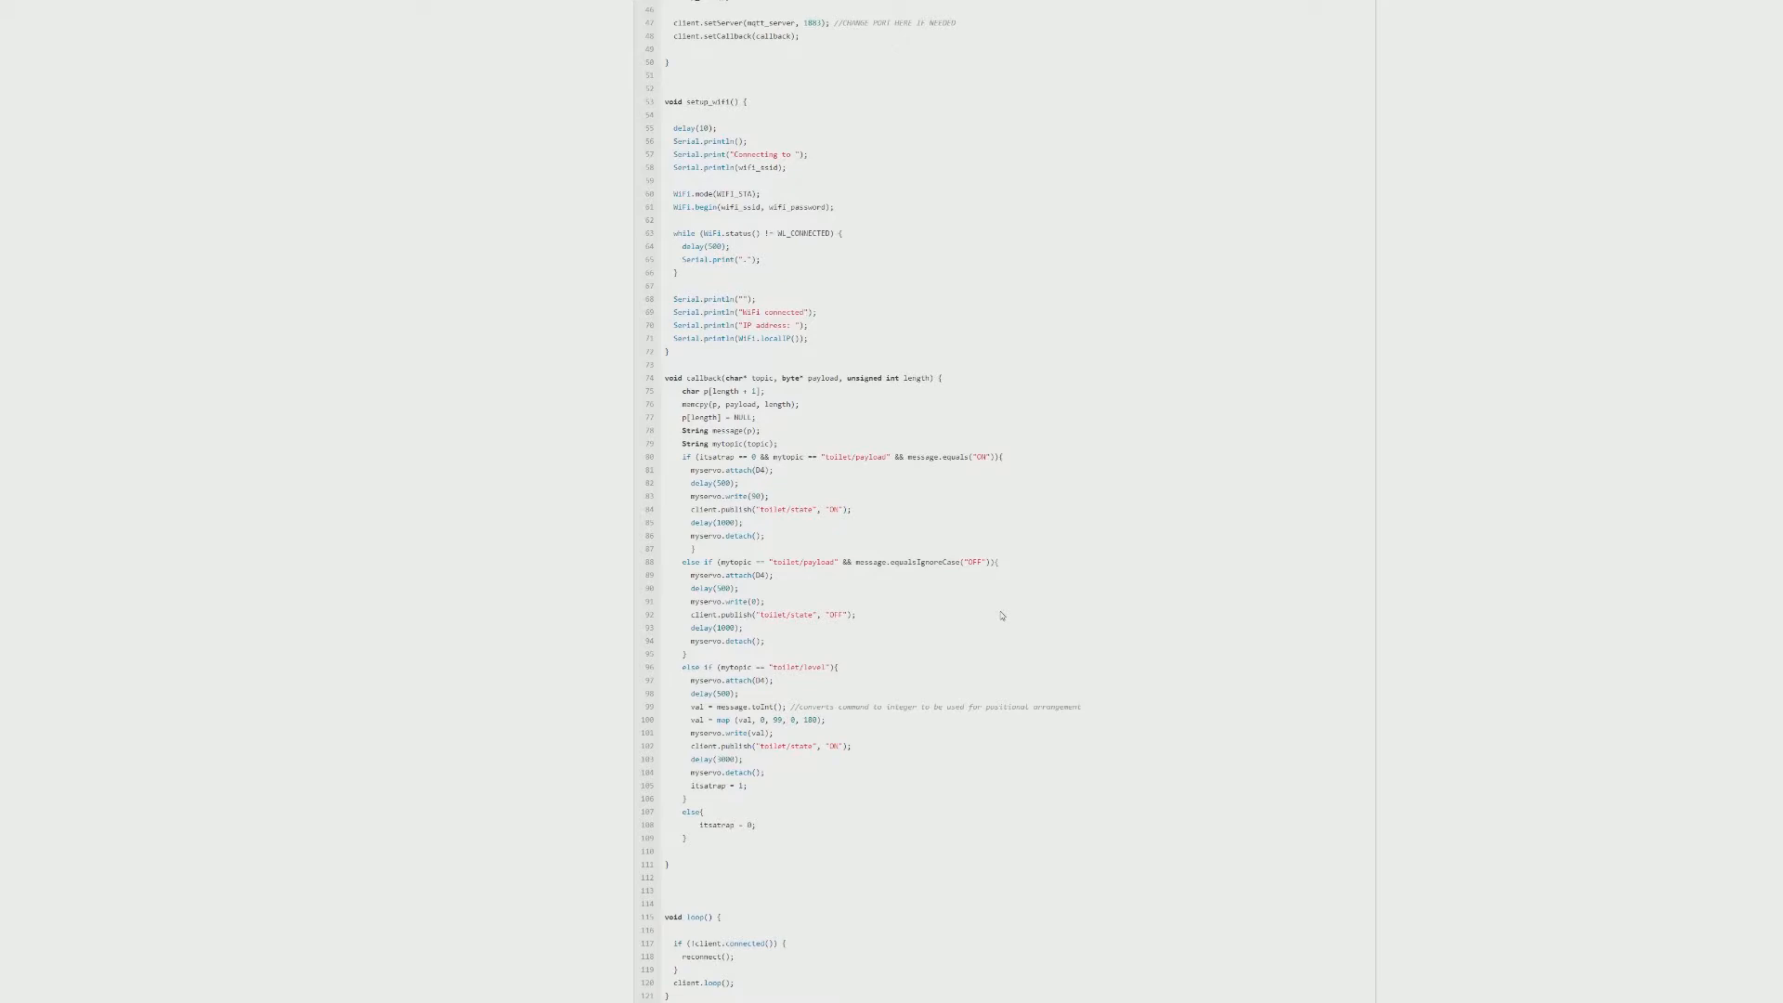
{"action": "mouse_move", "coordinate": [832, 285]}
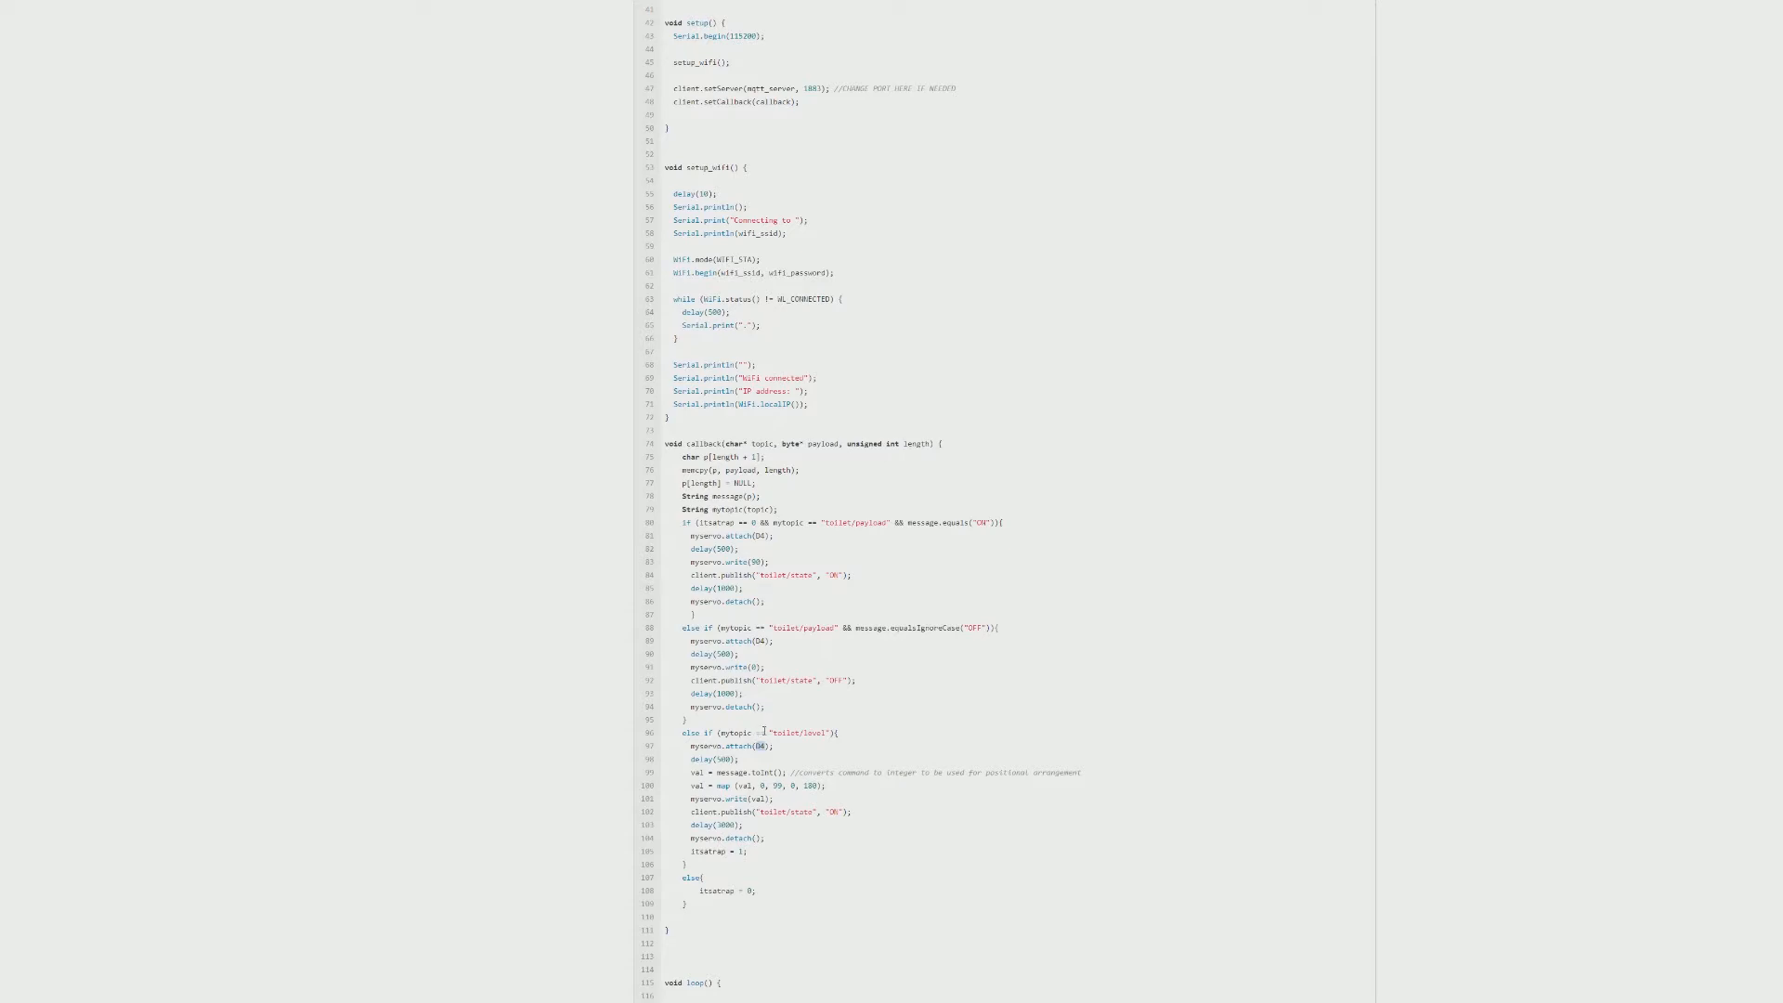
{"action": "mouse_move", "coordinate": [885, 735]}
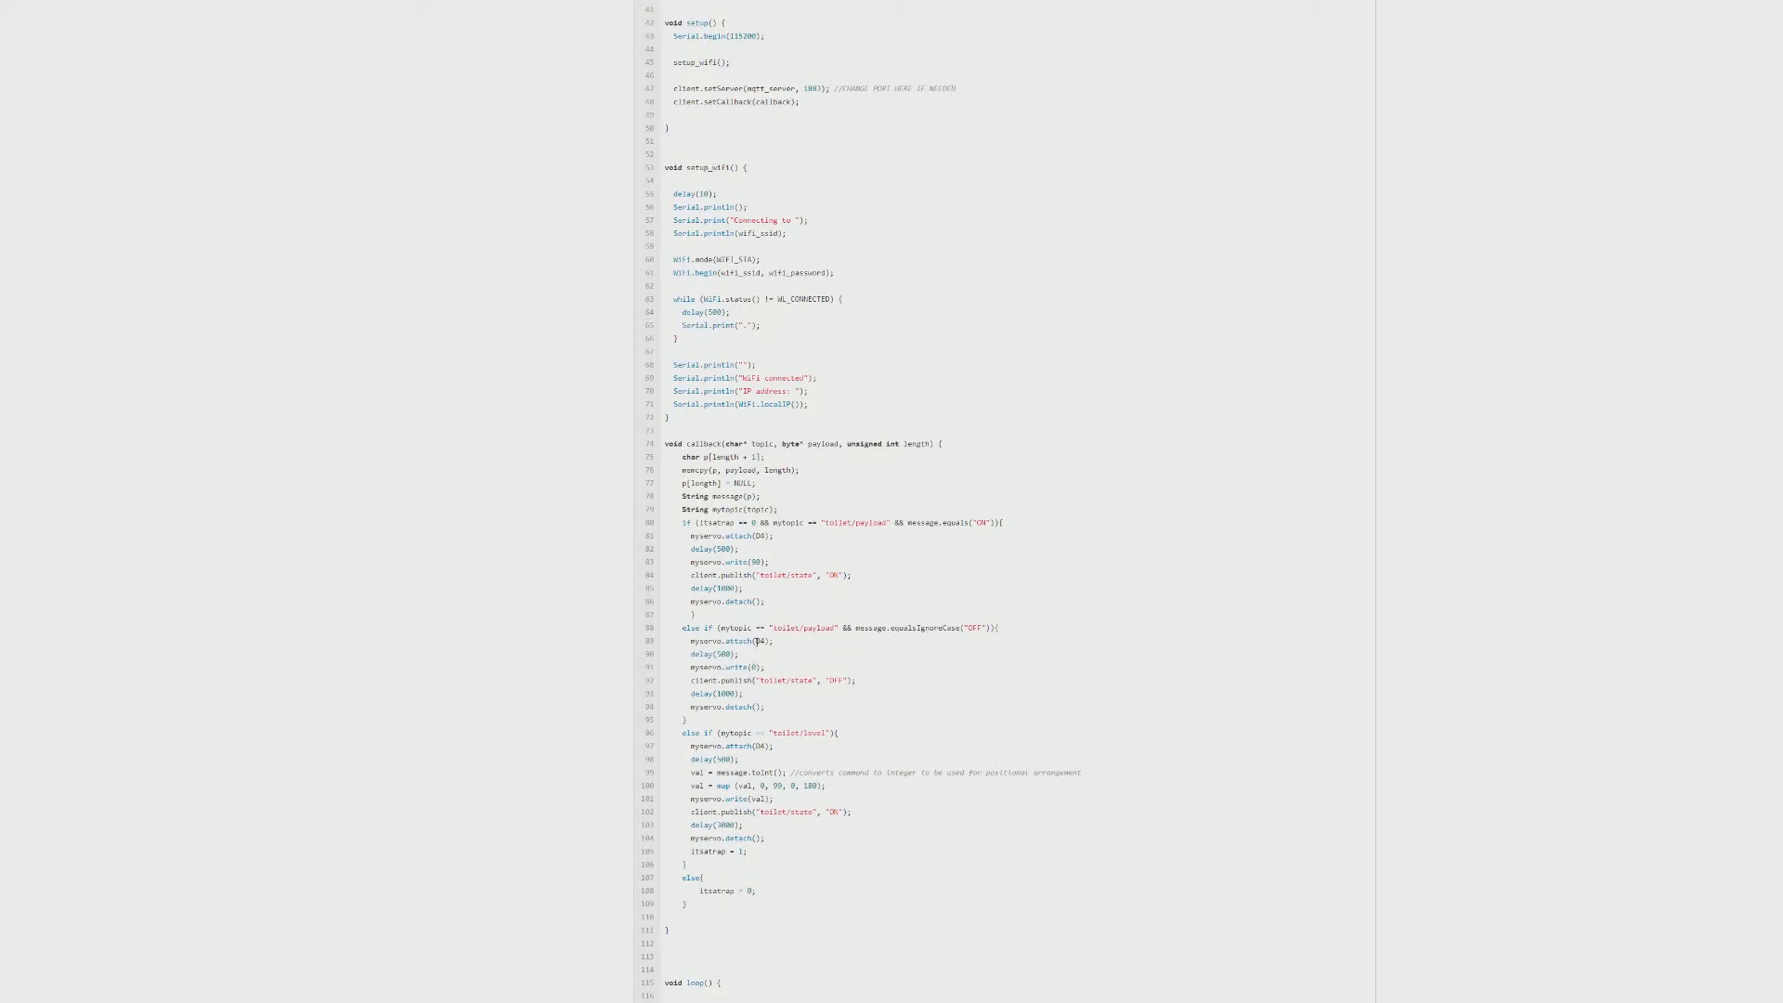
{"action": "mouse_move", "coordinate": [790, 551]}
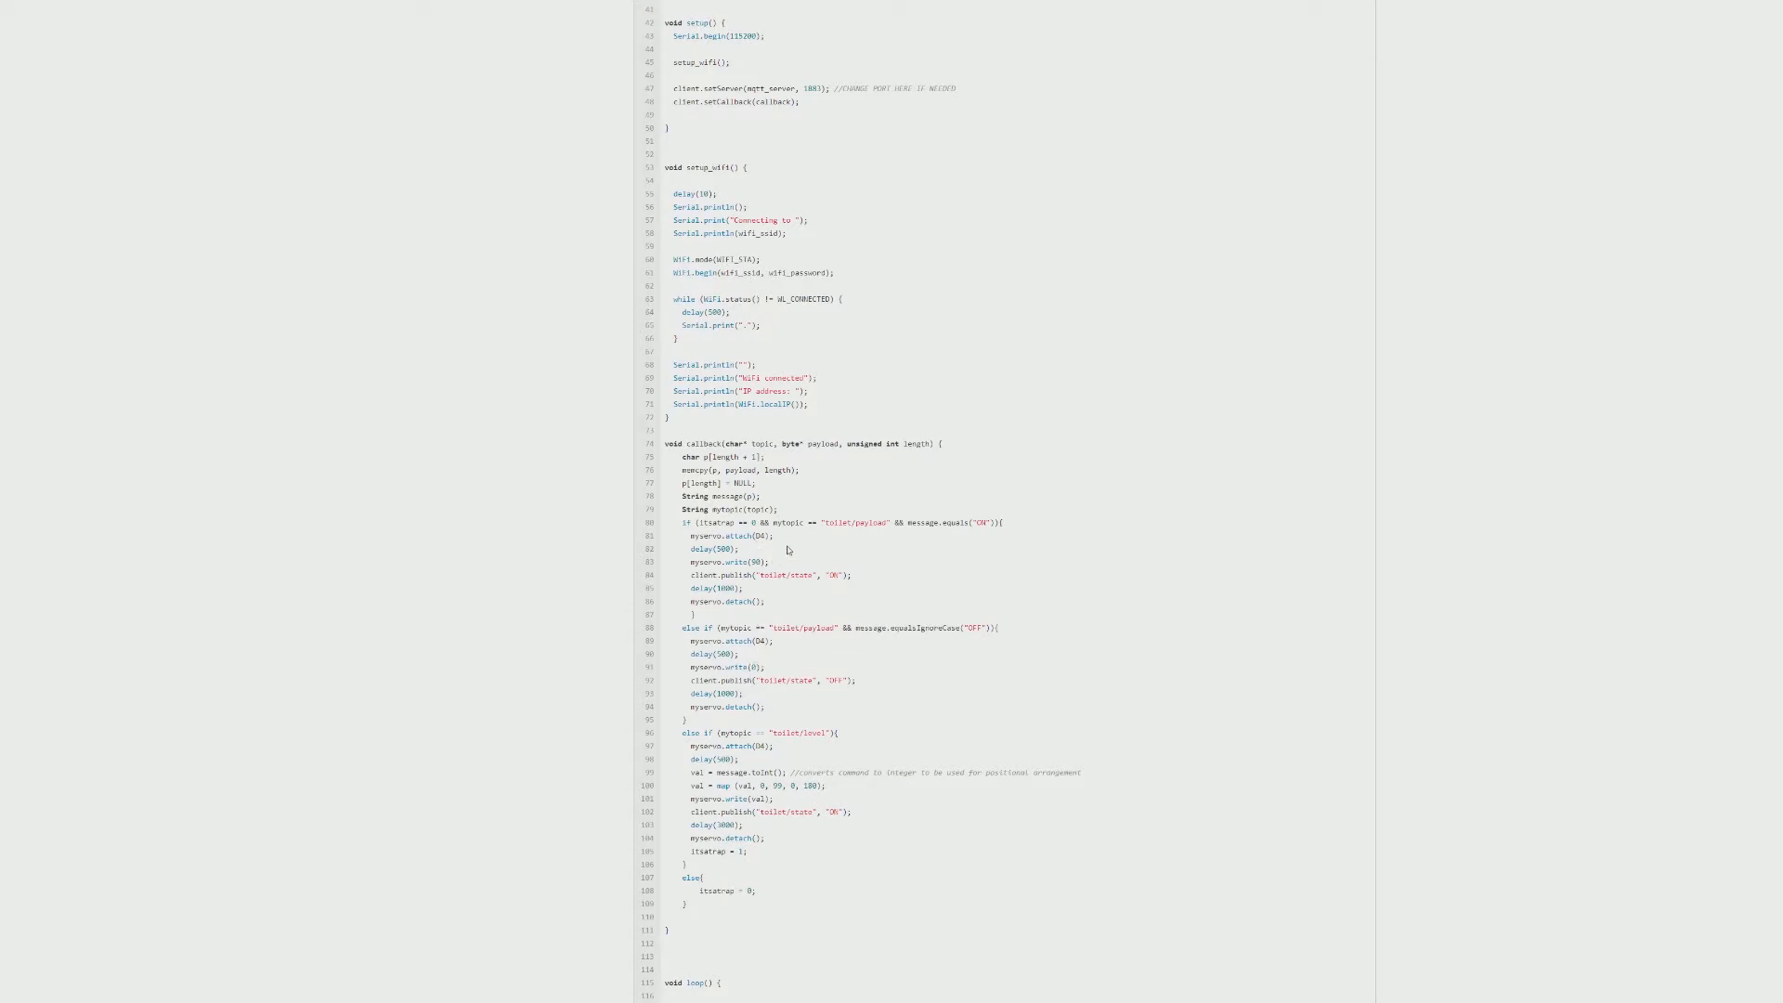
{"action": "mouse_move", "coordinate": [1152, 680]}
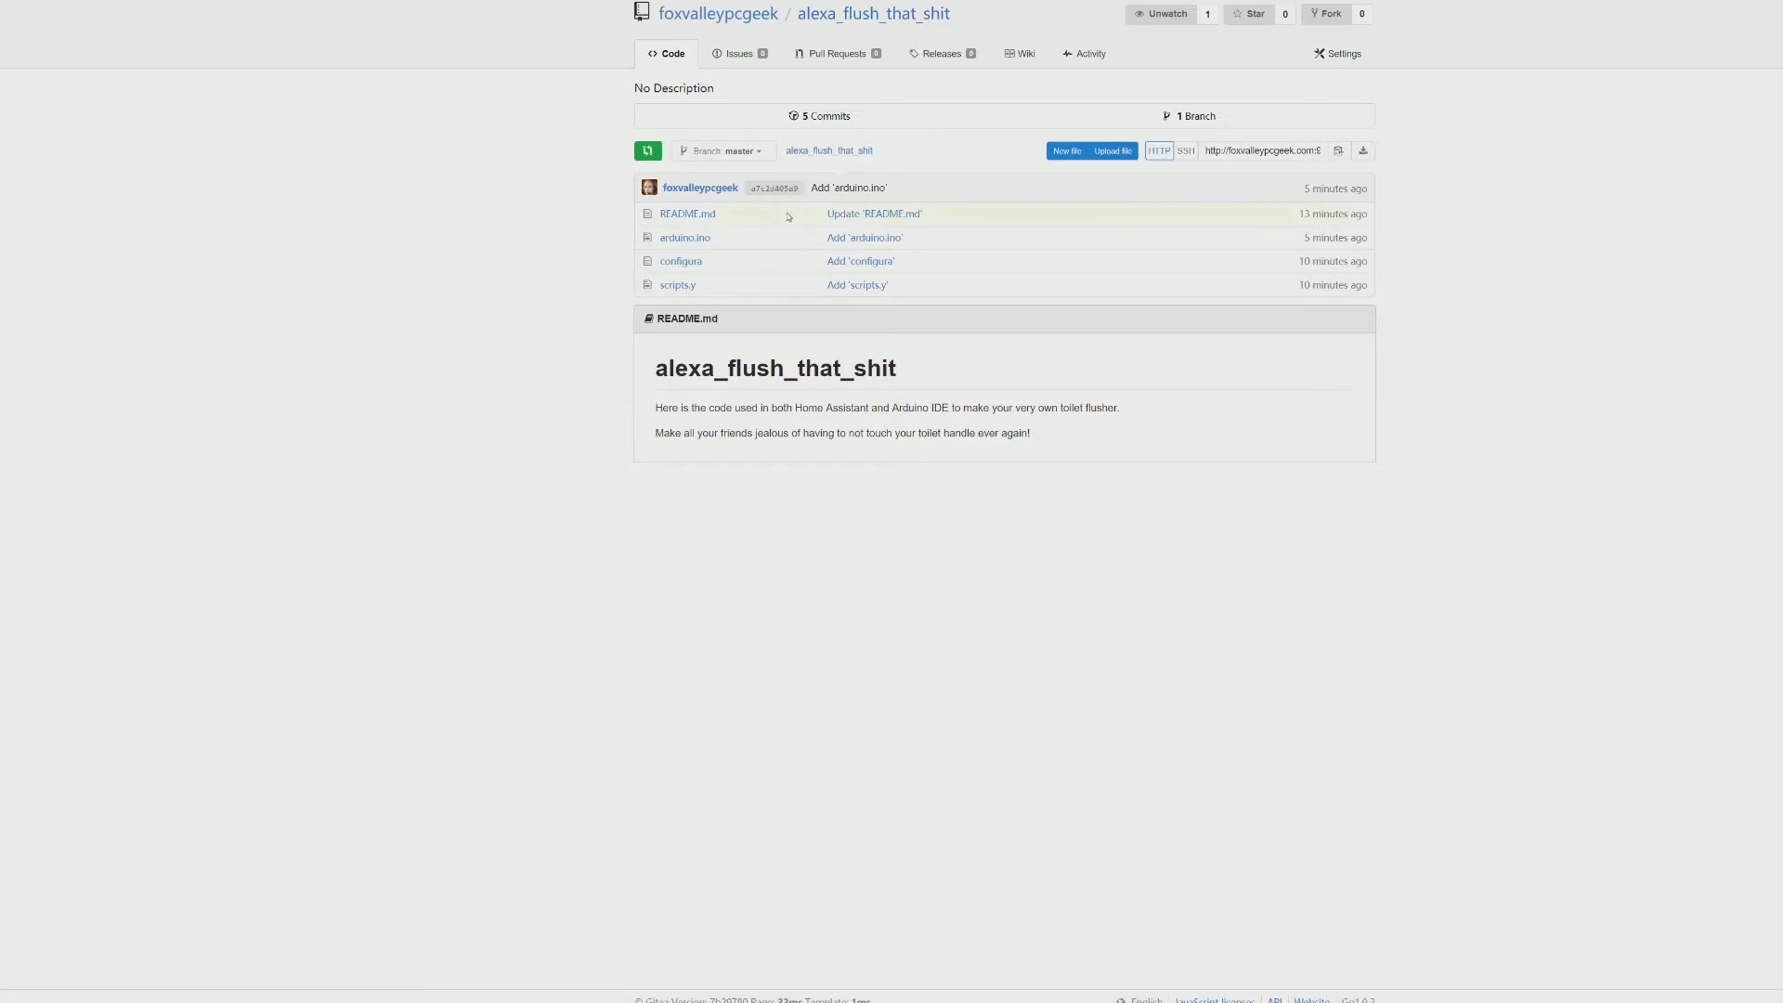
Open the configura file and highlight its brightness_state_topic setting.
{"action": "left_click", "coordinate": [680, 260]}
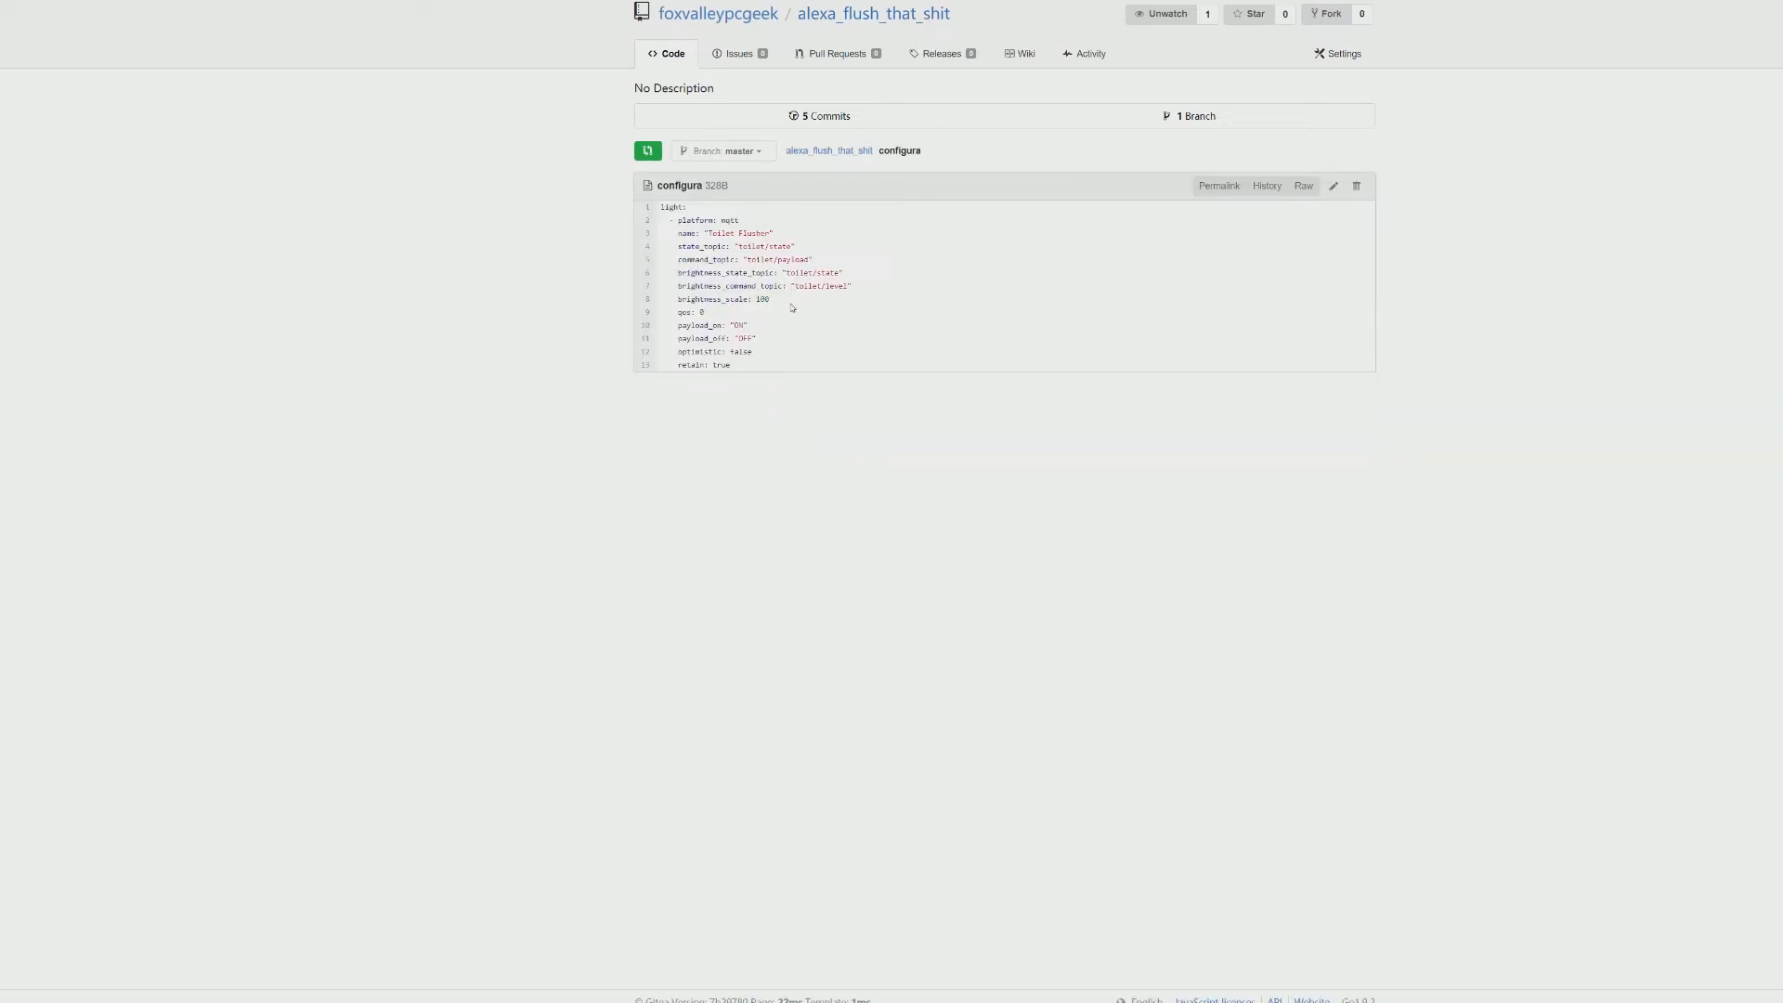
{"action": "mouse_move", "coordinate": [789, 304]}
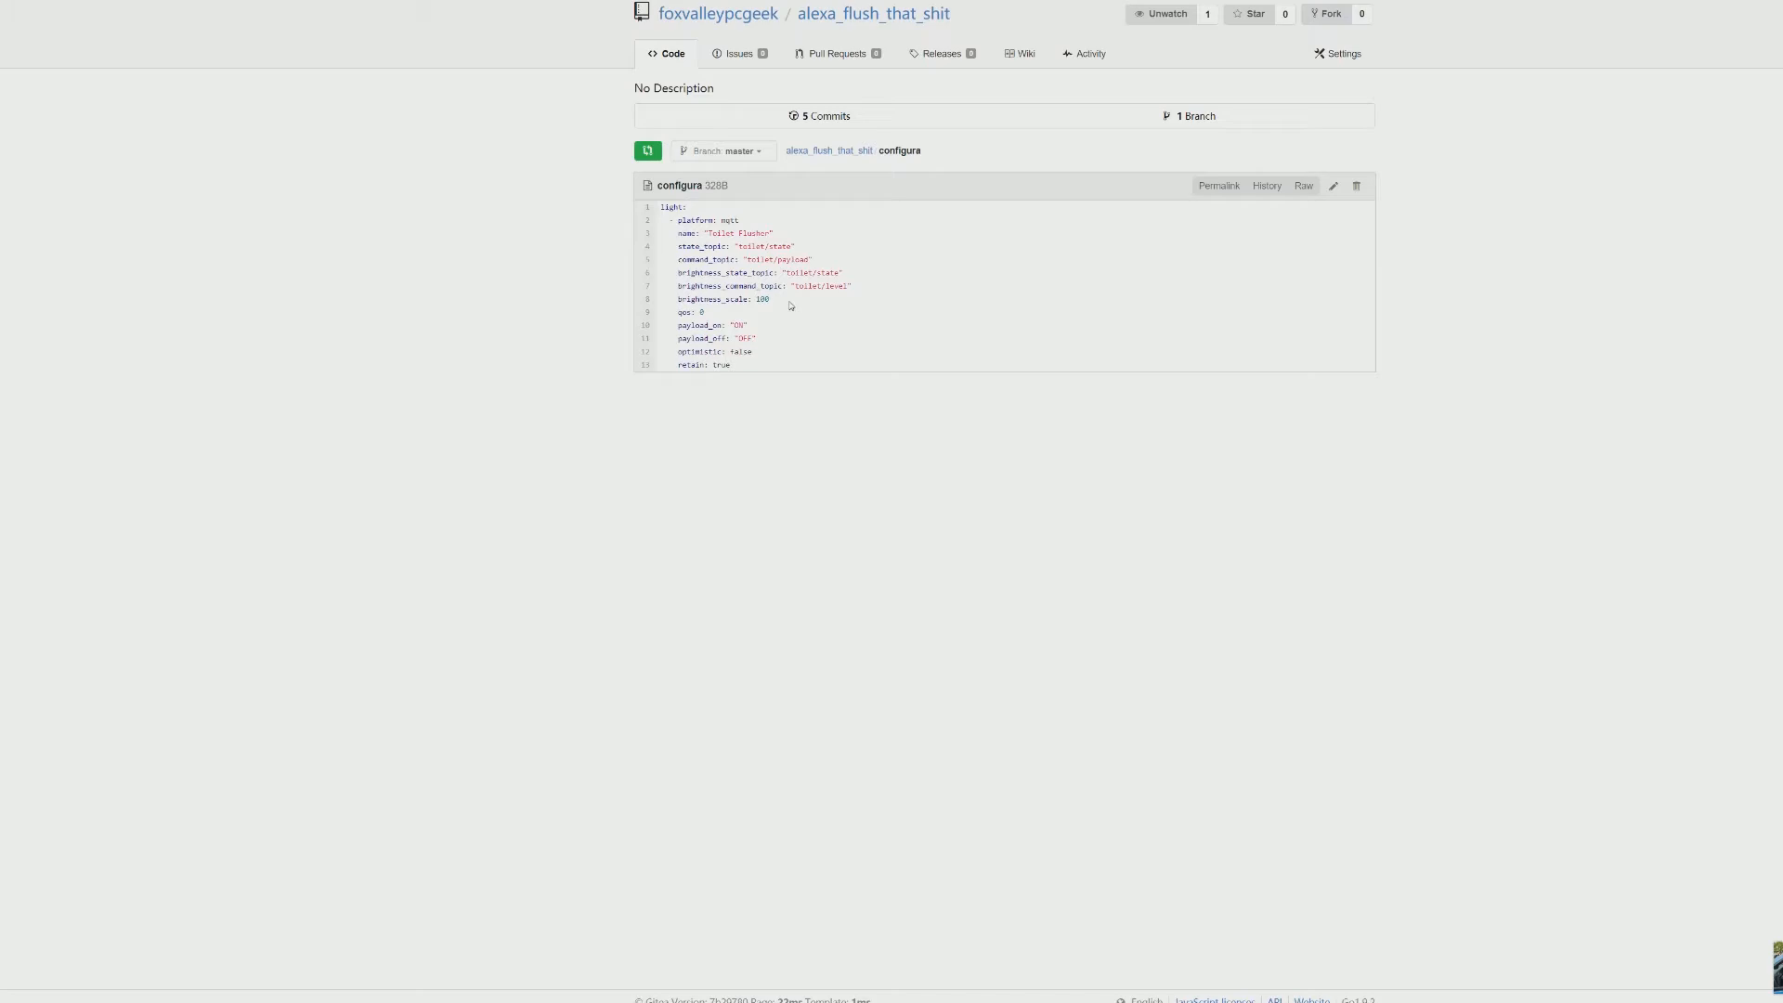
{"action": "double_click", "coordinate": [674, 207]}
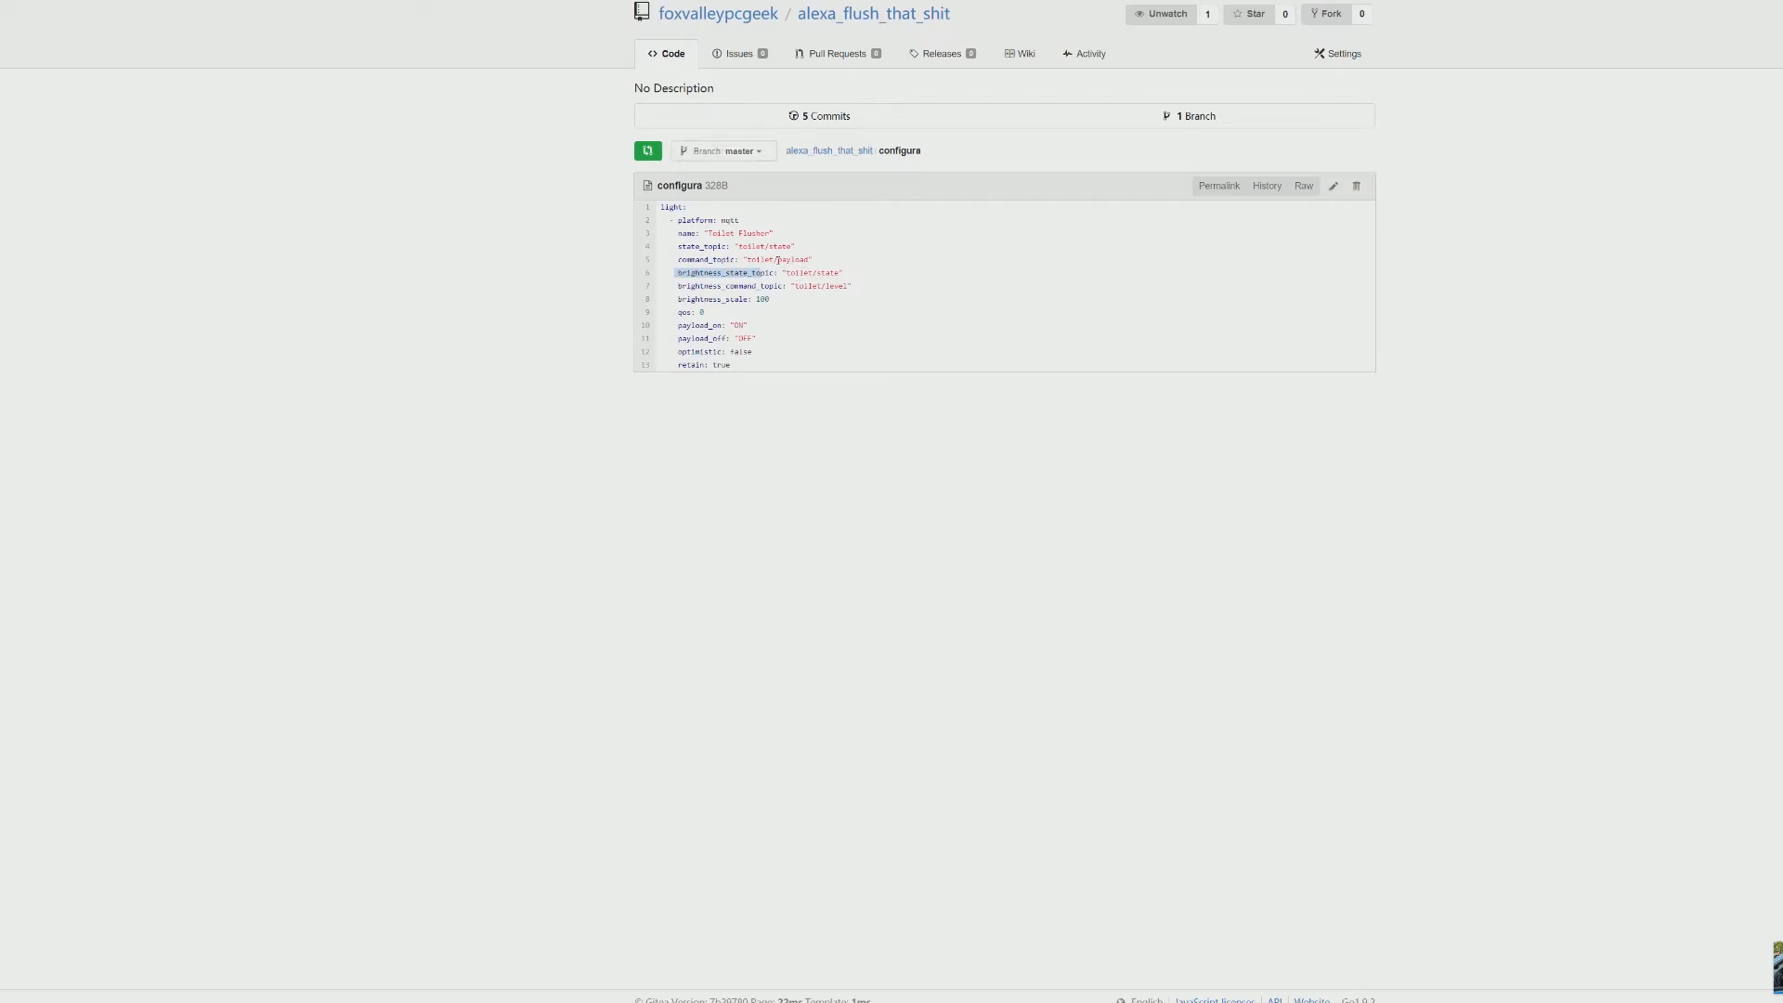
{"action": "mouse_move", "coordinate": [856, 284]}
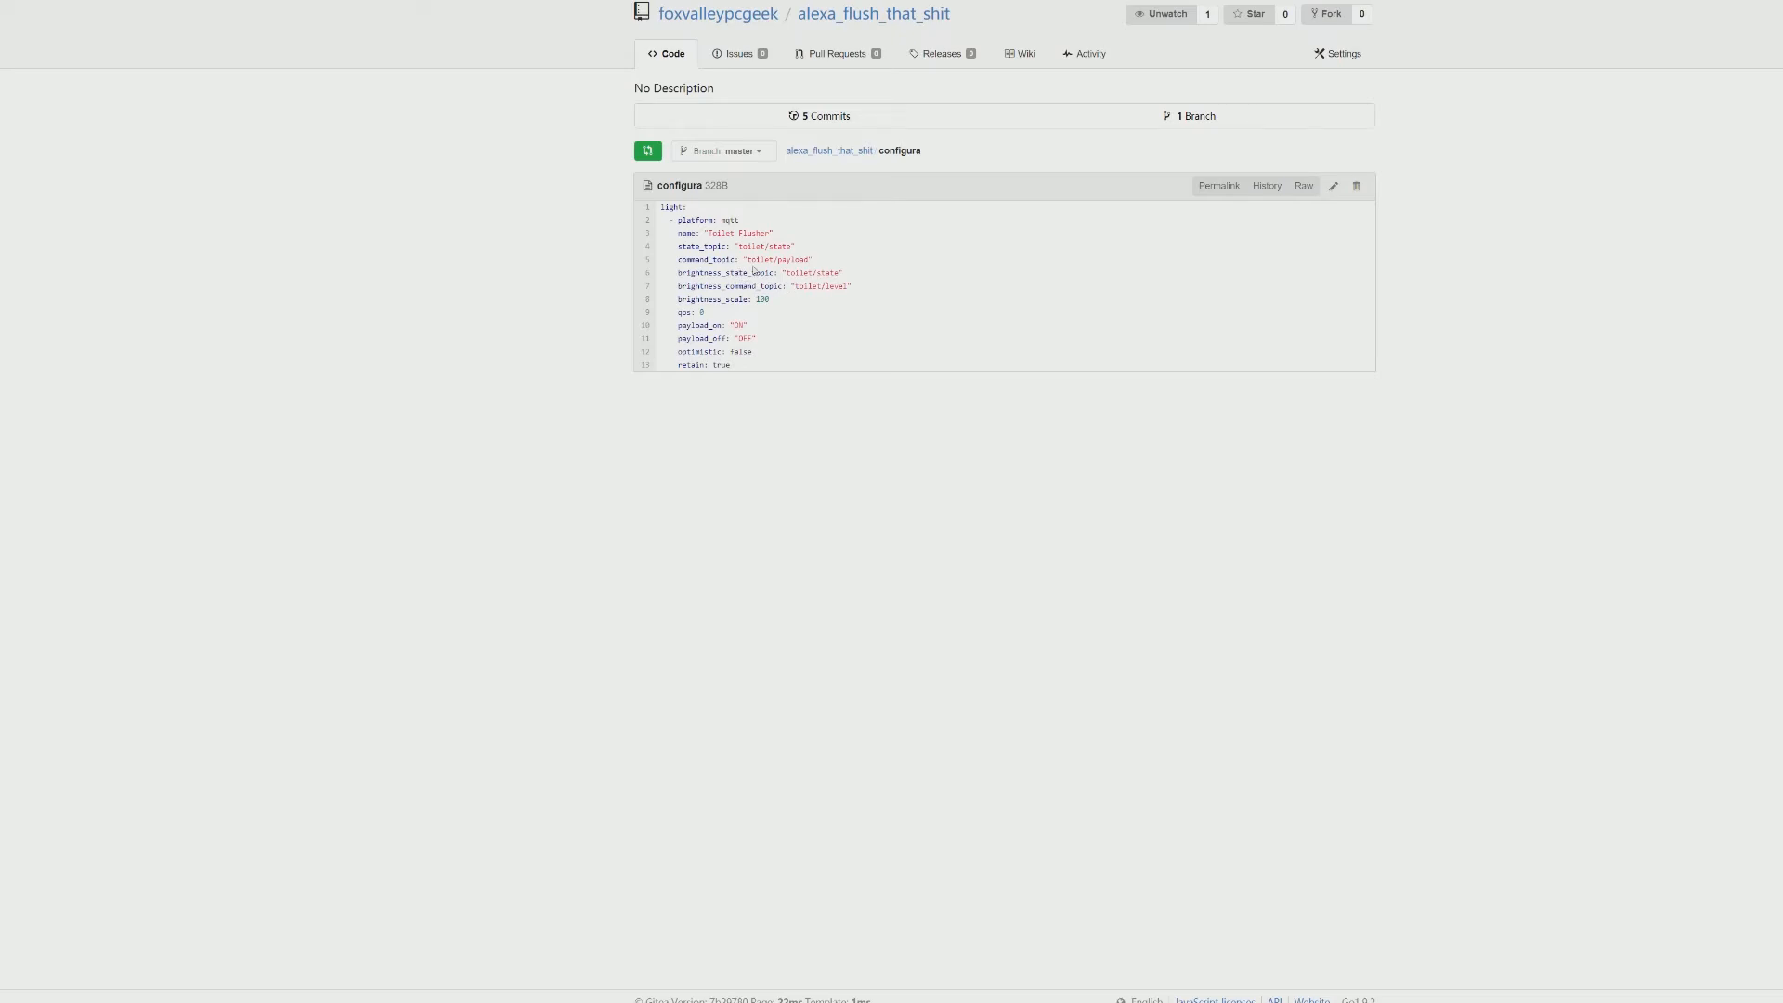
{"action": "mouse_move", "coordinate": [739, 213]}
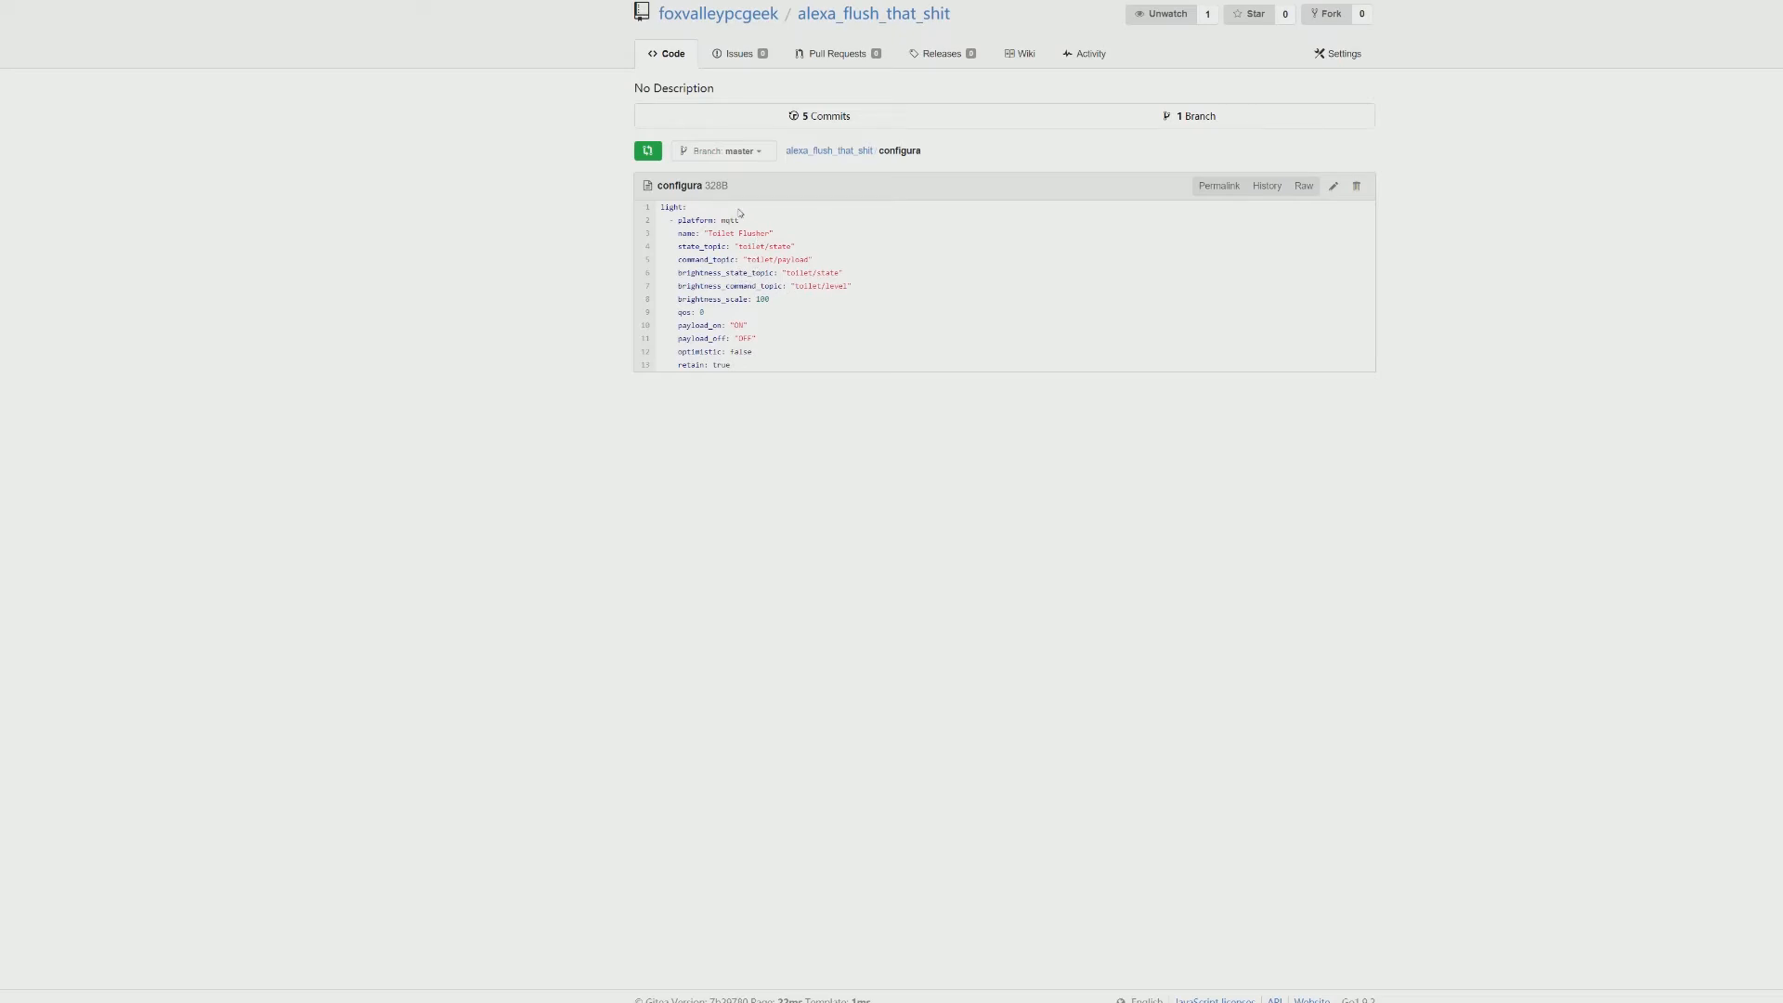
{"action": "mouse_move", "coordinate": [709, 184]}
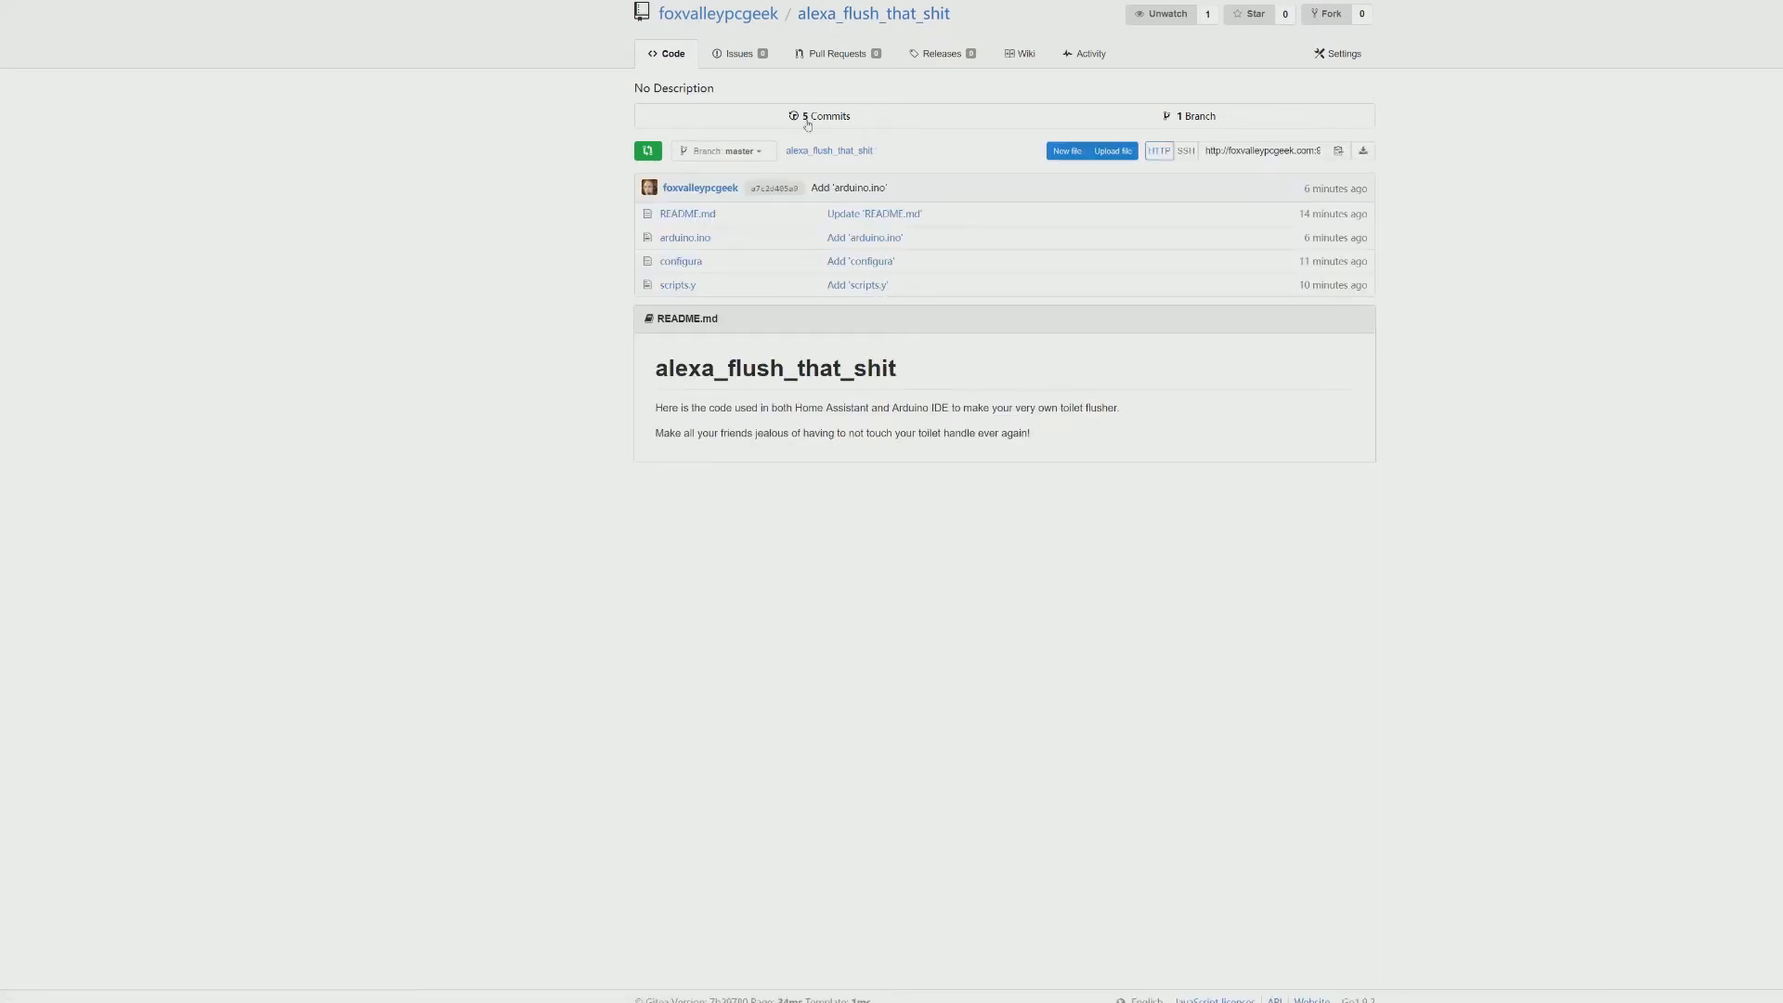
Open scripts.y to view the Flush that Shit script calling light.turn_on.
{"action": "left_click", "coordinate": [677, 284]}
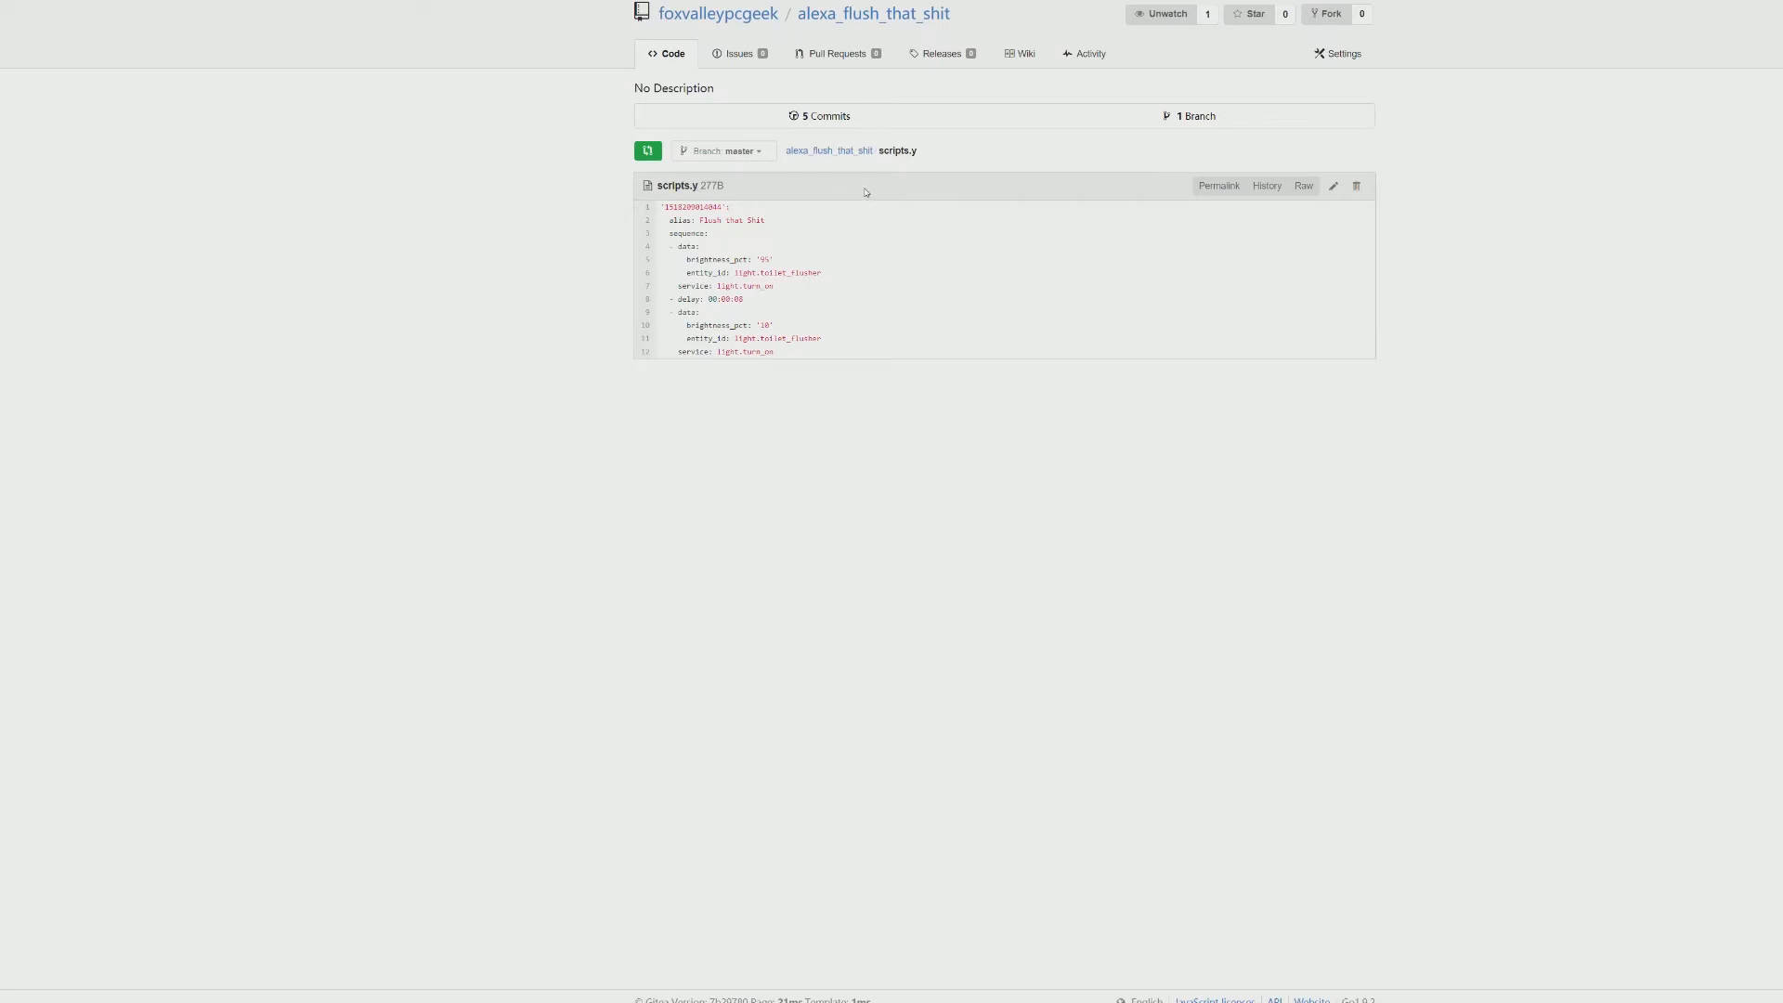
{"action": "mouse_move", "coordinate": [728, 212]}
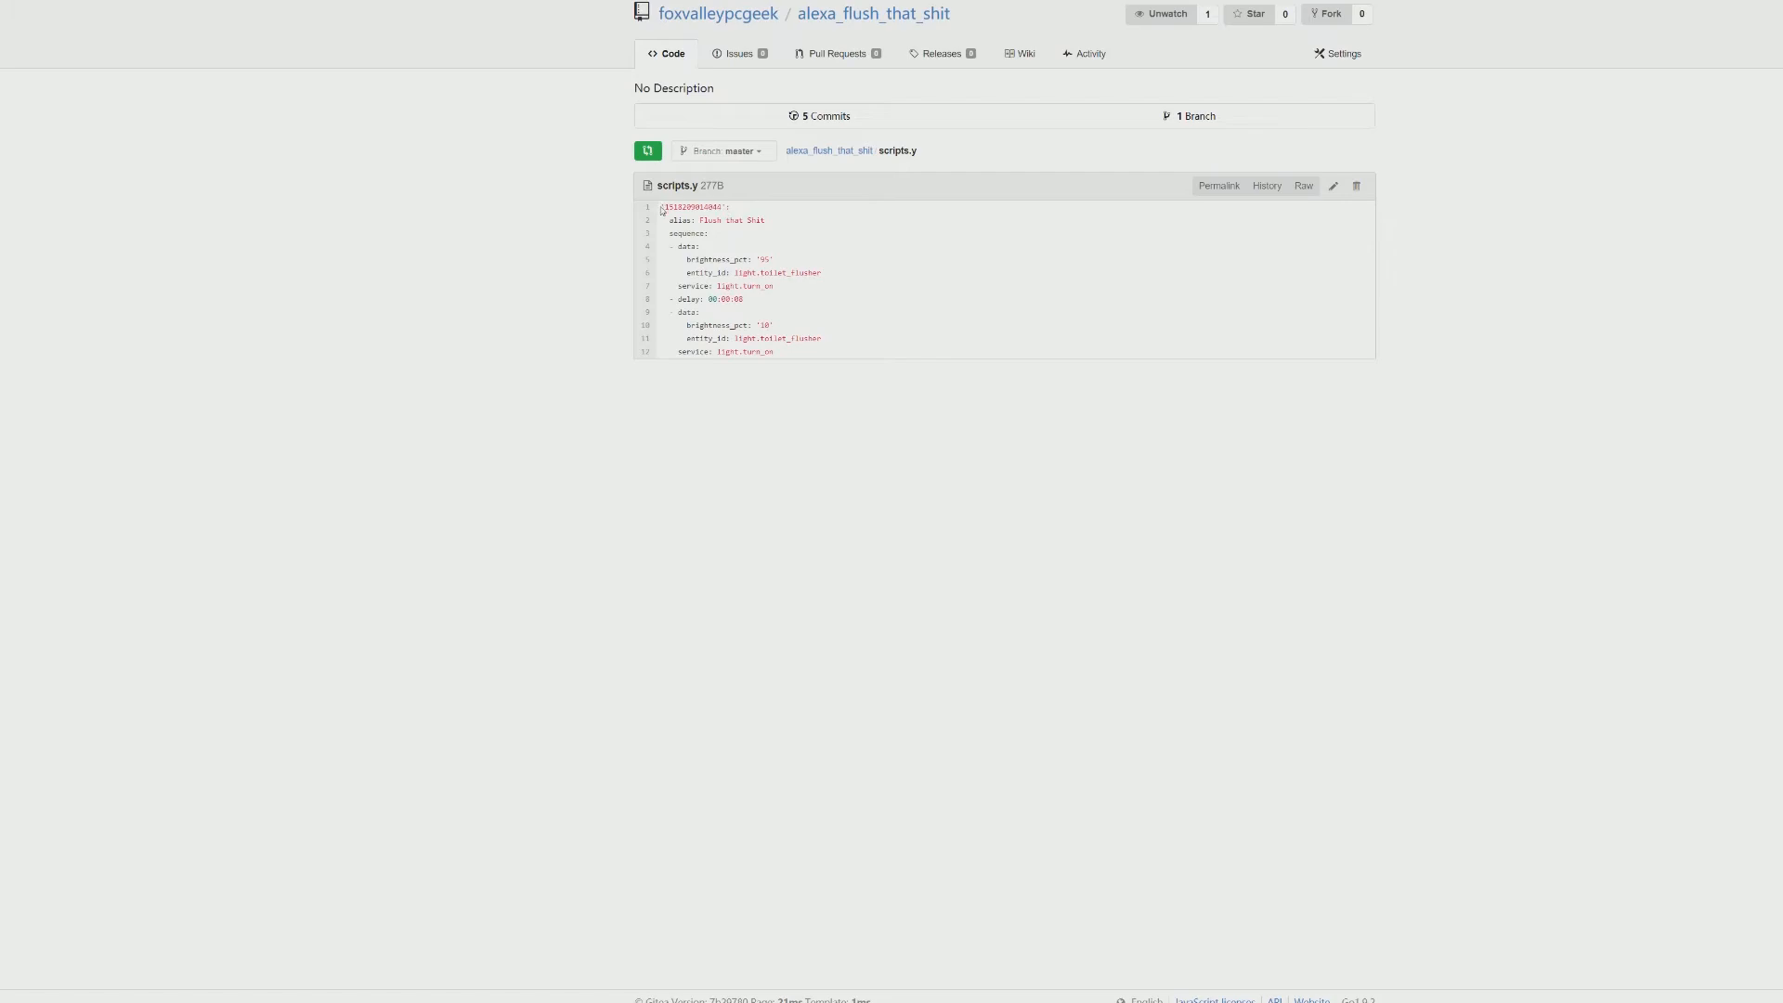
{"action": "double_click", "coordinate": [691, 207]}
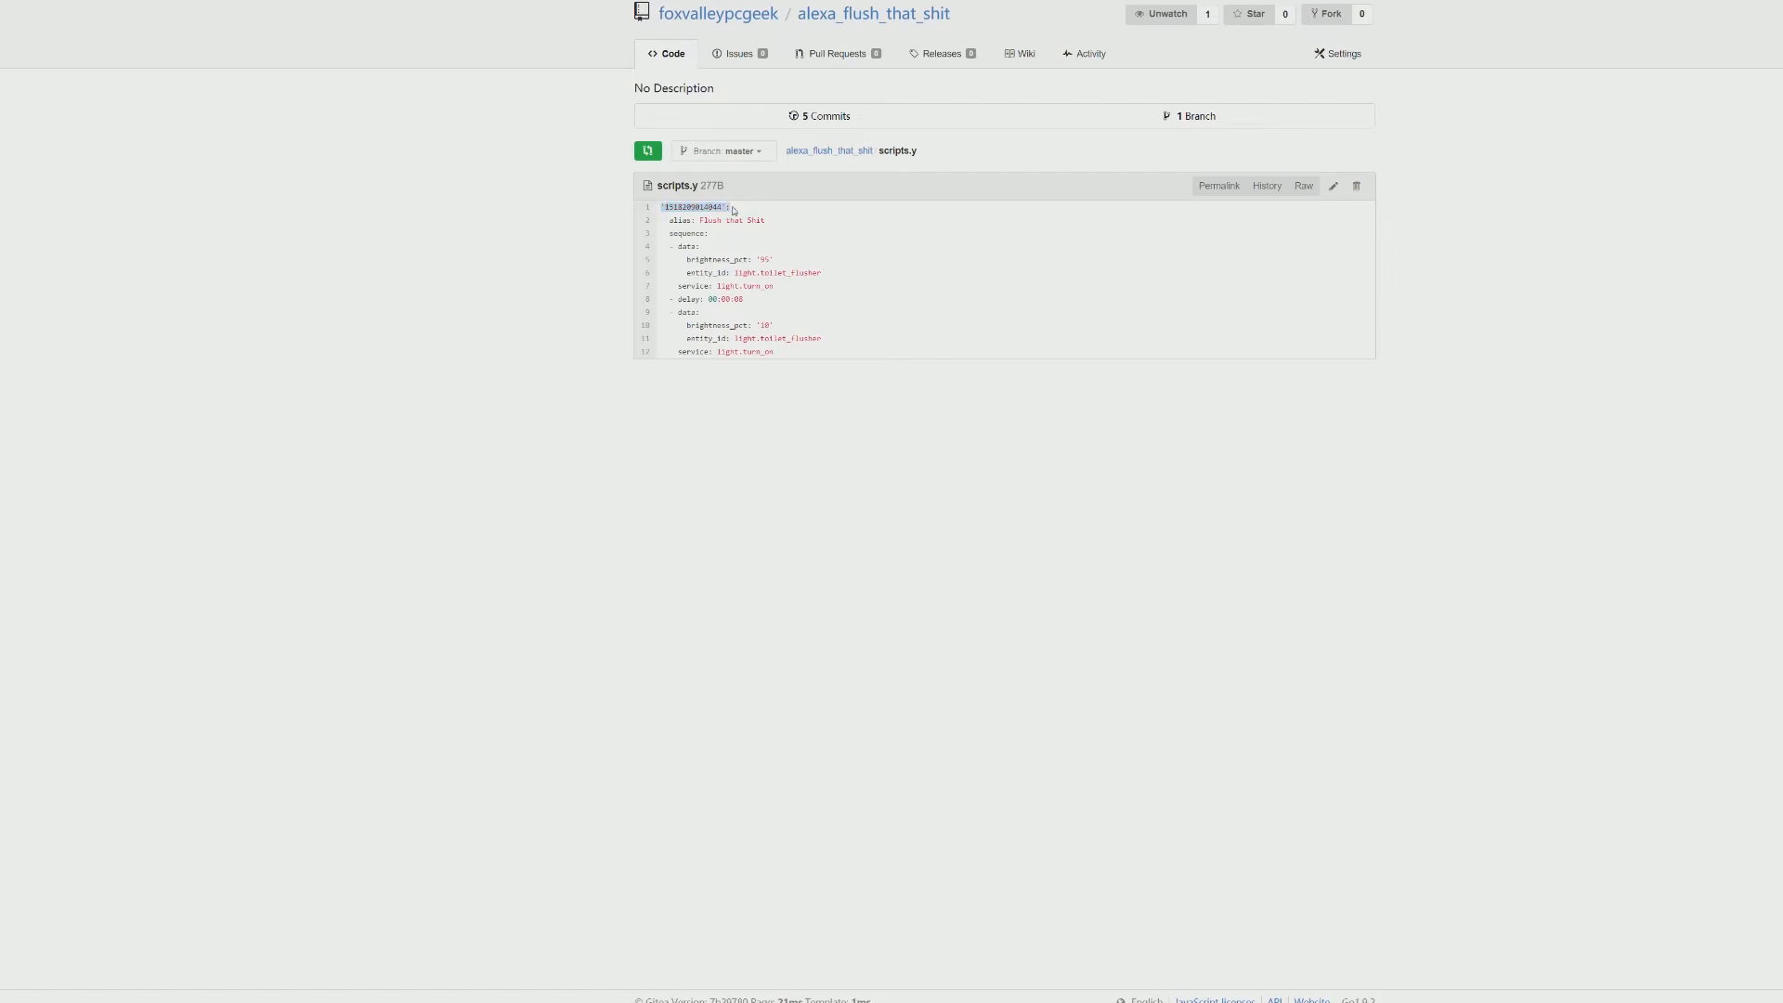
{"action": "mouse_move", "coordinate": [737, 211]}
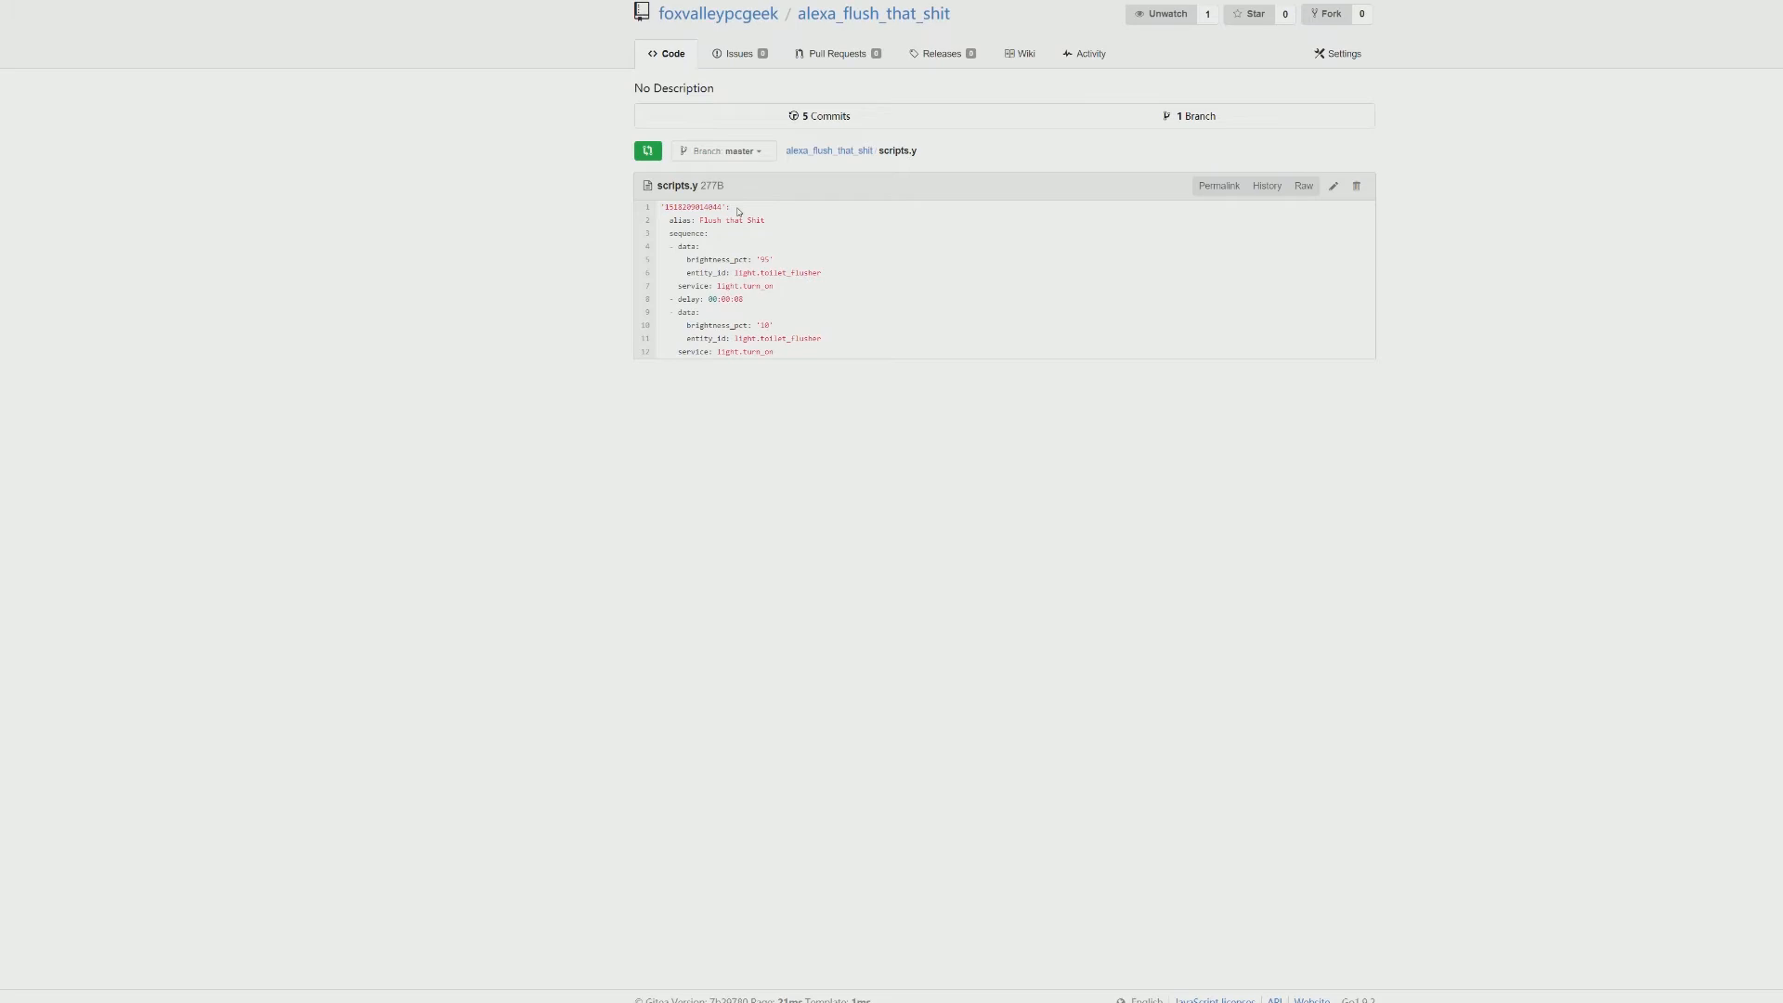
{"action": "mouse_move", "coordinate": [755, 239]}
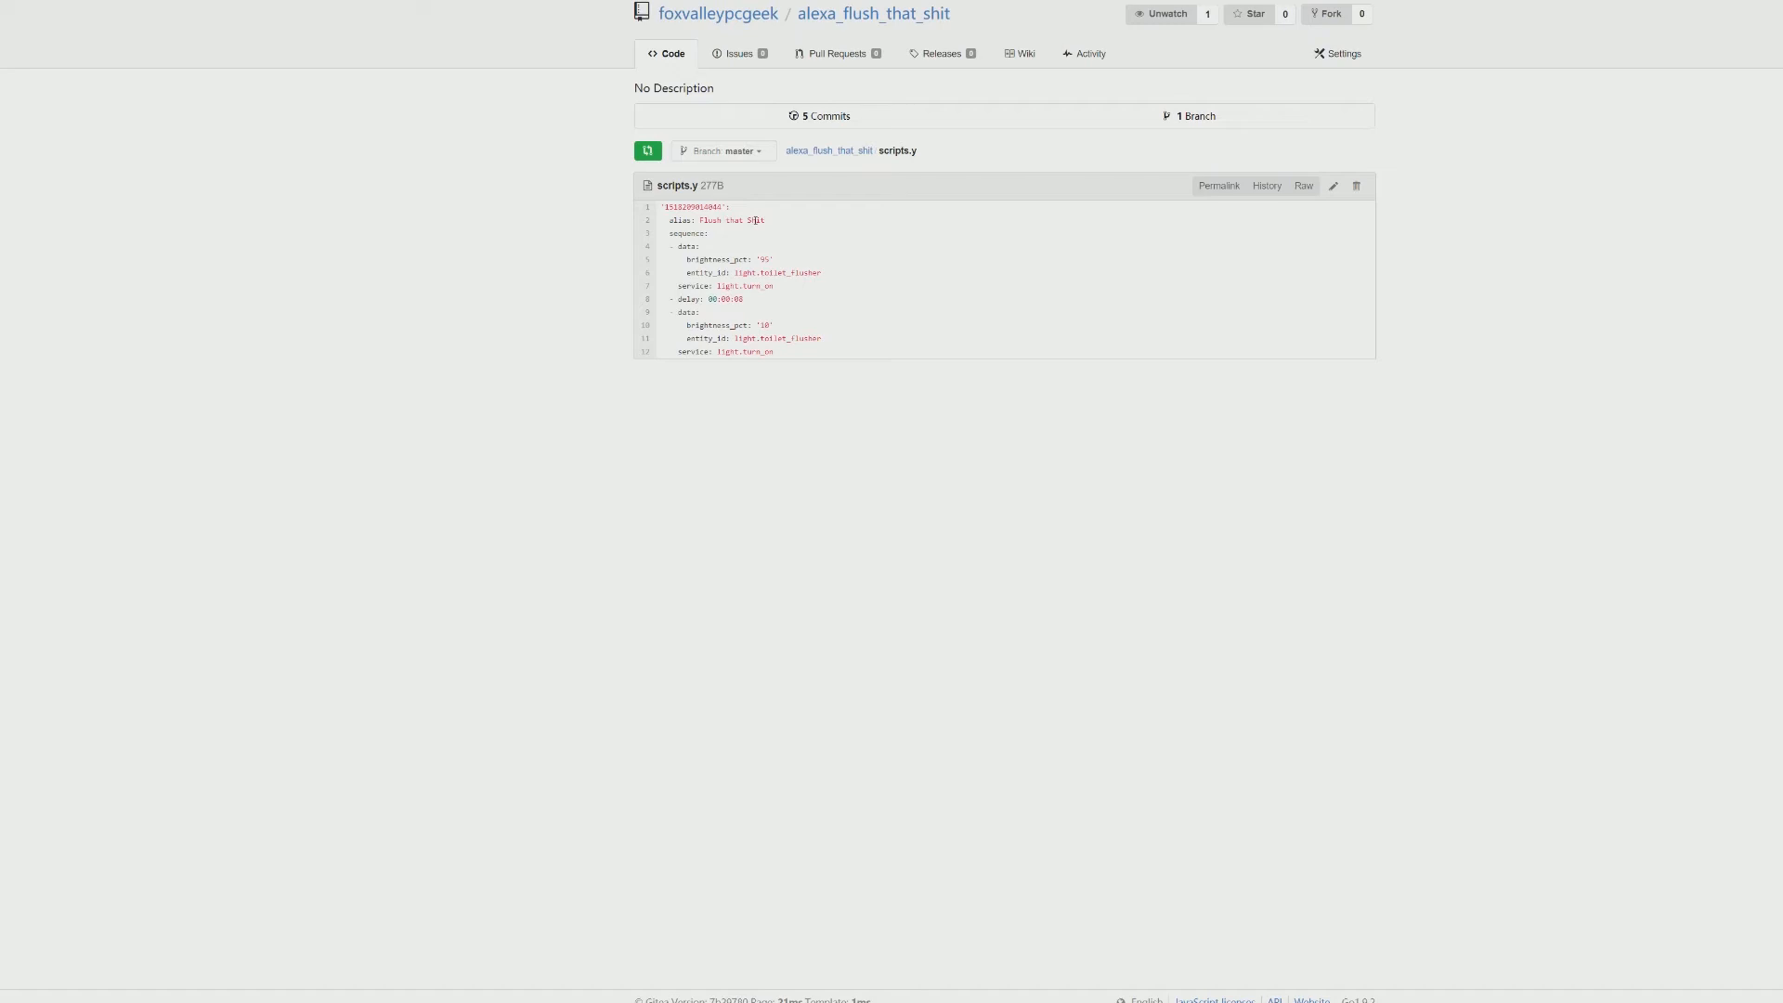
{"action": "mouse_move", "coordinate": [800, 253]}
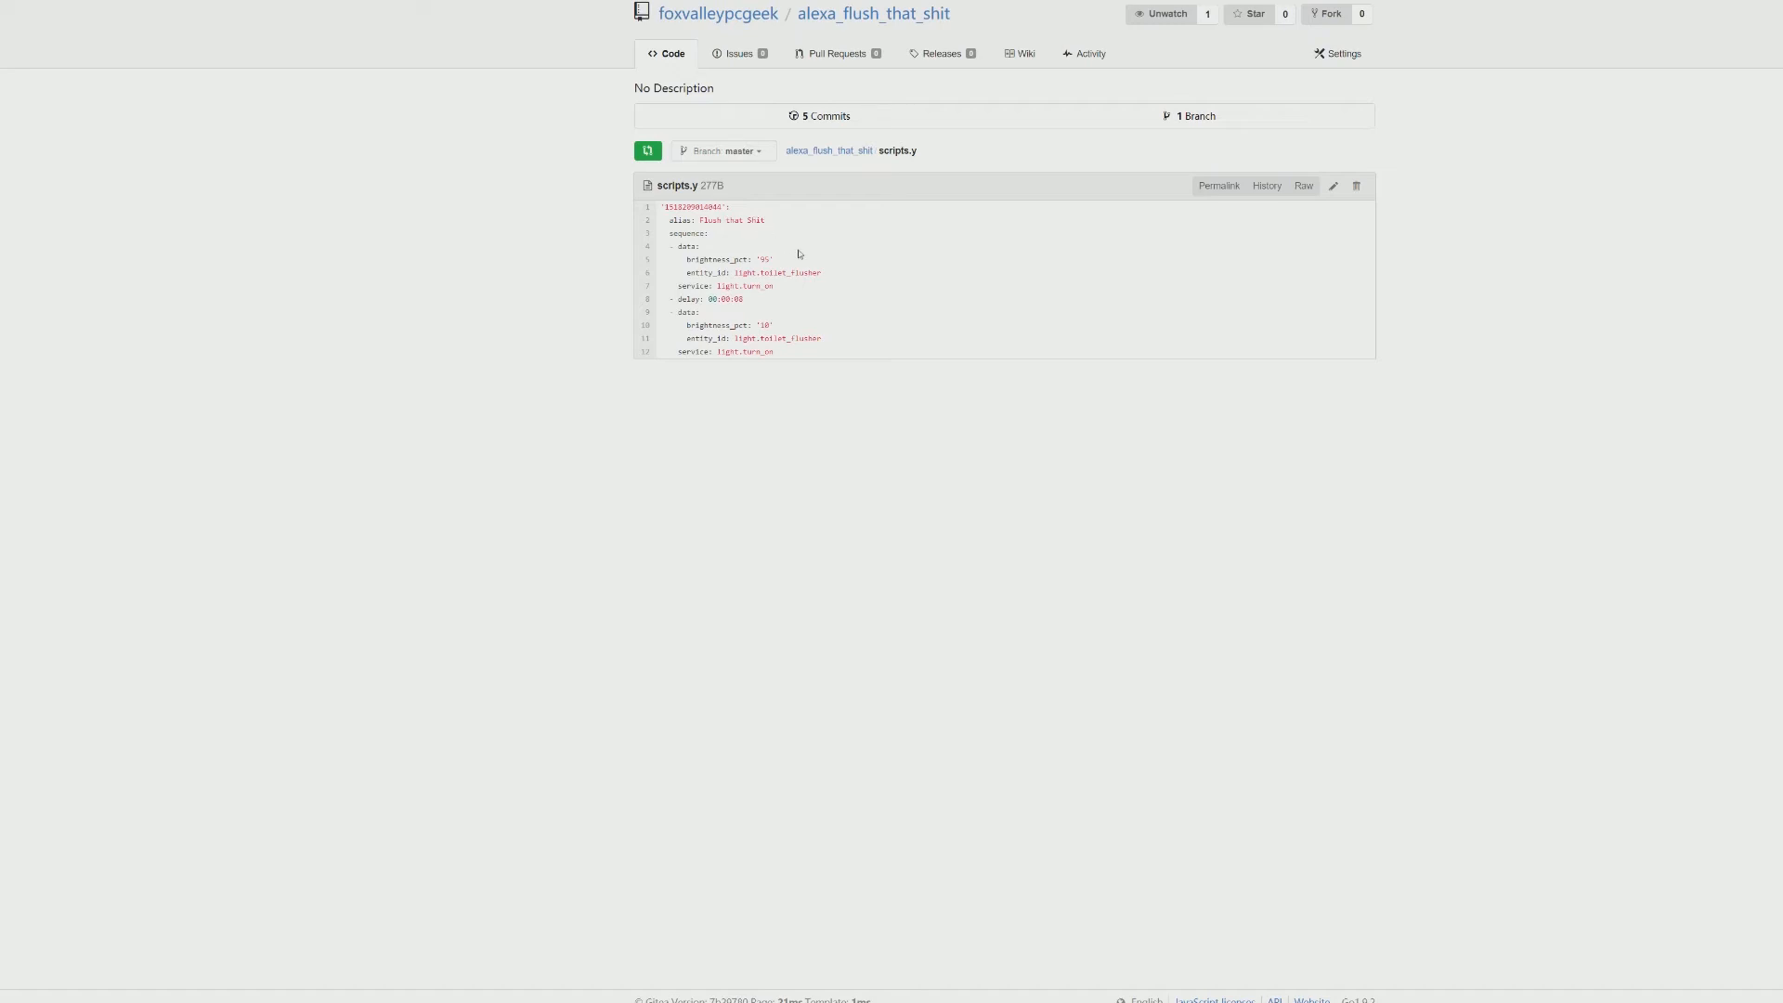
{"action": "mouse_move", "coordinate": [759, 235]}
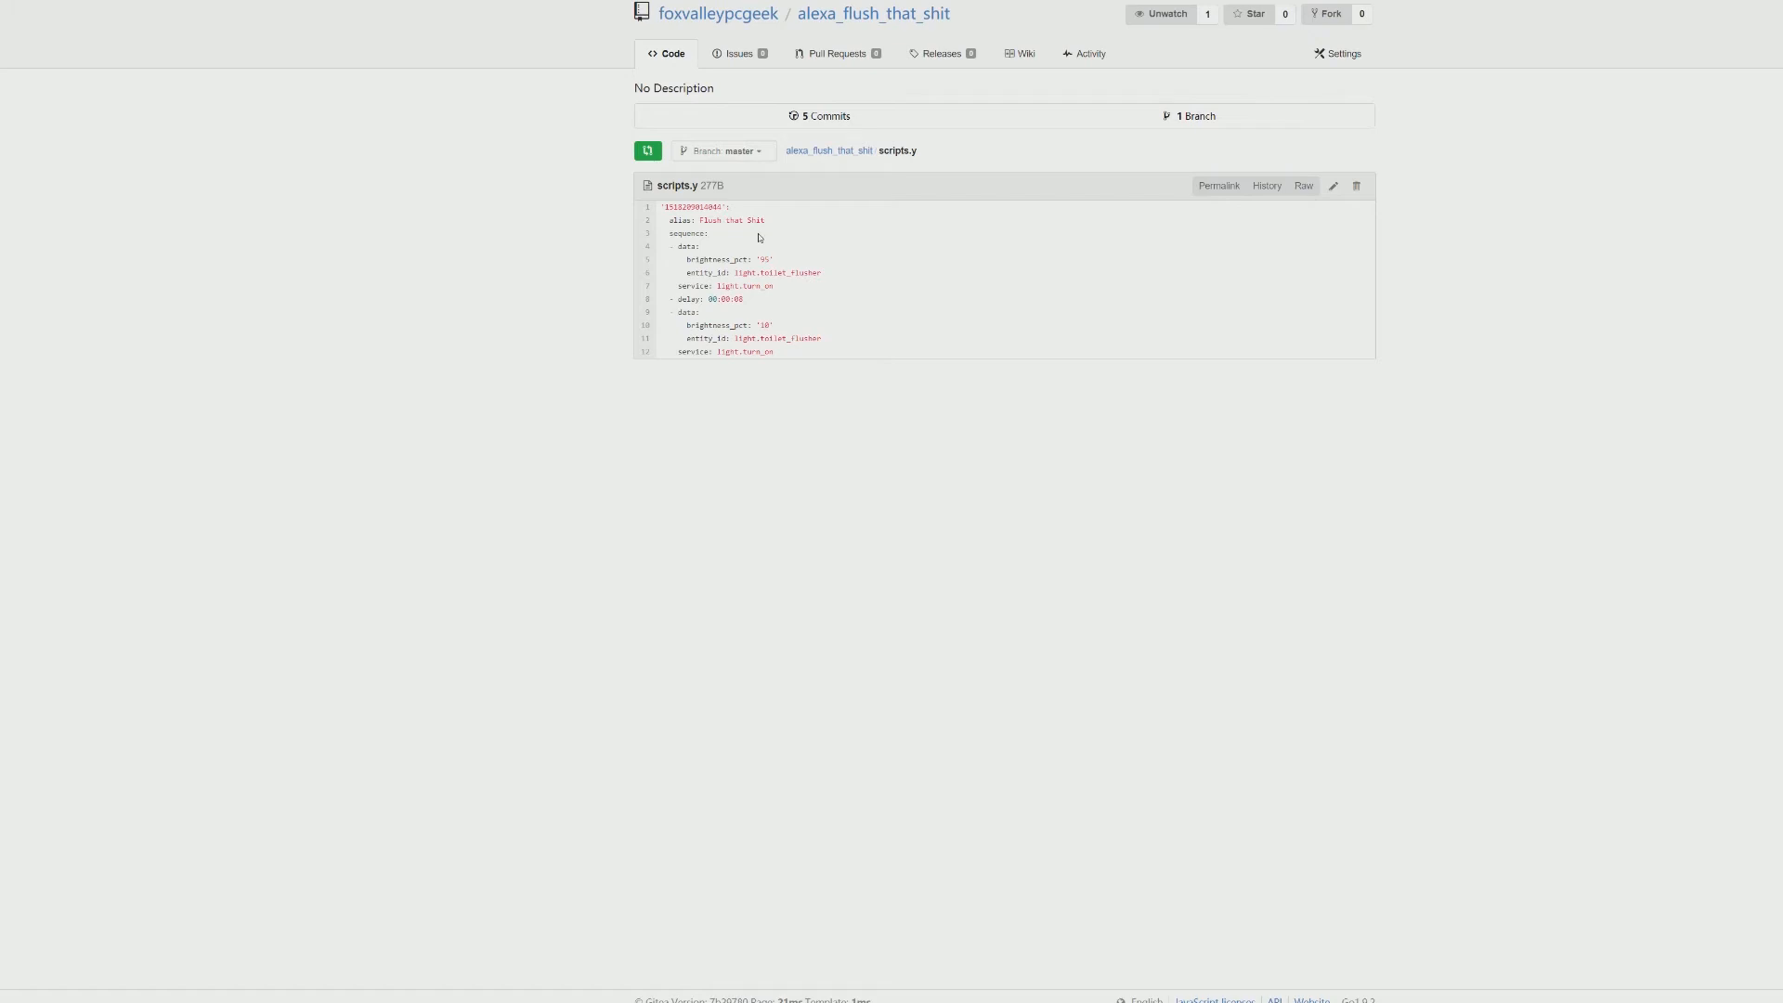
{"action": "mouse_move", "coordinate": [786, 262]}
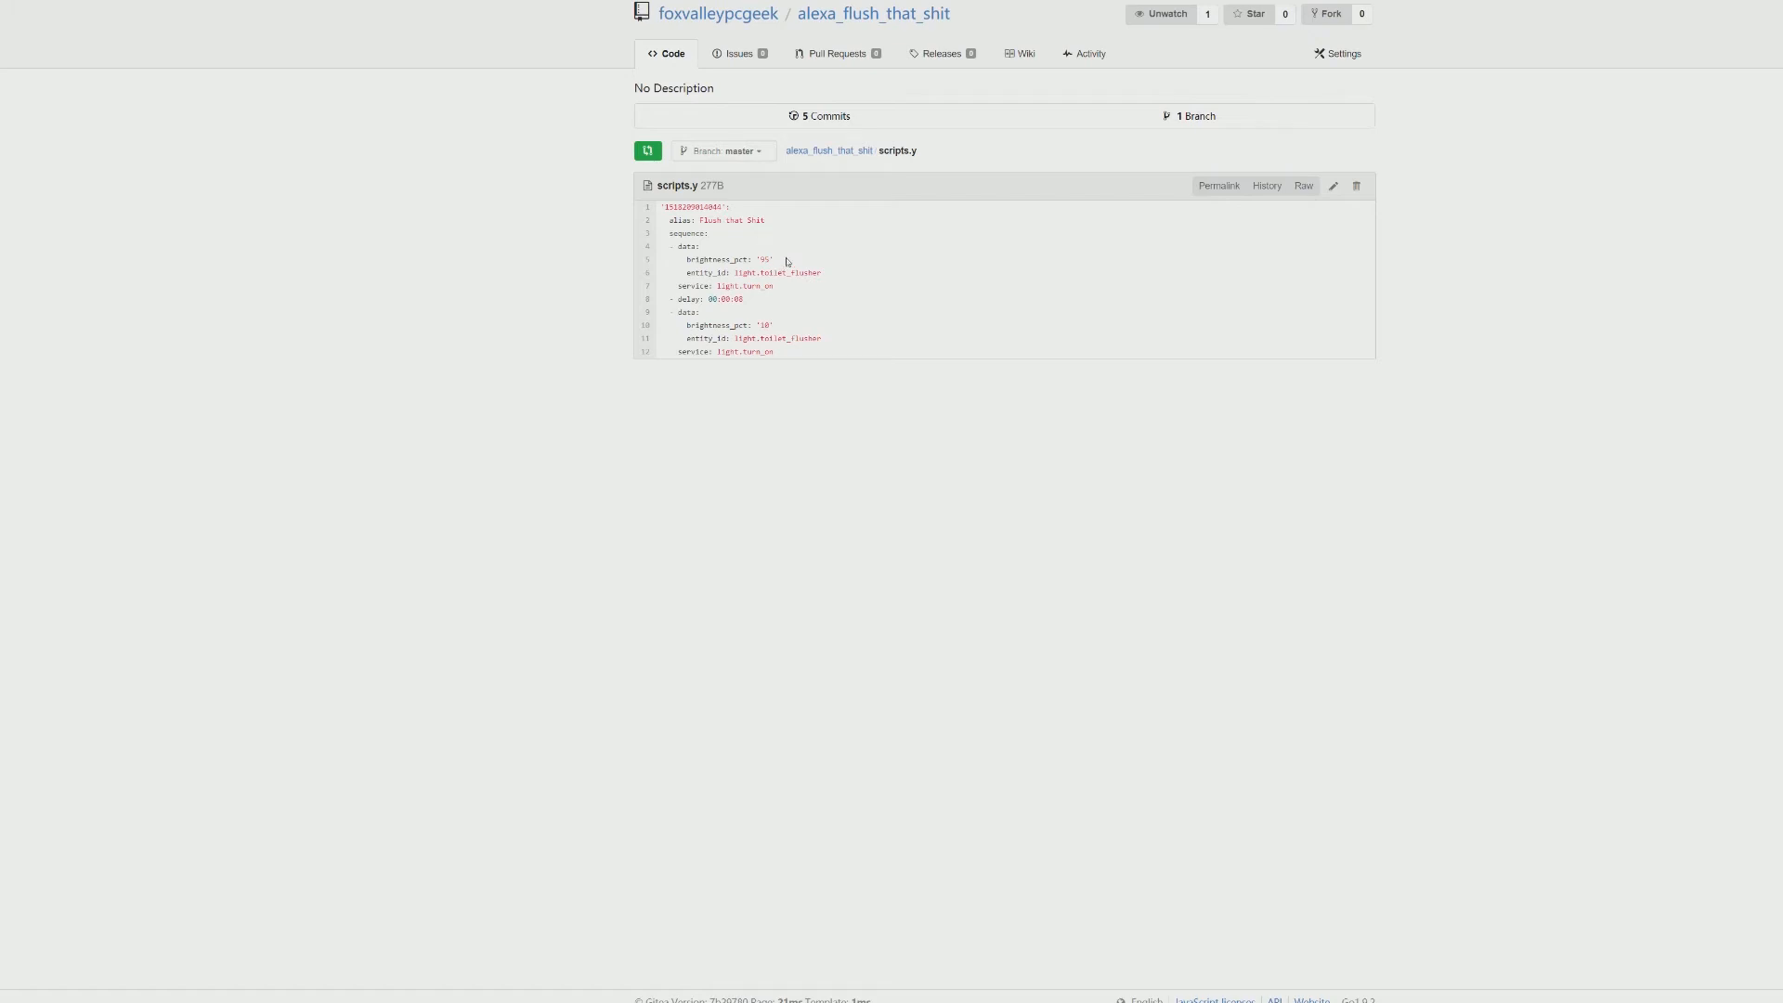
{"action": "mouse_move", "coordinate": [705, 251]}
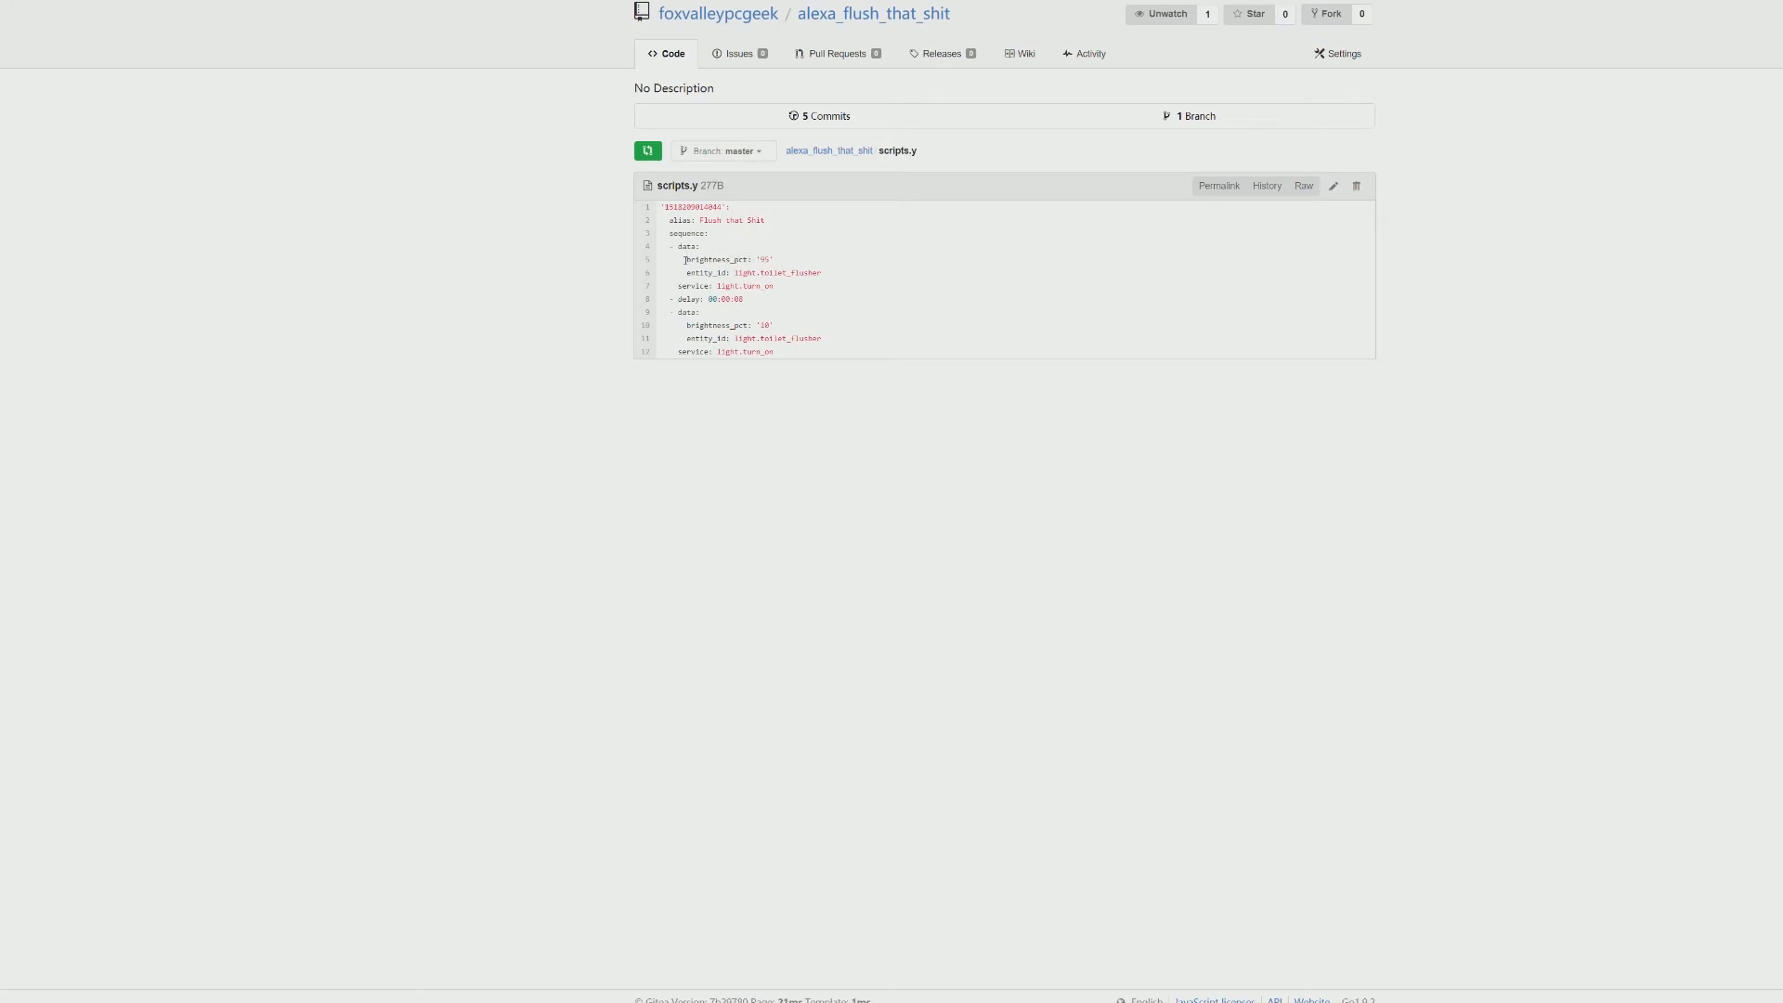
{"action": "double_click", "coordinate": [718, 260]}
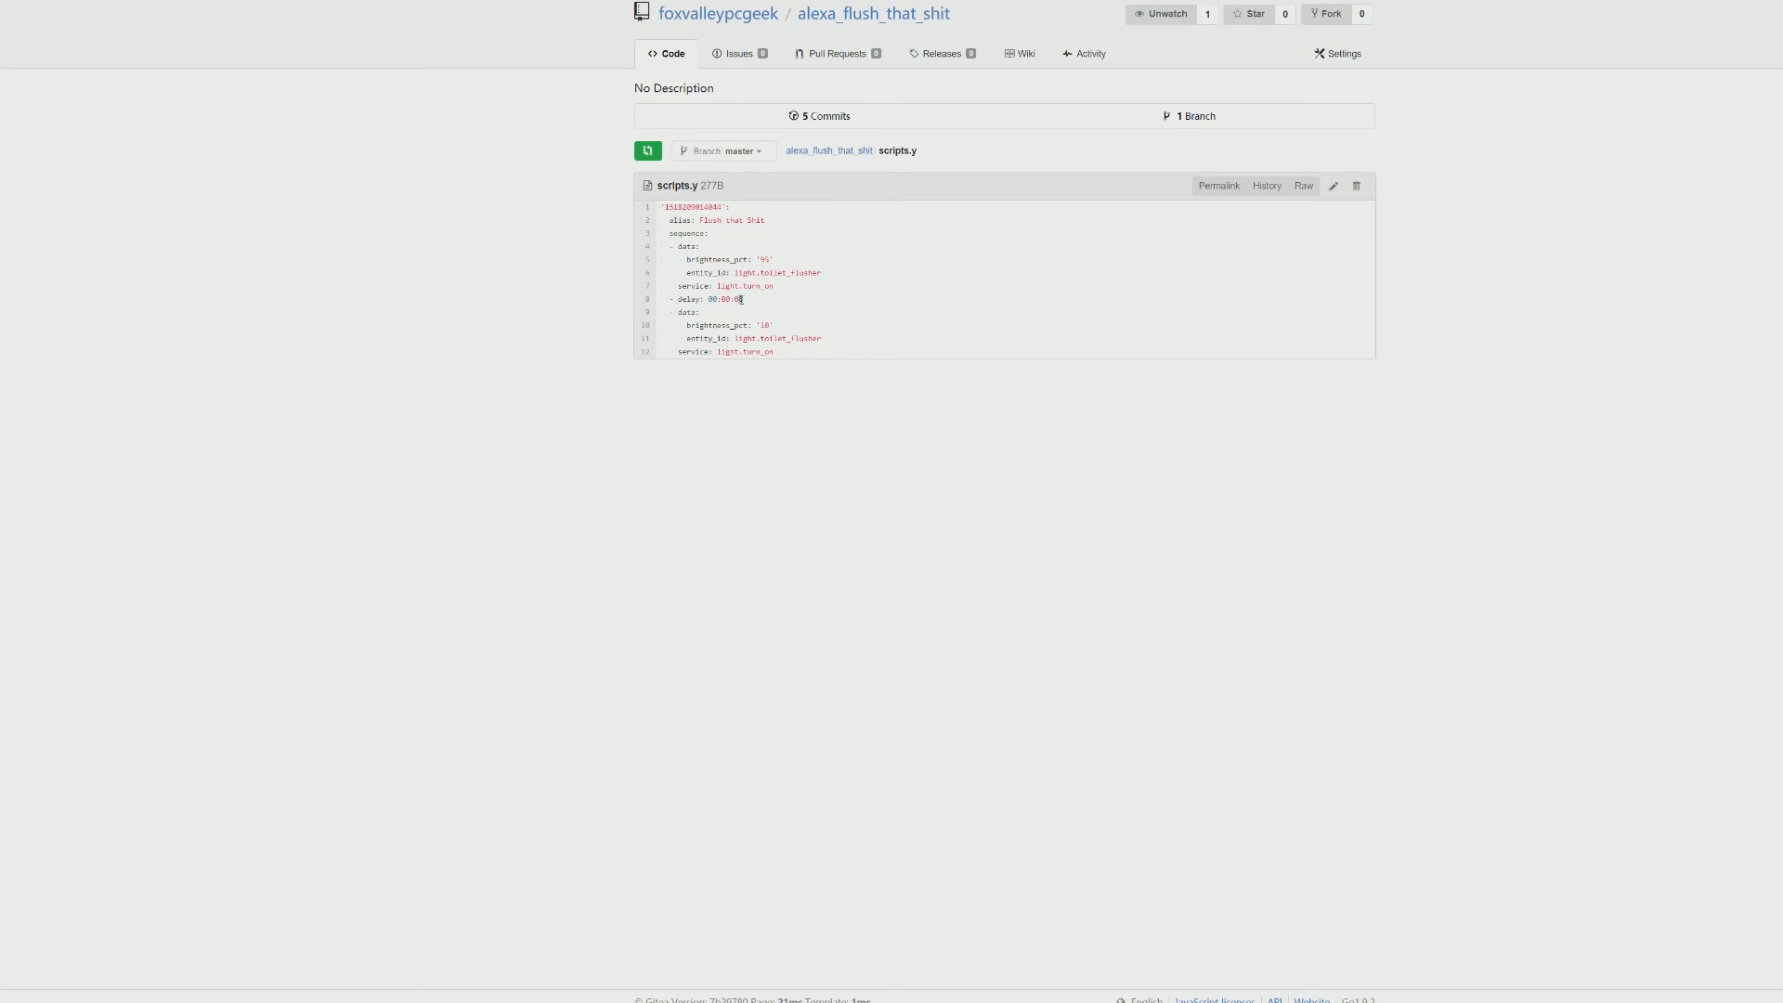
{"action": "mouse_move", "coordinate": [755, 304]}
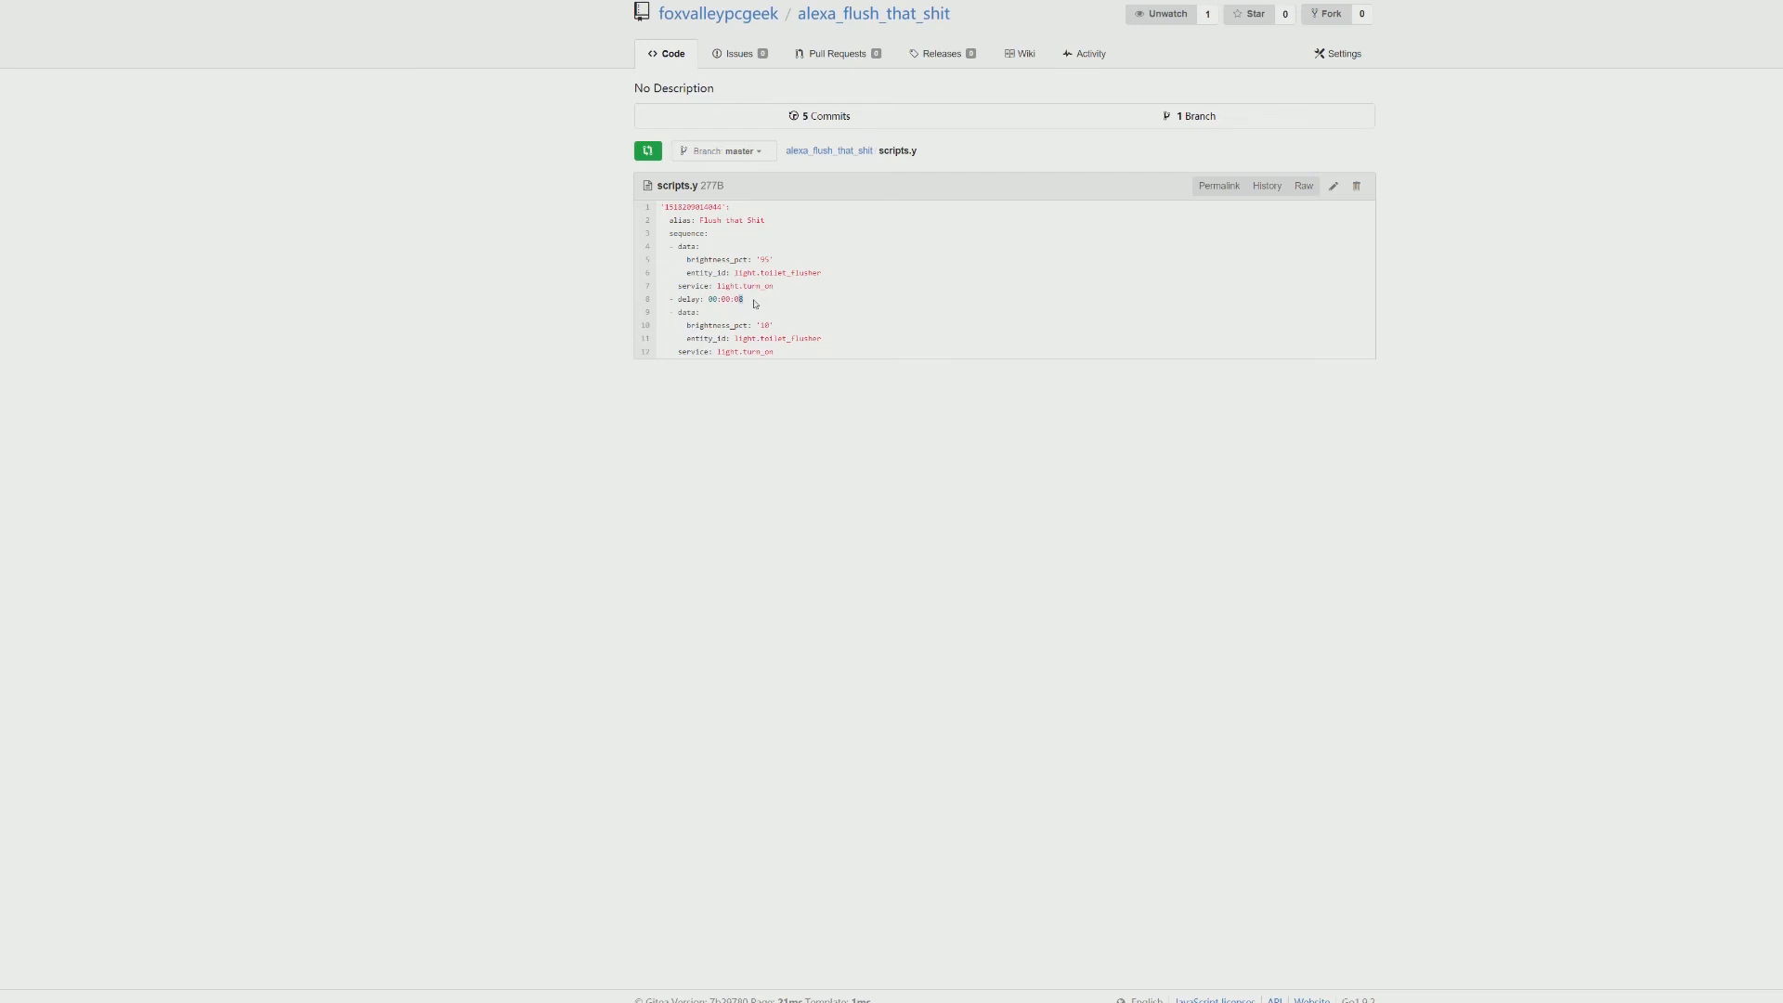
{"action": "mouse_move", "coordinate": [779, 303]}
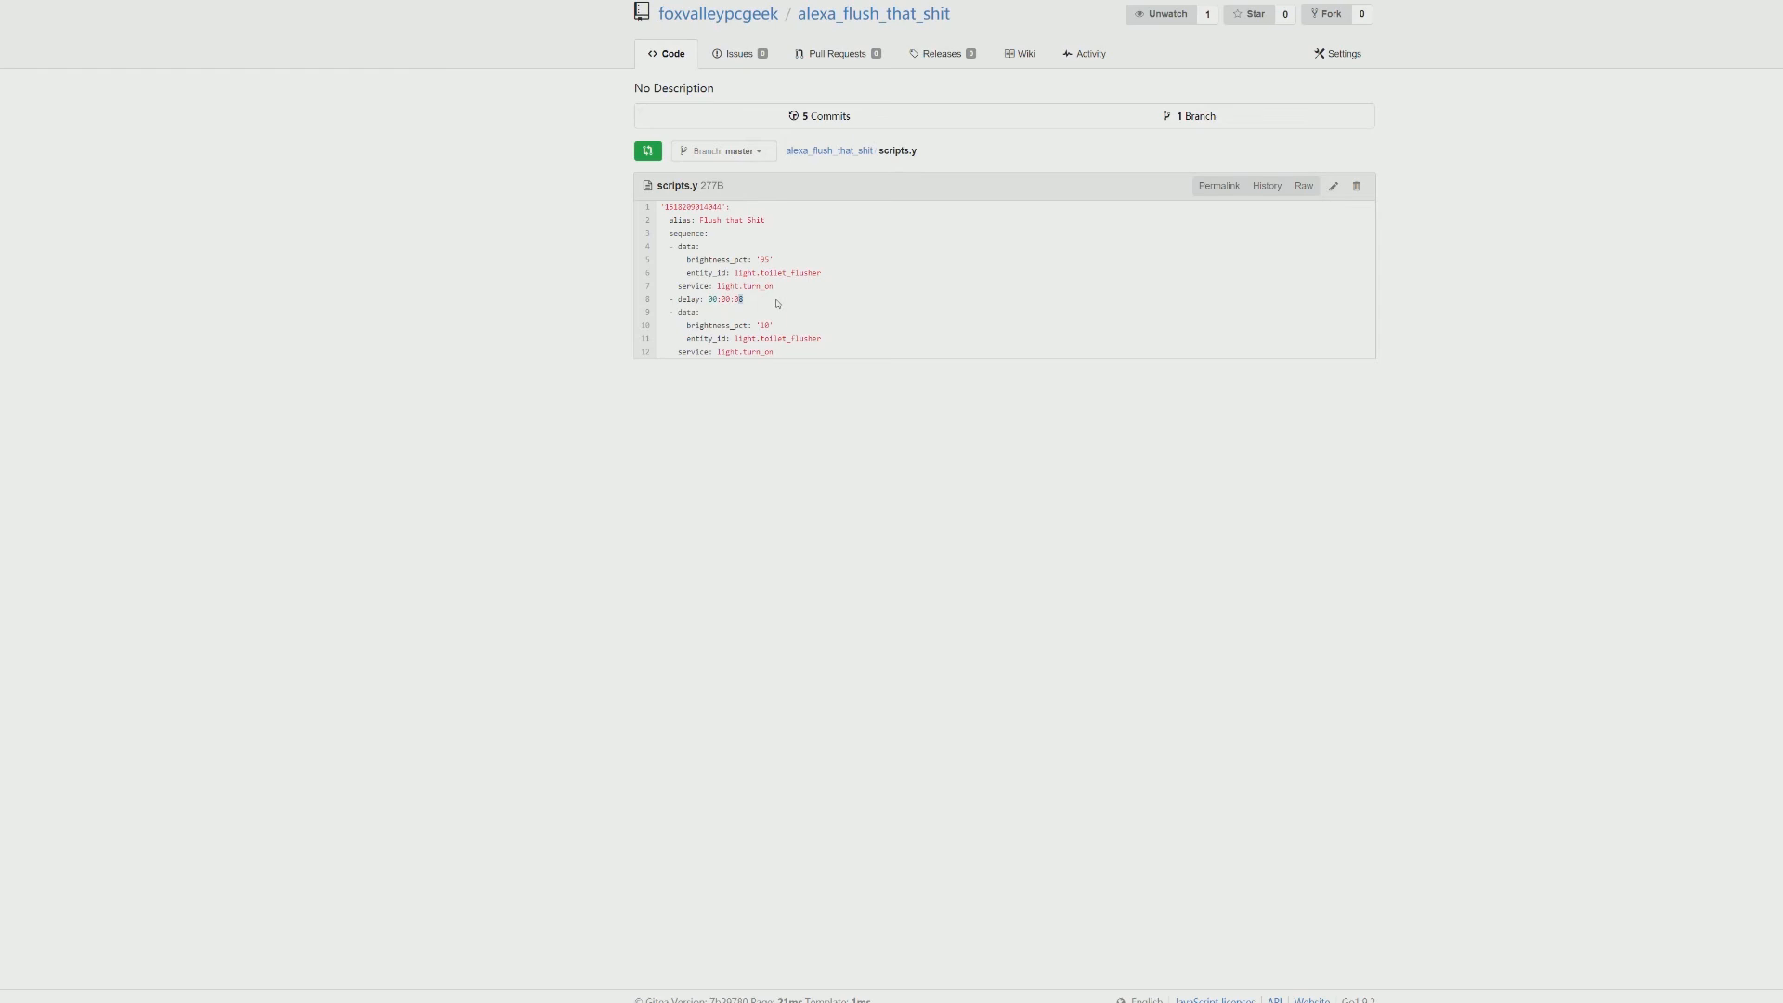
{"action": "mouse_move", "coordinate": [782, 303]}
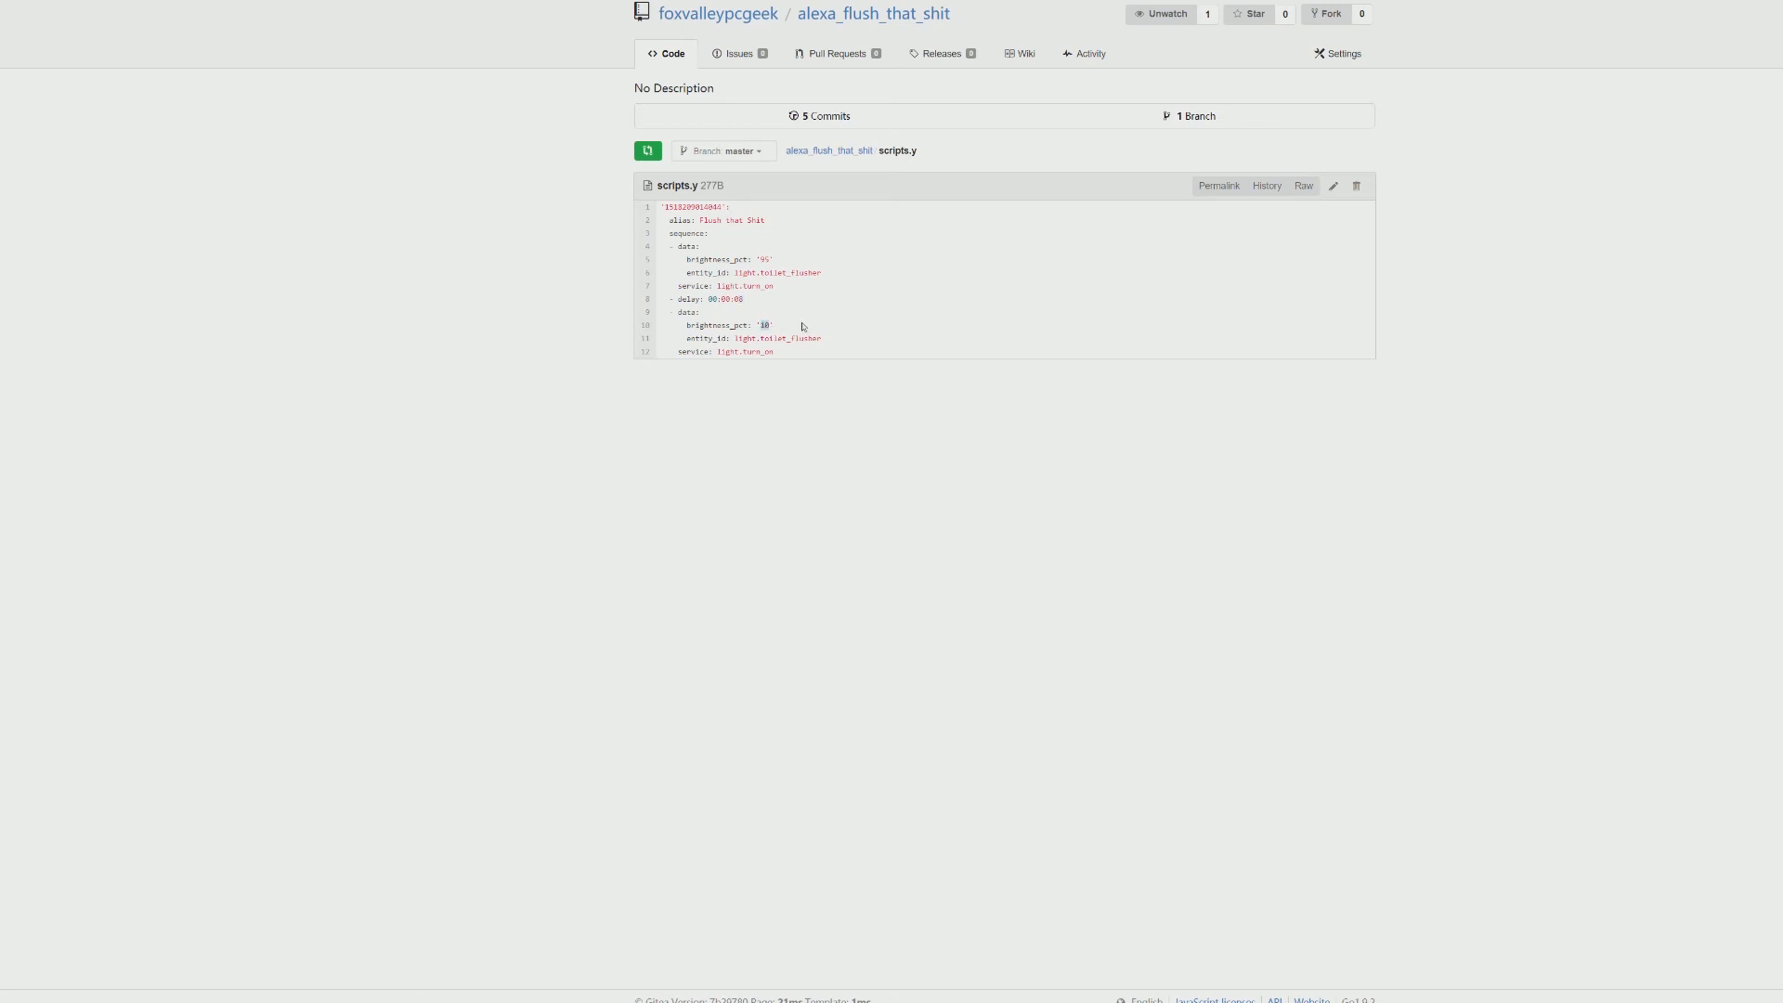
{"action": "mouse_move", "coordinate": [802, 326]}
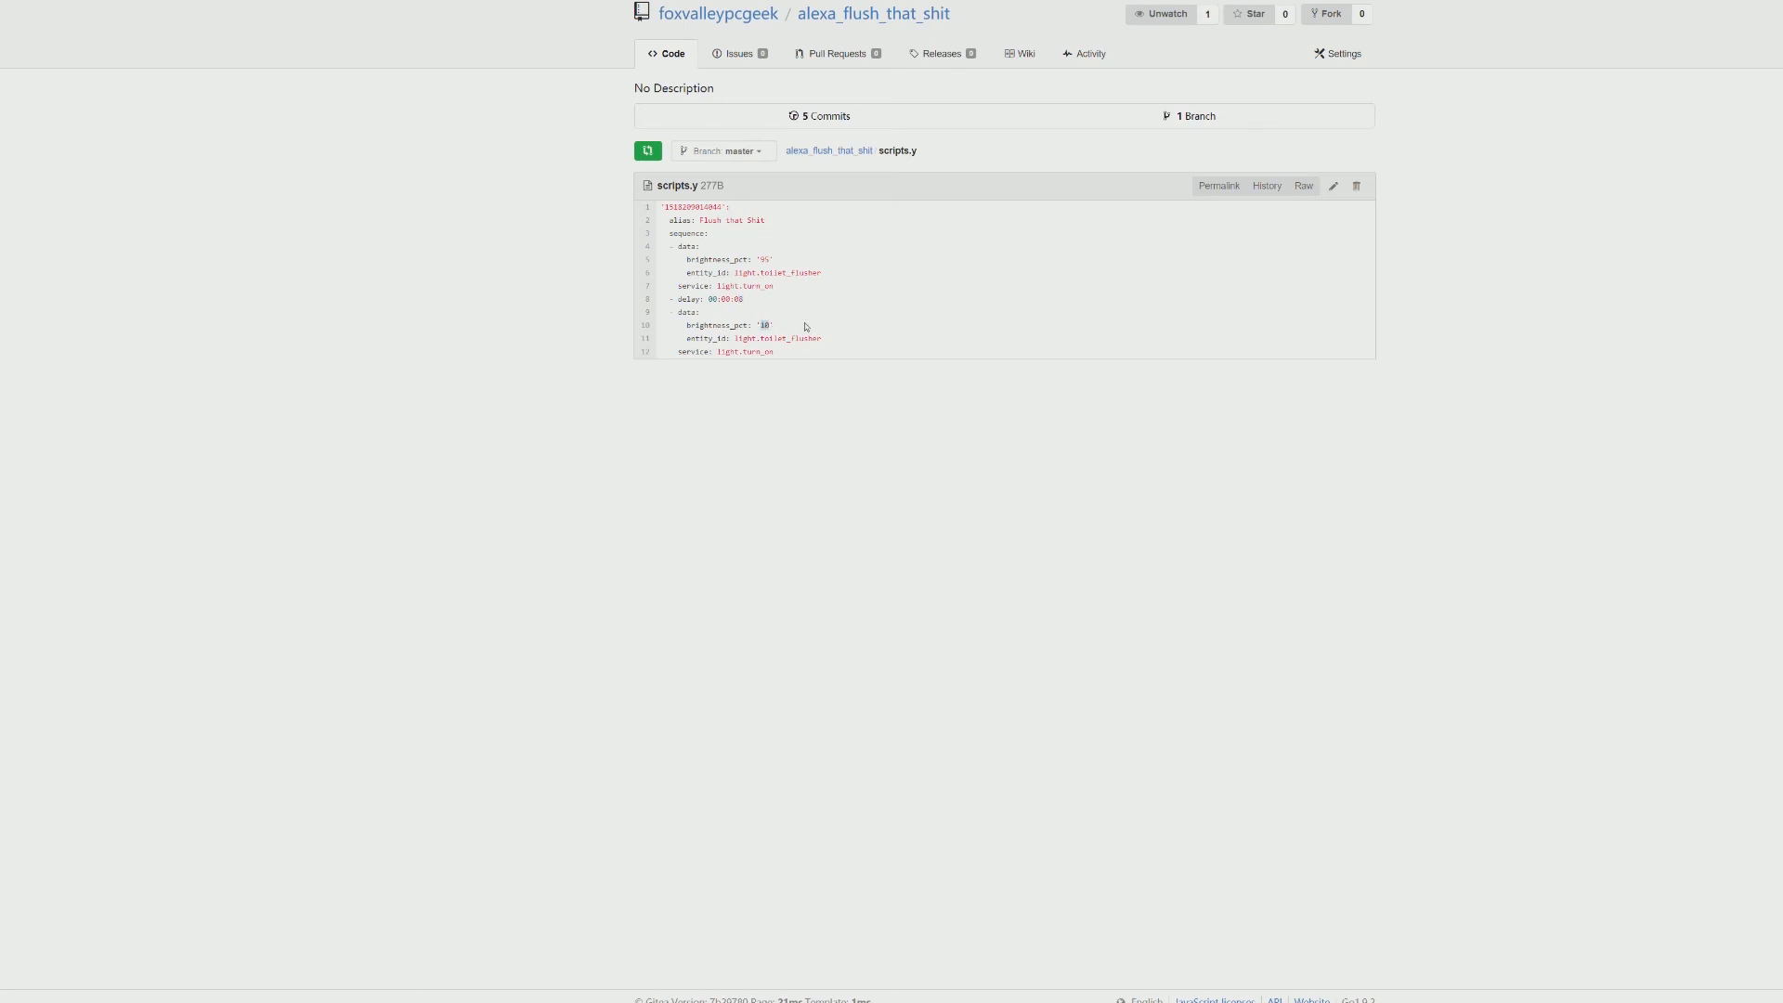
{"action": "double_click", "coordinate": [765, 325]}
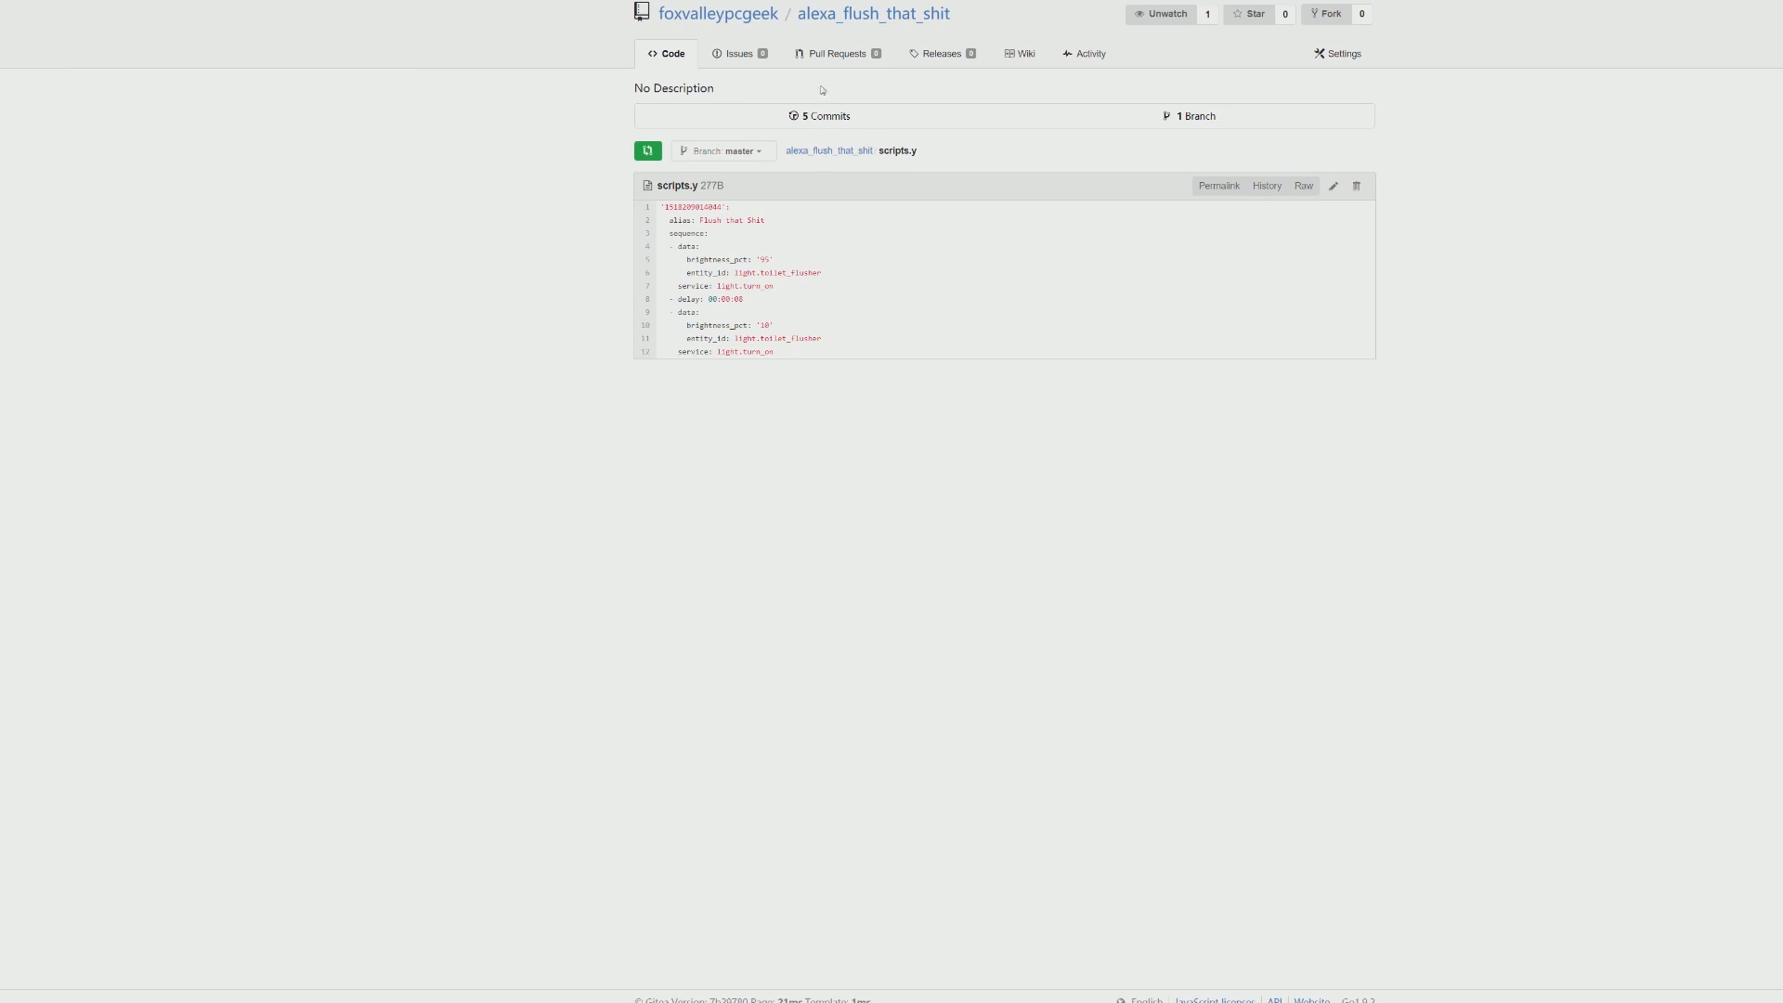
{"action": "left_click", "coordinate": [873, 12]}
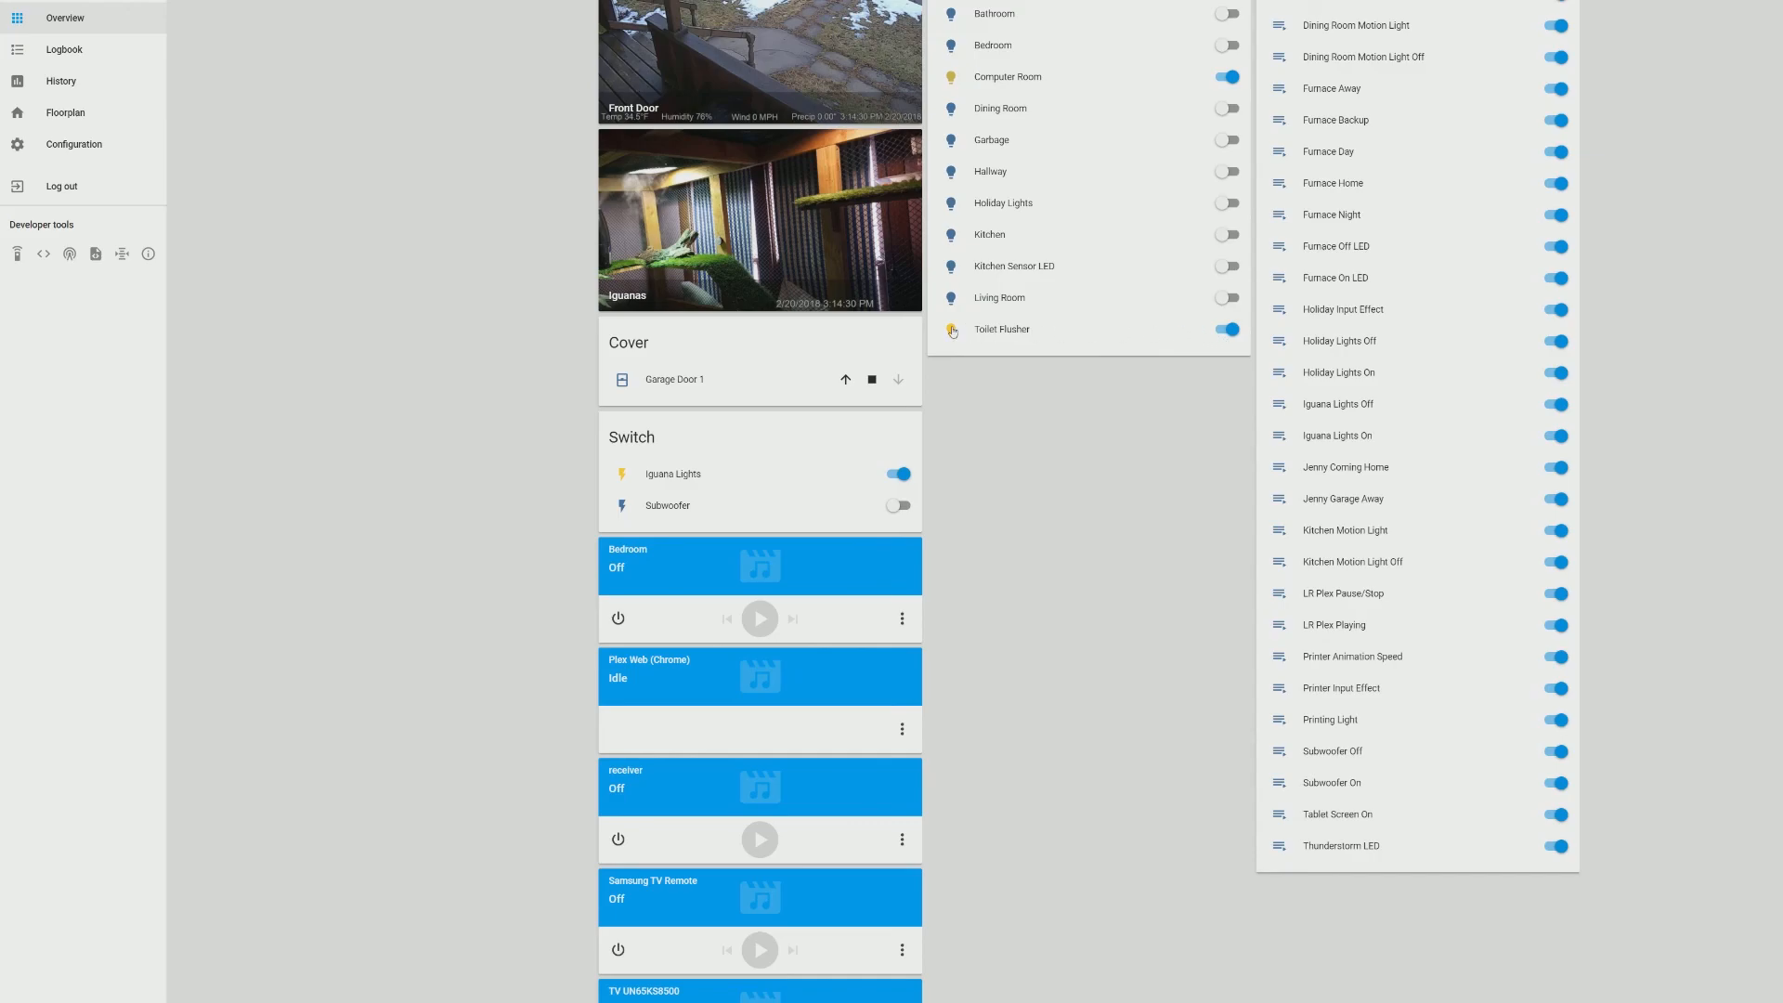
Scroll the Overview dashboard down to the Script card listing Flush that Shit.
{"action": "scroll", "scroll_direction": "down", "scroll_amount": 3}
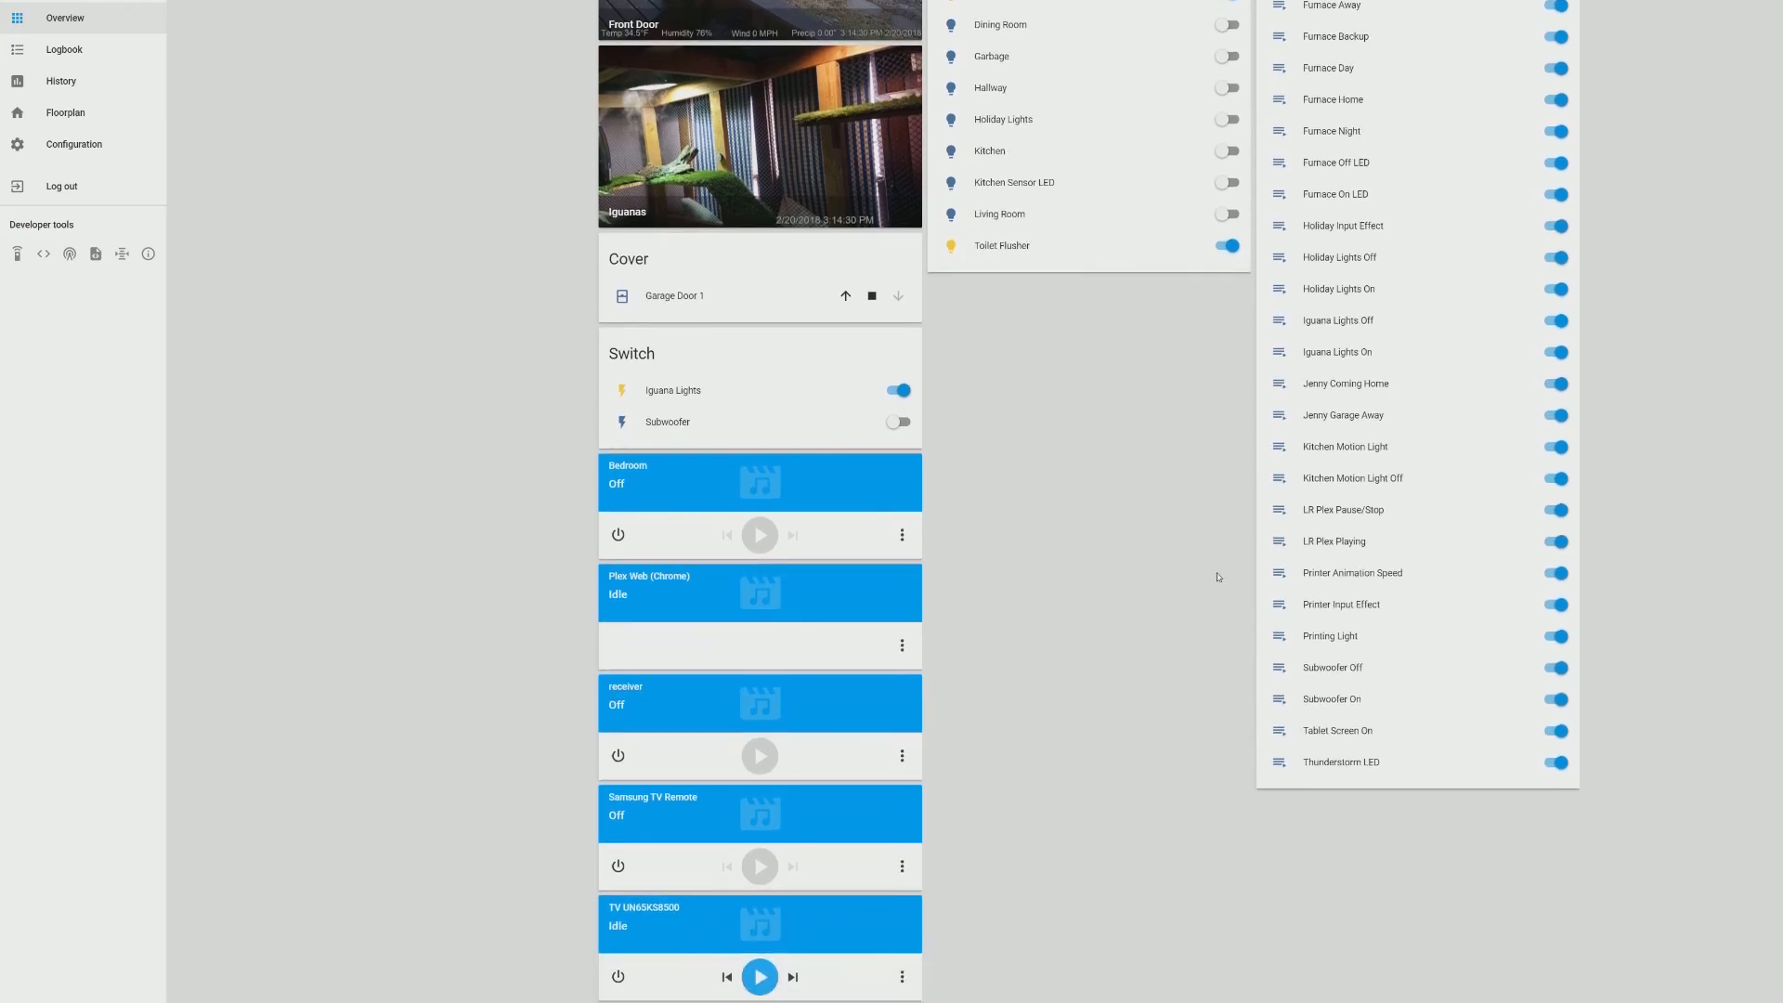
{"action": "scroll", "scroll_direction": "down", "scroll_amount": 3}
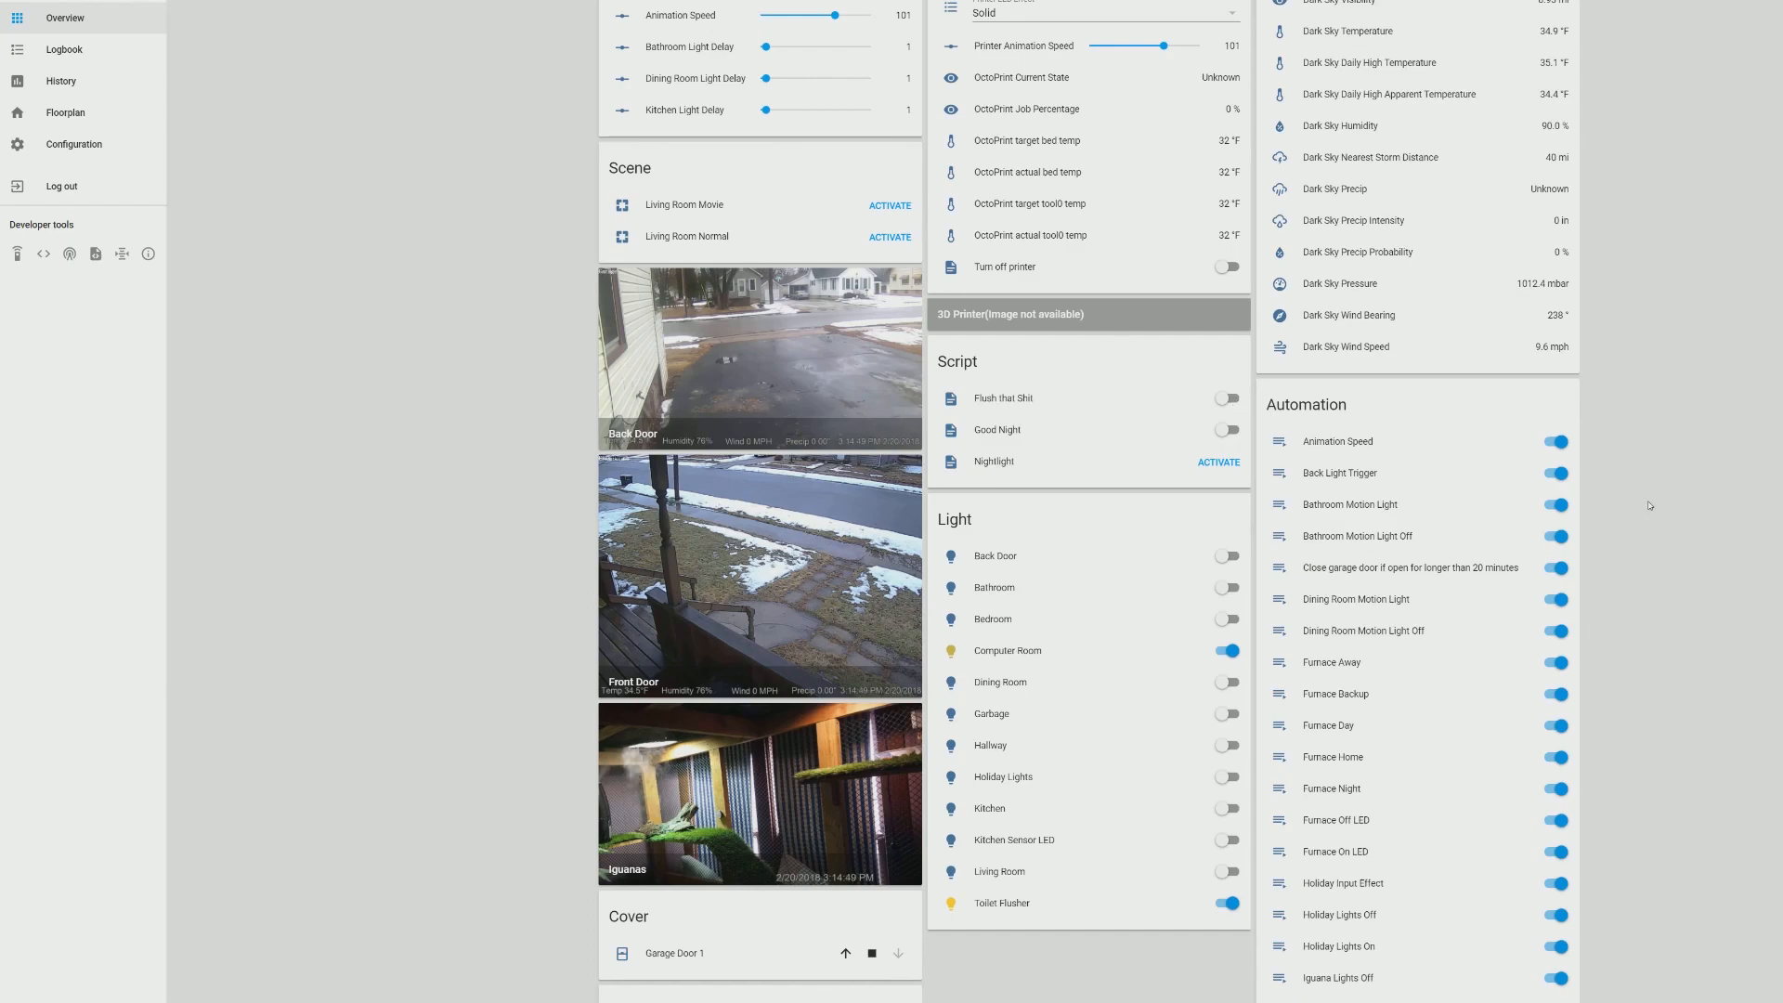
{"action": "mouse_move", "coordinate": [1667, 502]}
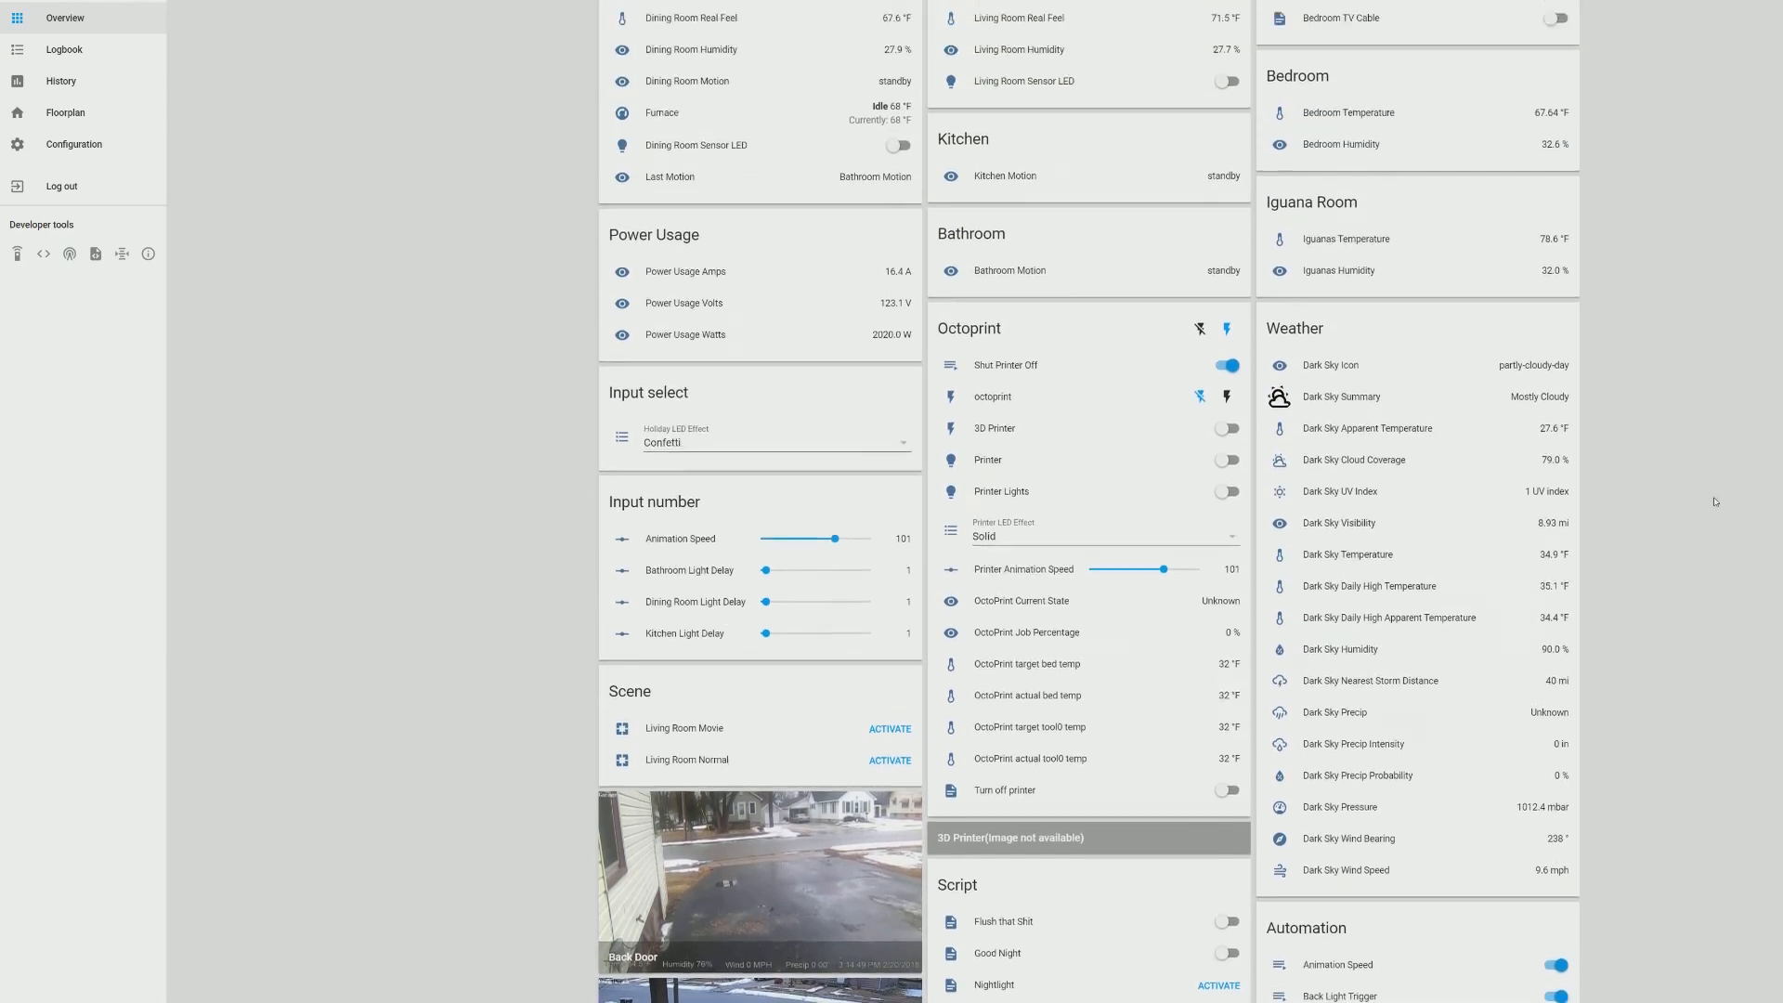
{"action": "scroll", "scroll_direction": "down", "scroll_amount": 3}
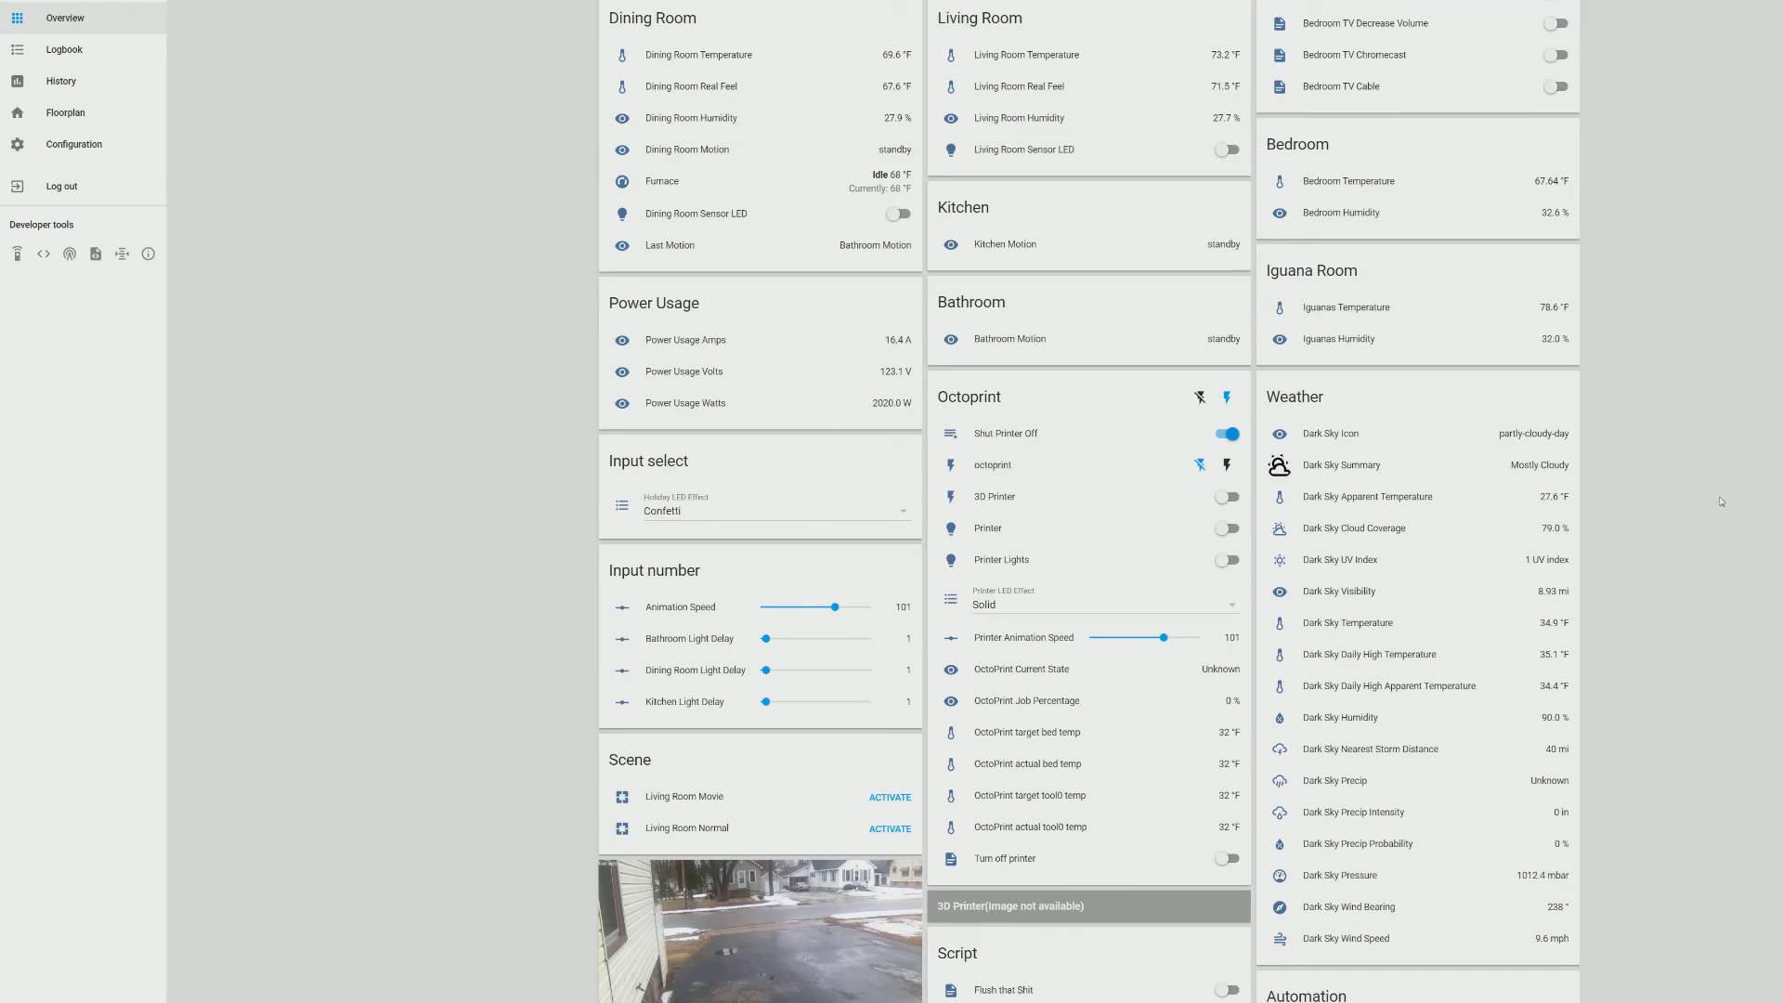